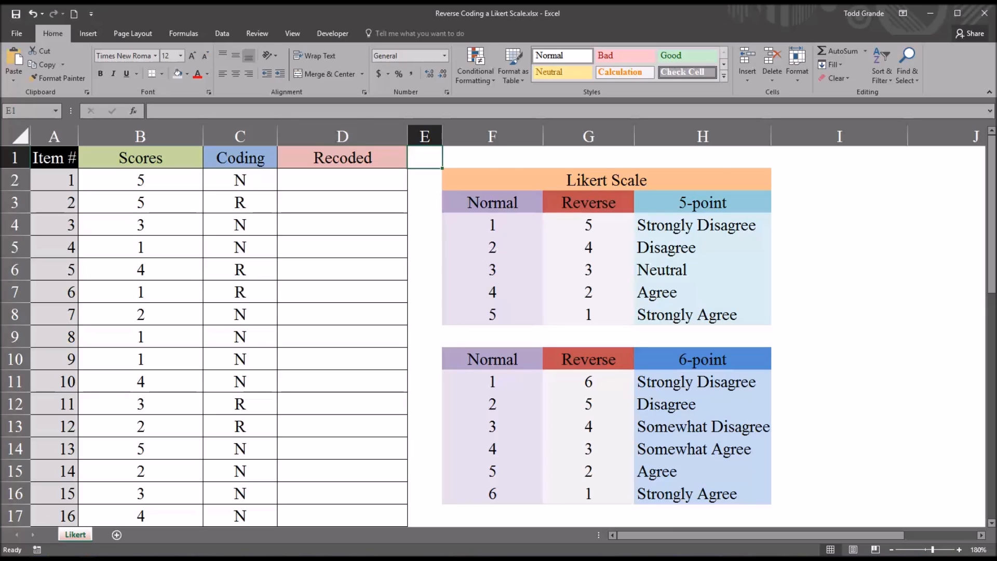
mouse_move(224, 228)
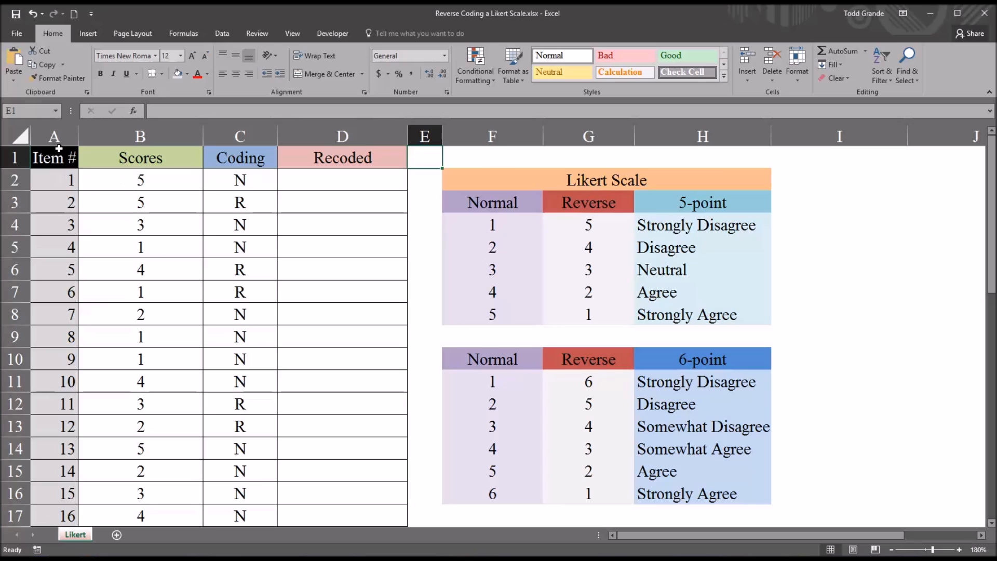
Review the Scores, Coding and Recoded headers and the Likert 5-point and 6-point table headings.
left_click(139, 135)
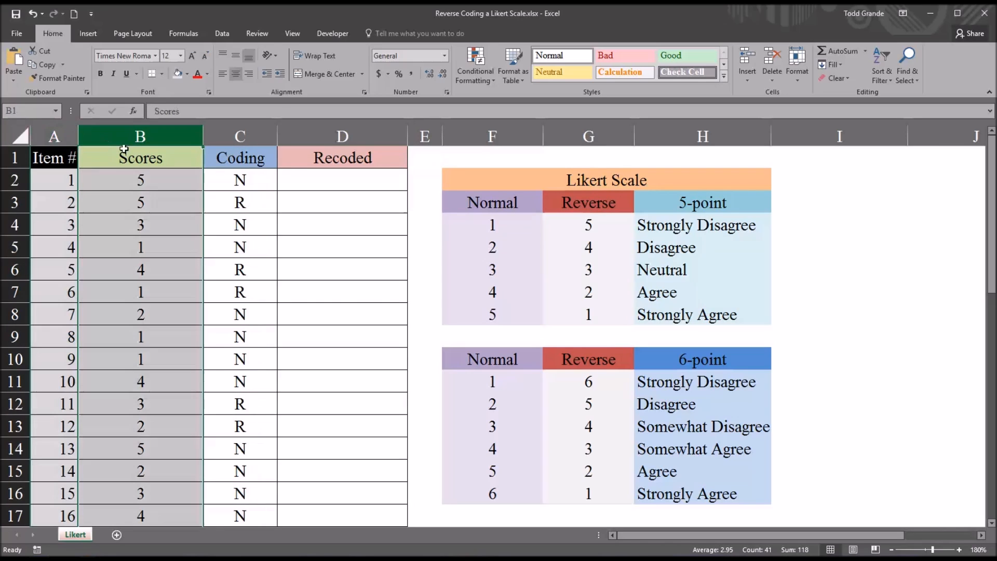
left_click(240, 136)
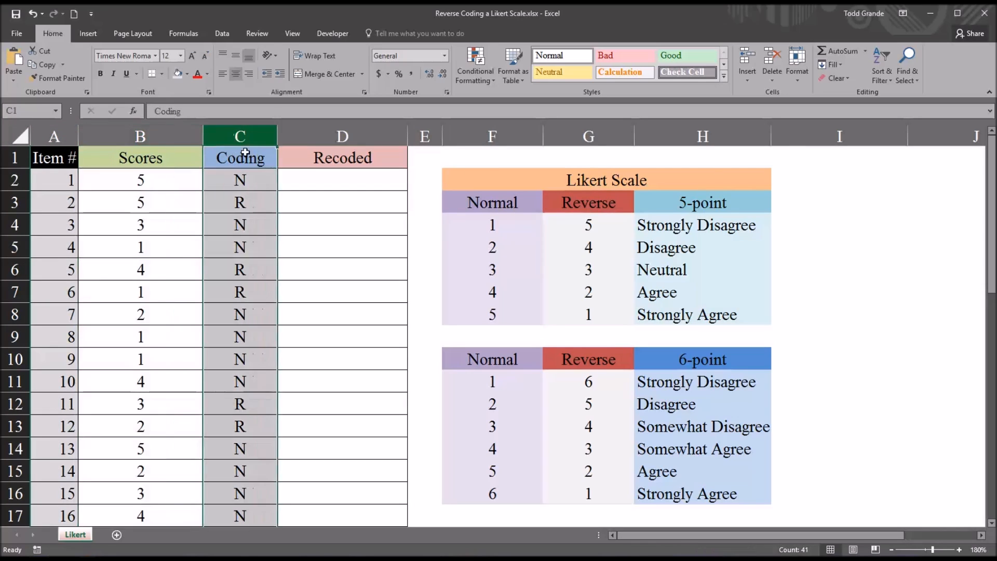
left_click(343, 135)
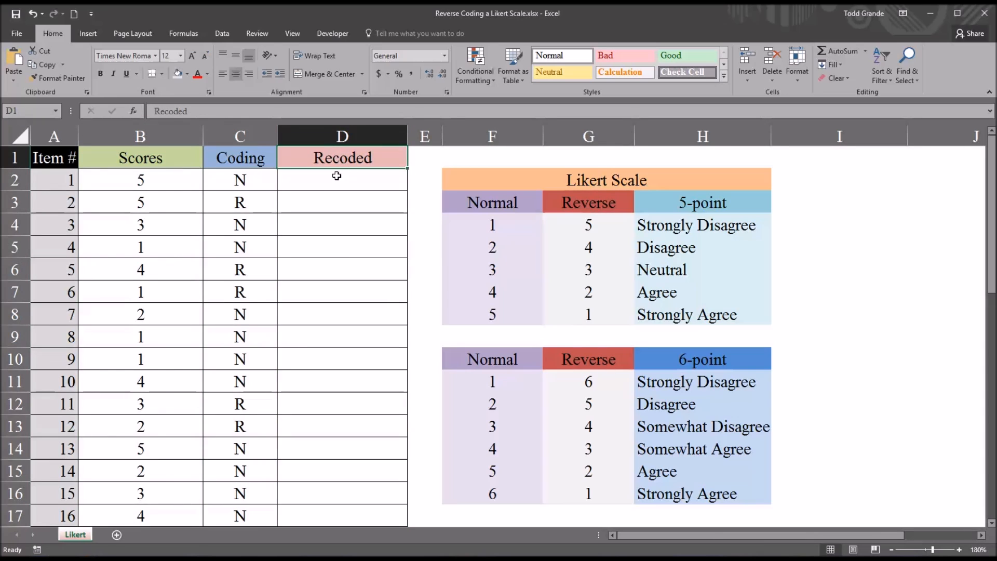
mouse_move(516, 178)
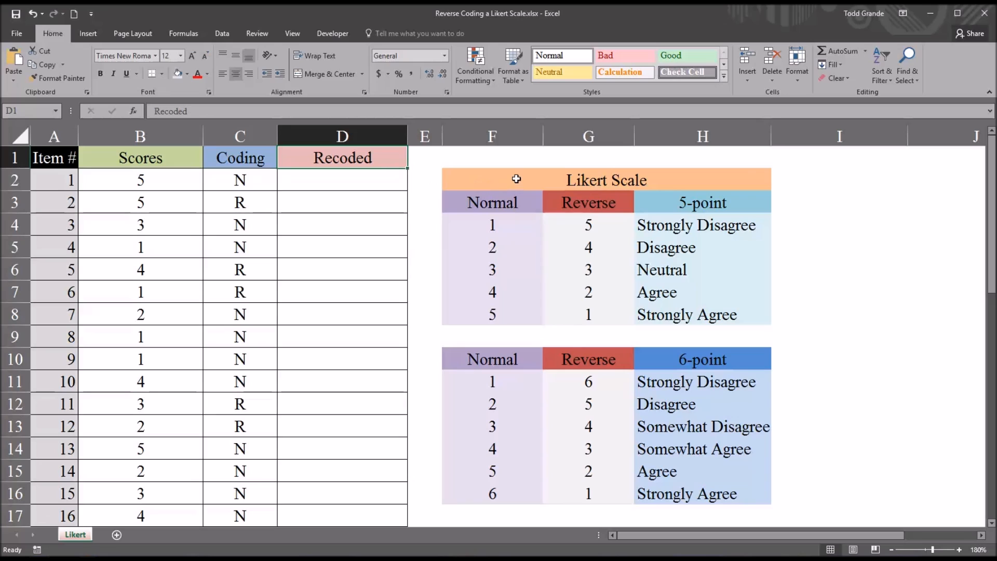
left_click(522, 179)
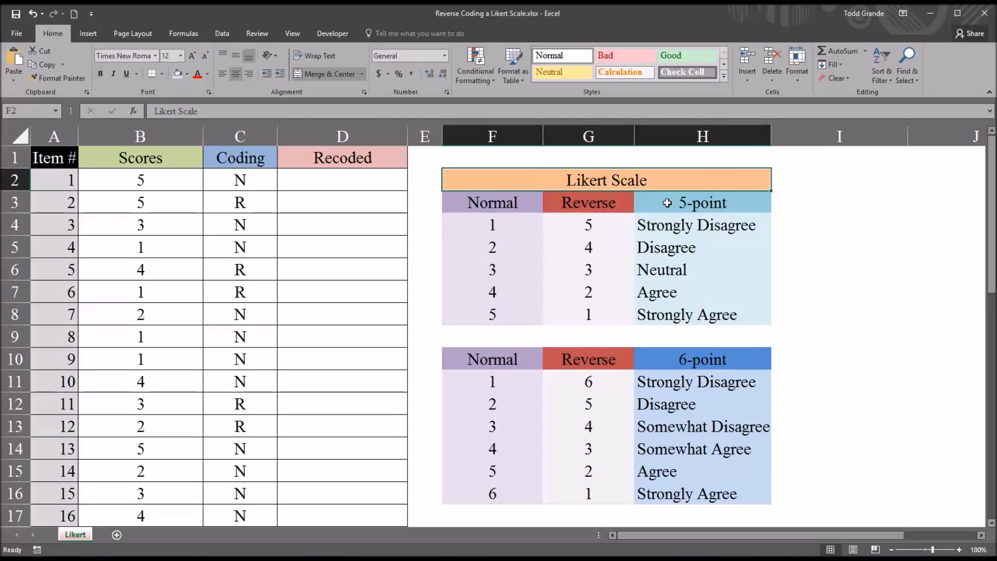
left_click(701, 202)
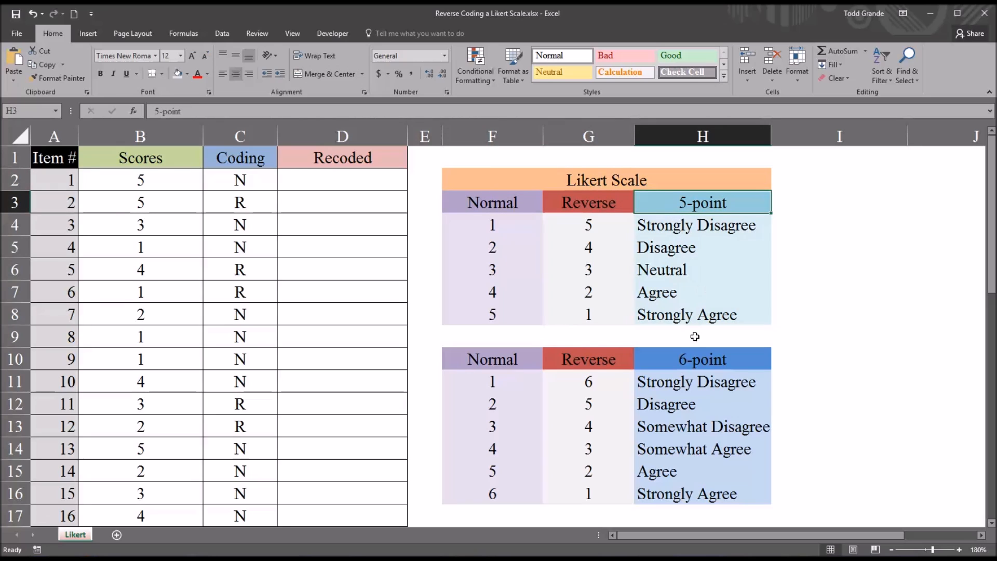
left_click(702, 358)
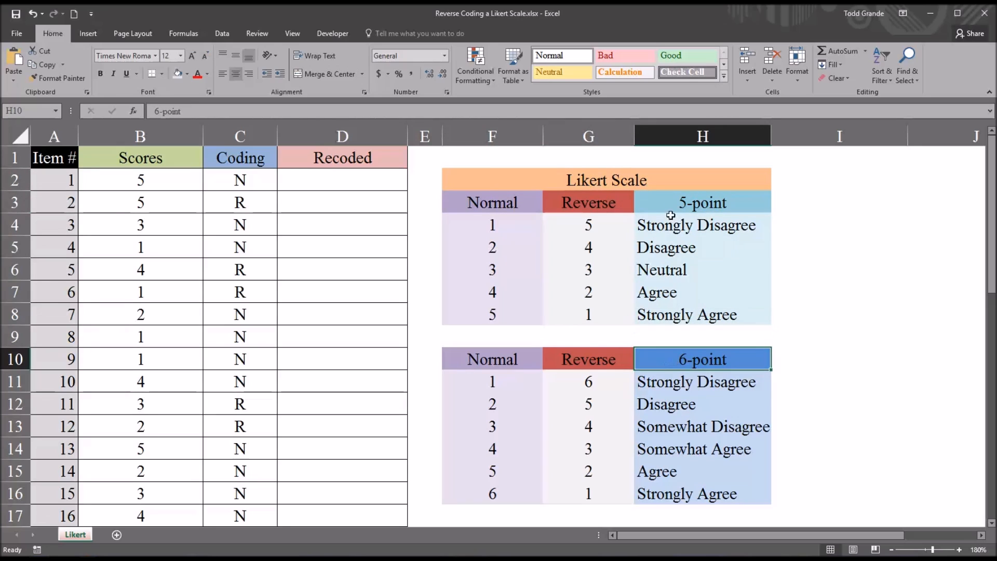
left_click(702, 201)
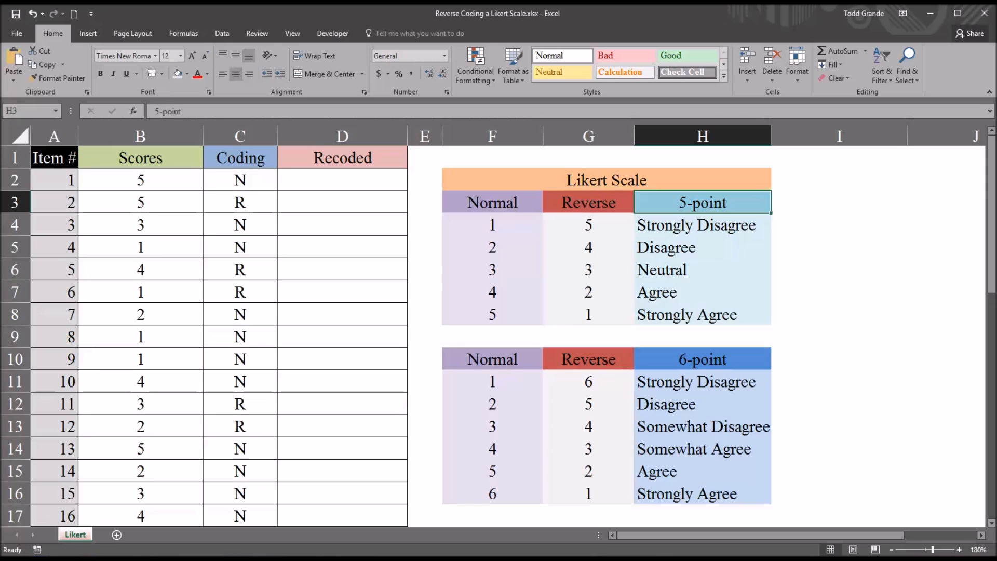
mouse_move(707, 270)
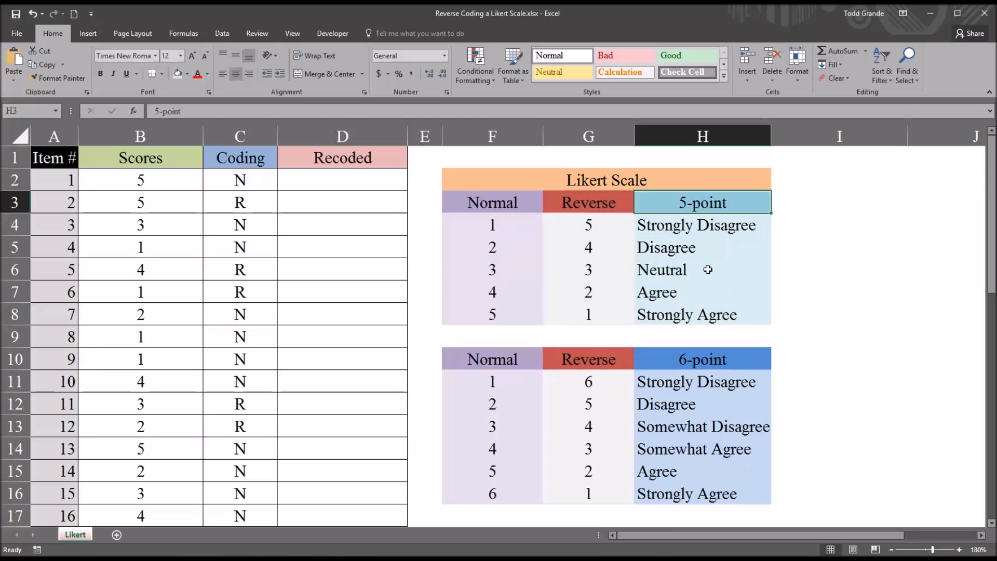
Highlight the five 5-point and six 6-point response labels from Strongly Disagree onward.
left_click(700, 224)
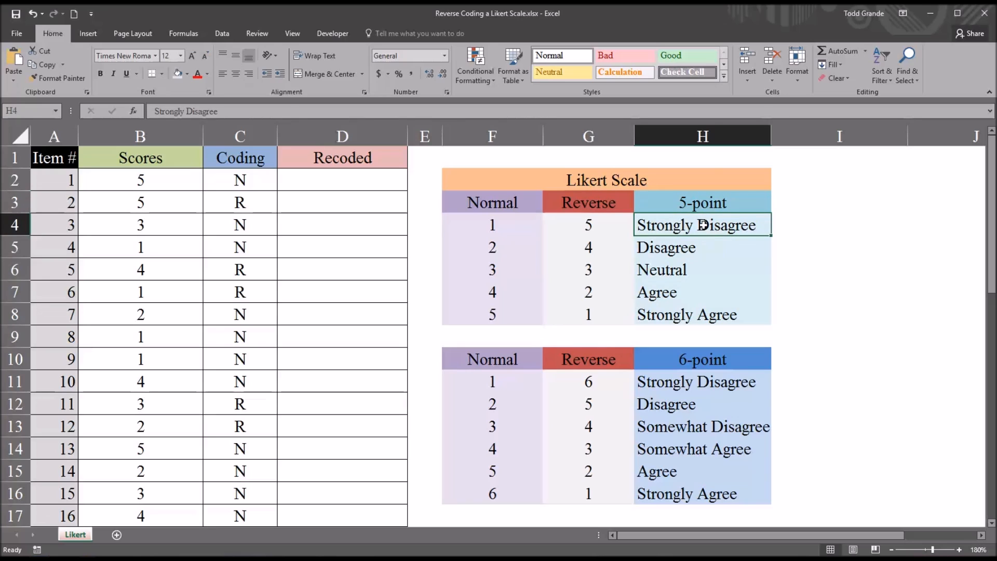
mouse_move(683, 241)
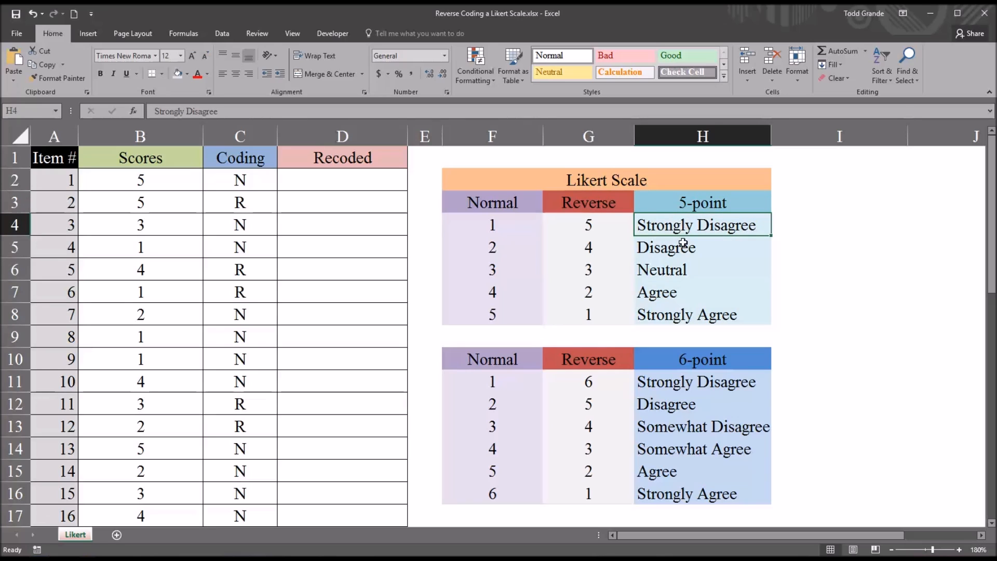
left_click_drag(696, 225, 695, 292)
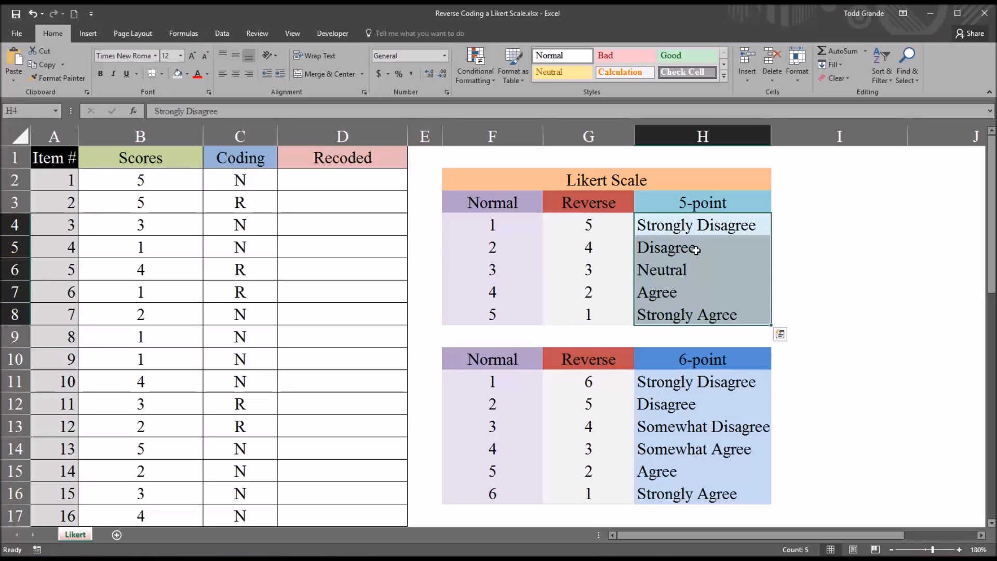
left_click(694, 224)
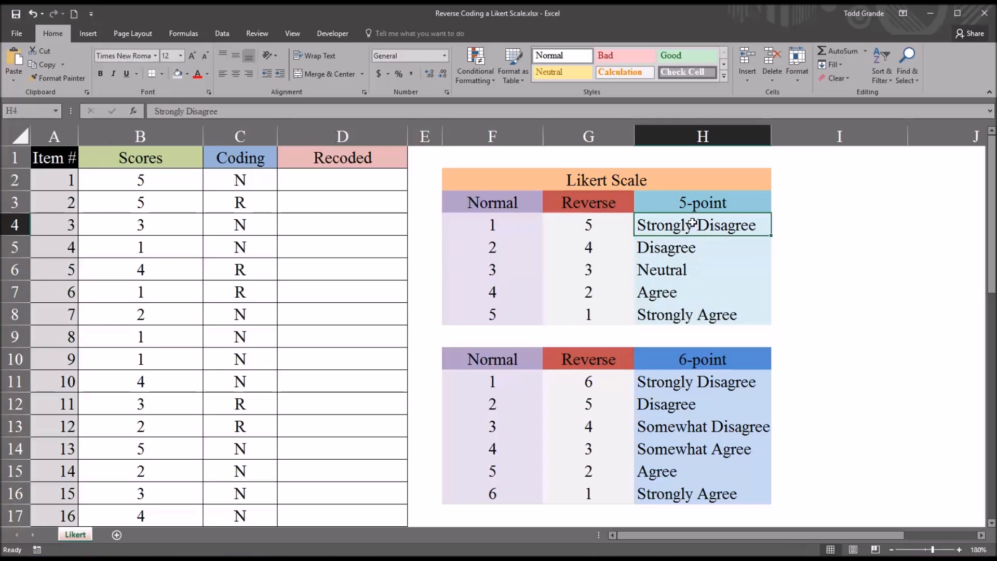
mouse_move(690, 382)
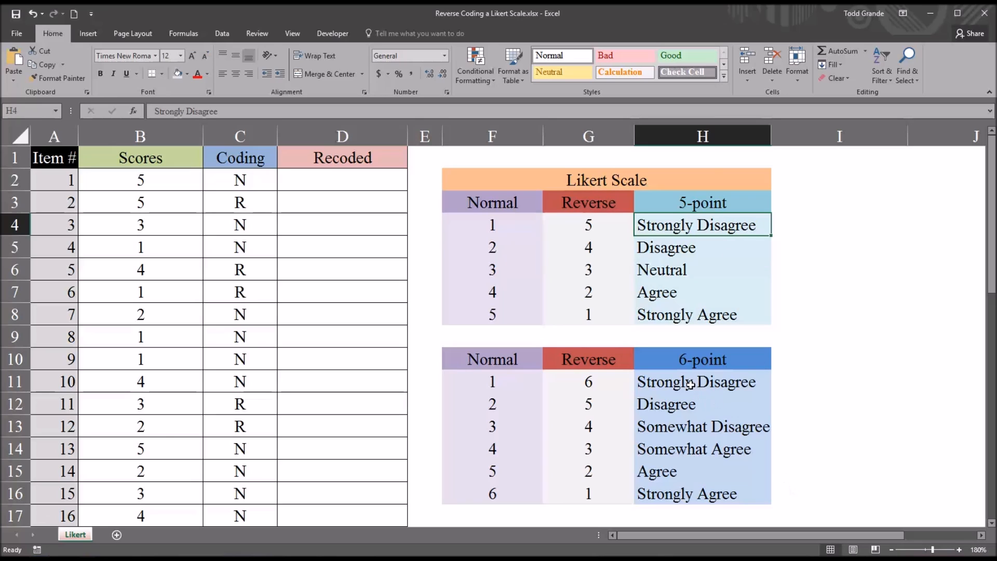
left_click_drag(695, 381, 686, 493)
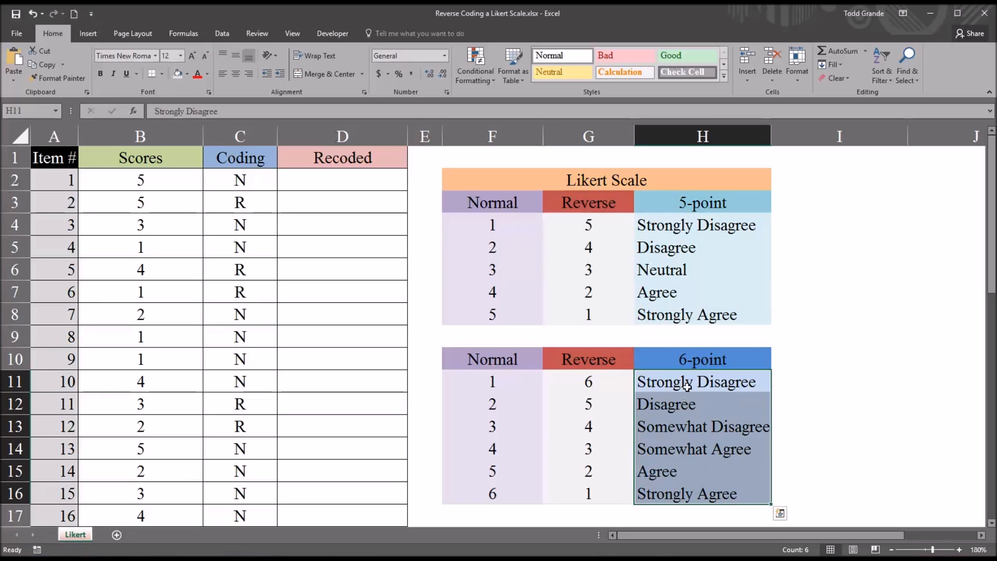
left_click(702, 382)
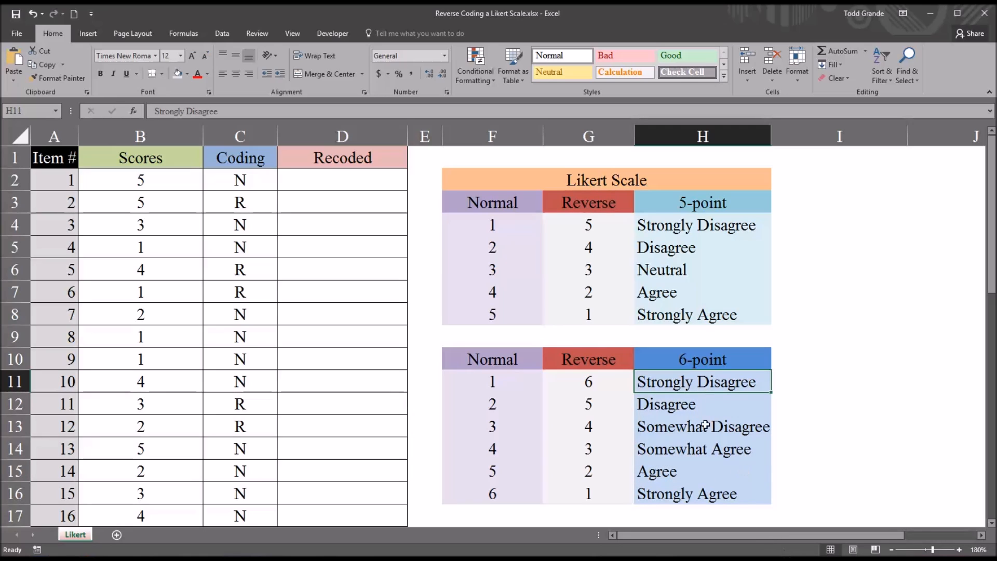
left_click(702, 202)
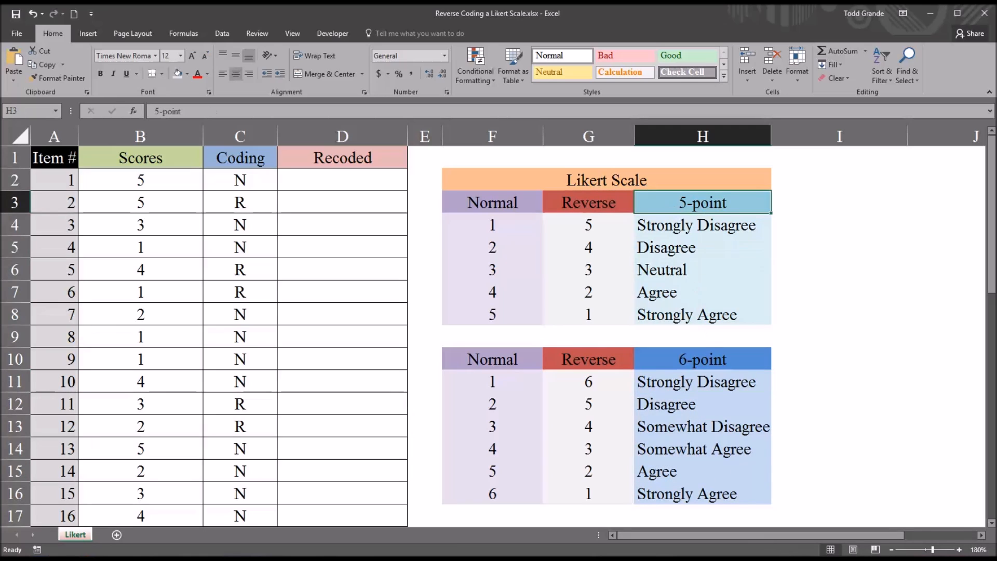
mouse_move(699, 204)
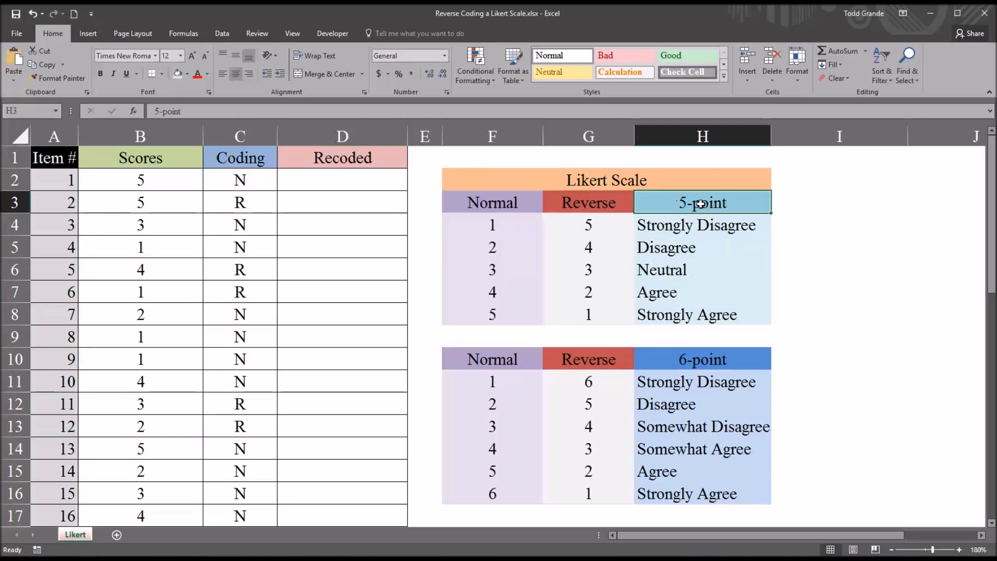
Walk through the 5-point labels Strongly Disagree, Neutral and Strongly Agree against Normal value 1.
left_click(702, 225)
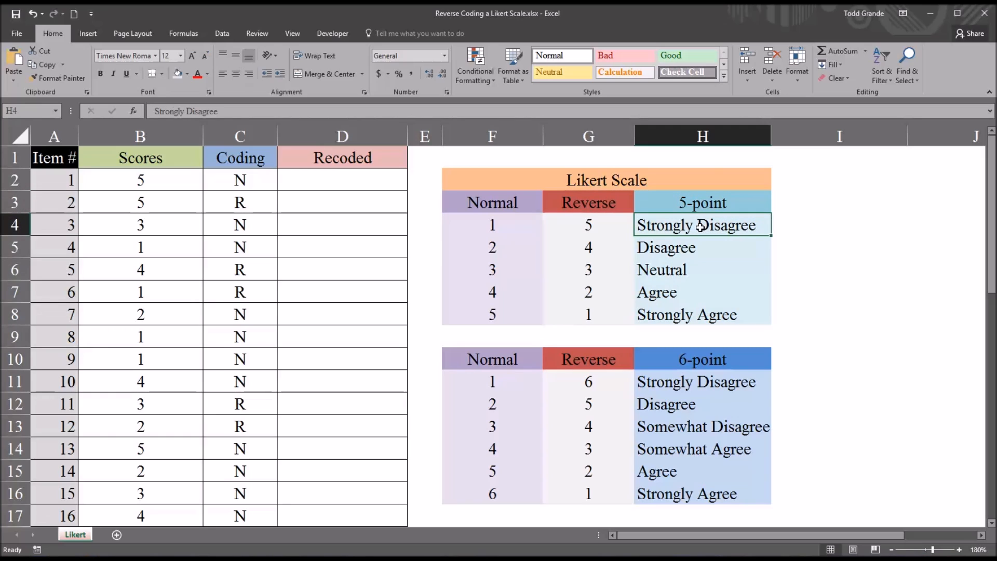
left_click(493, 225)
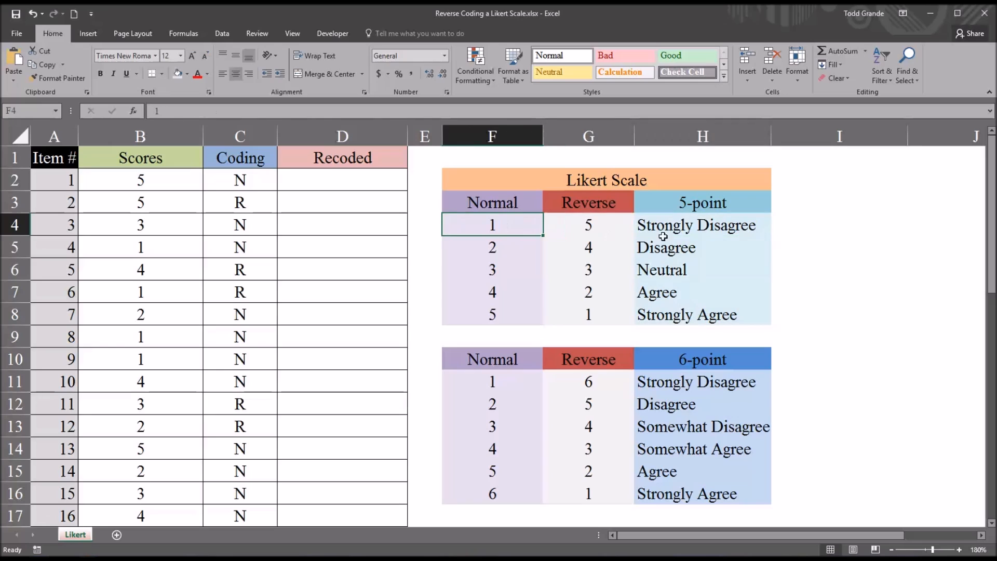
left_click(702, 270)
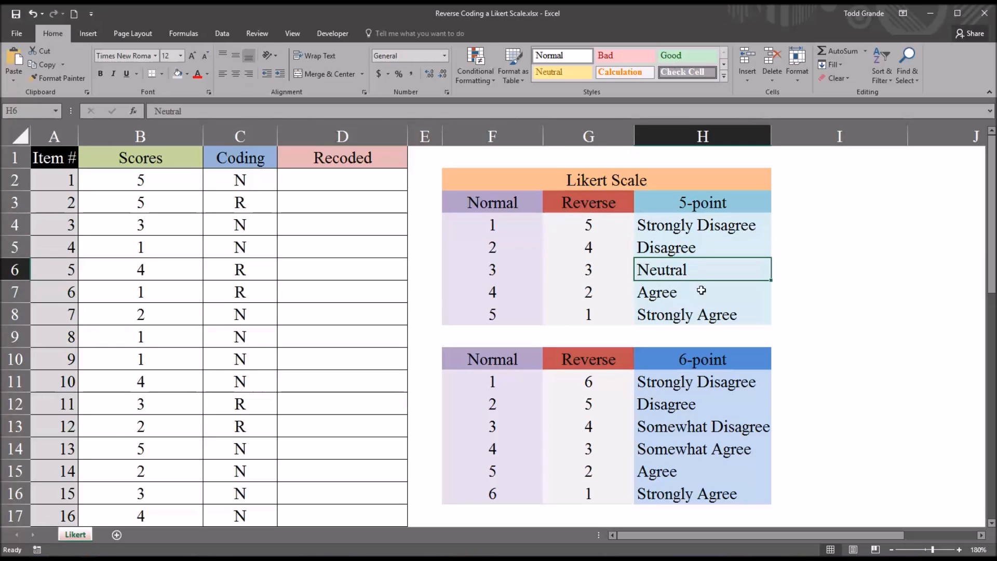
left_click(700, 313)
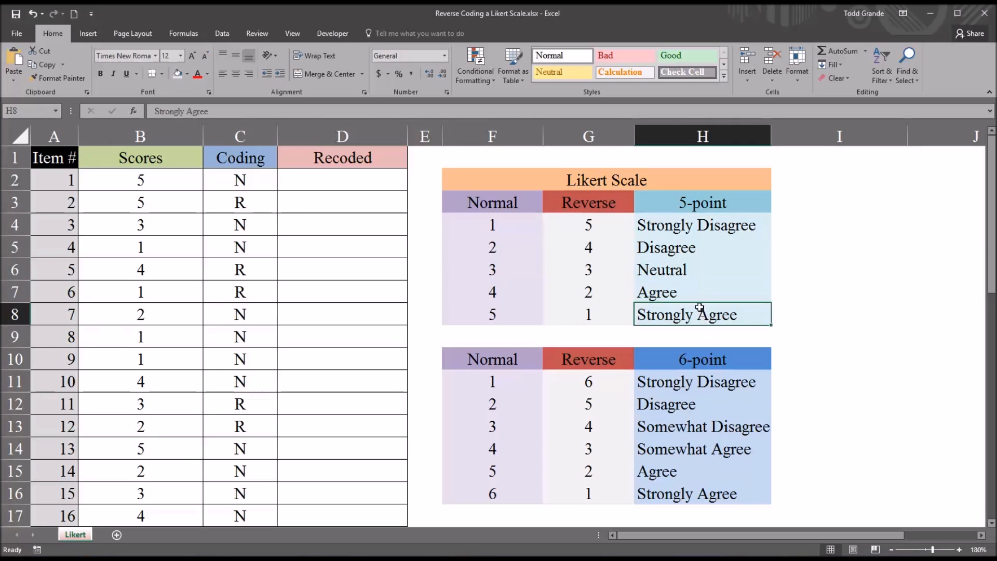
left_click(665, 270)
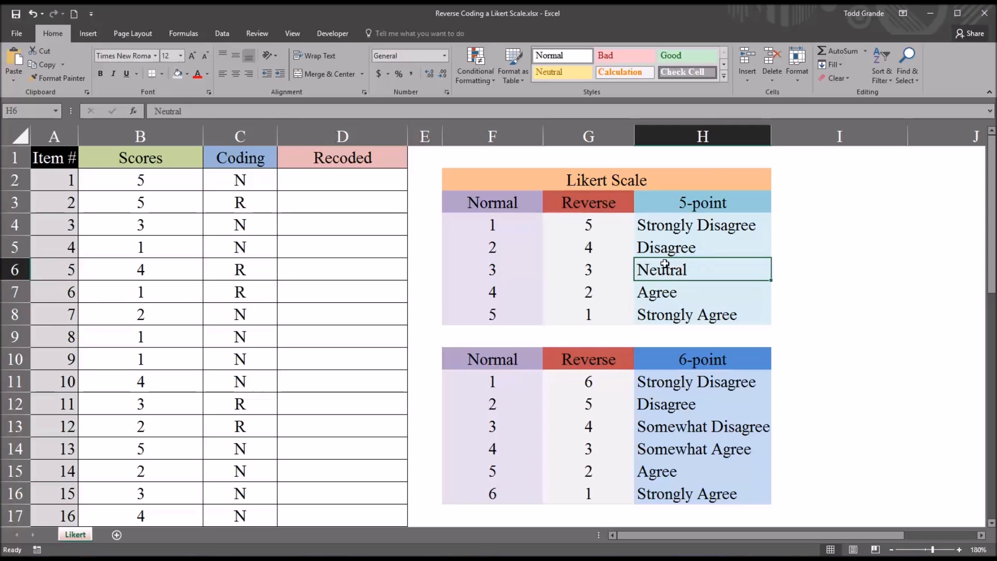
left_click(702, 202)
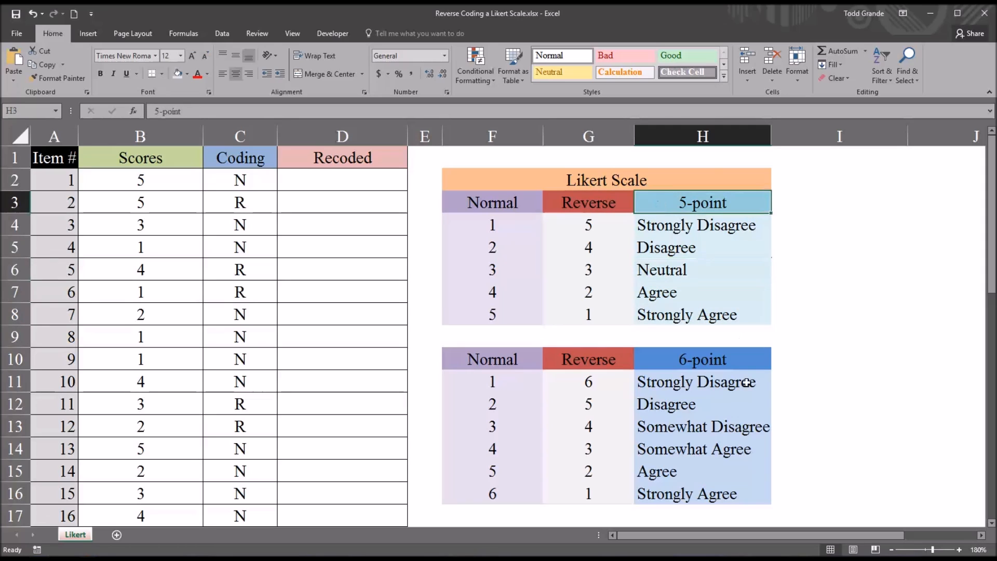
left_click(702, 359)
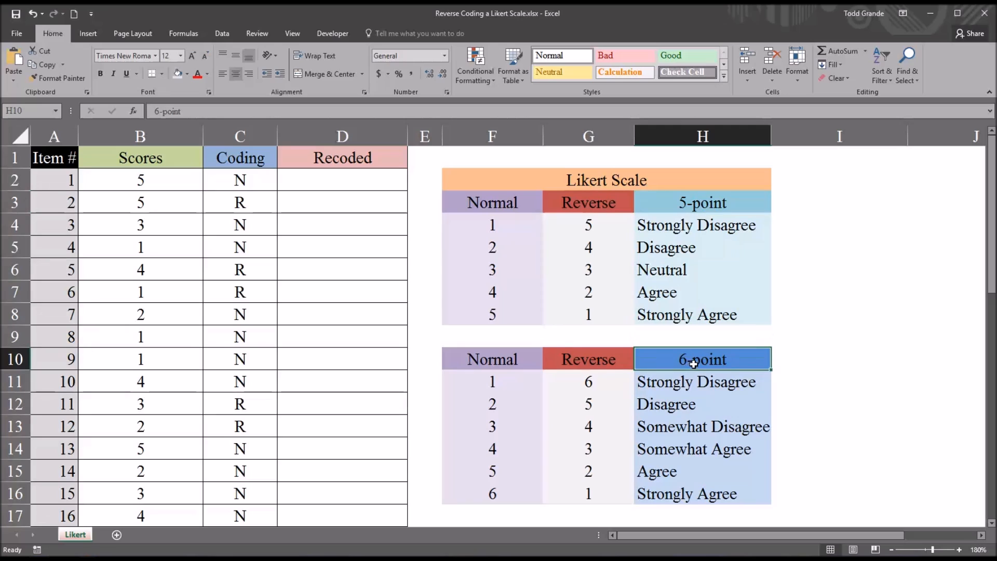
mouse_move(717, 382)
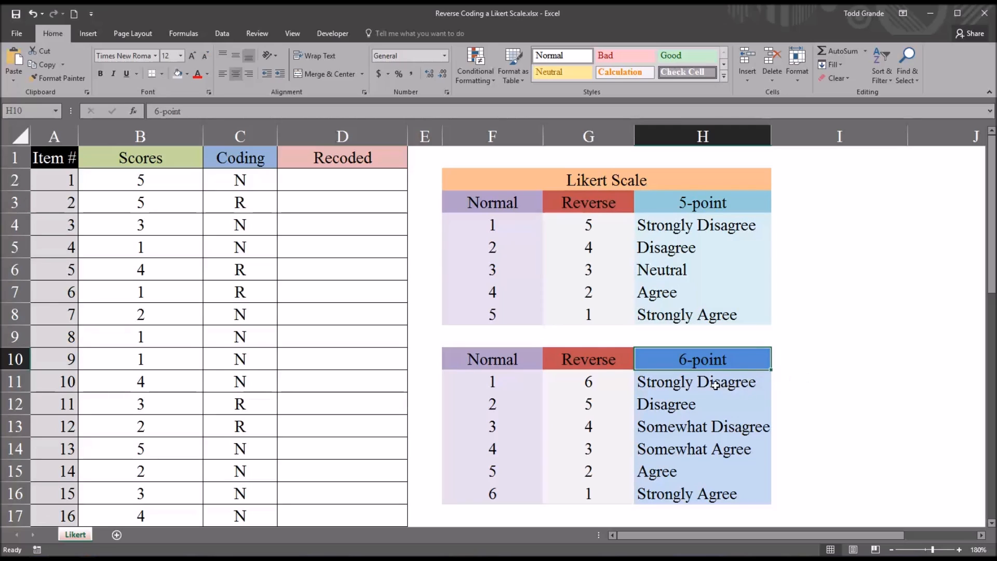
Walk through the 6-point labels Disagree to Strongly Agree and compare with the 5-point scale.
left_click(702, 404)
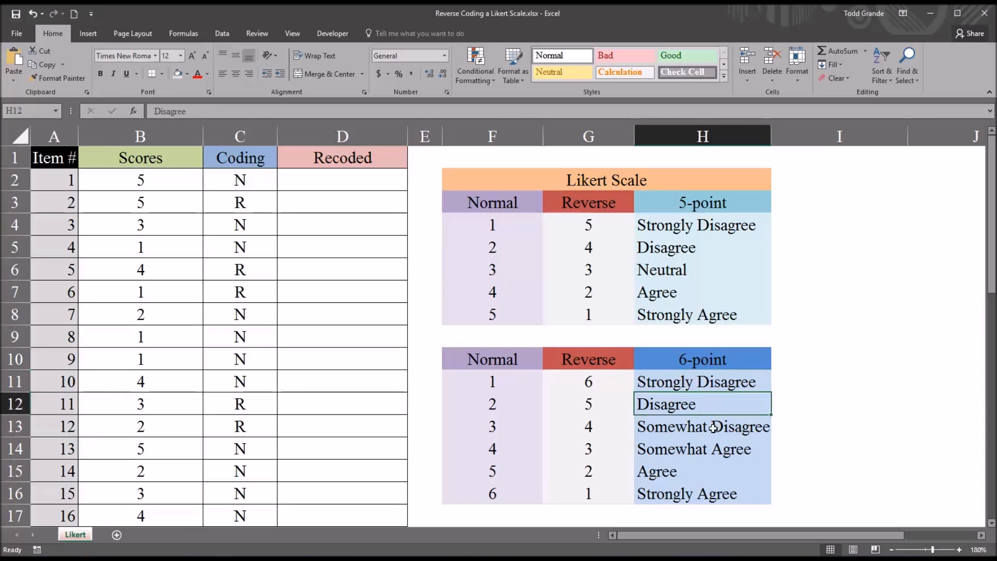
left_click(712, 427)
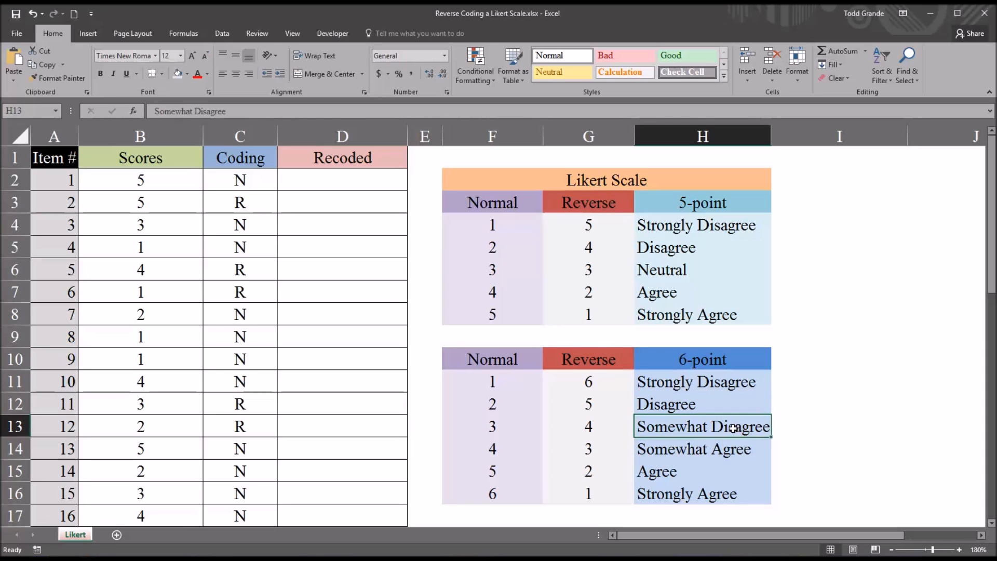
left_click(702, 448)
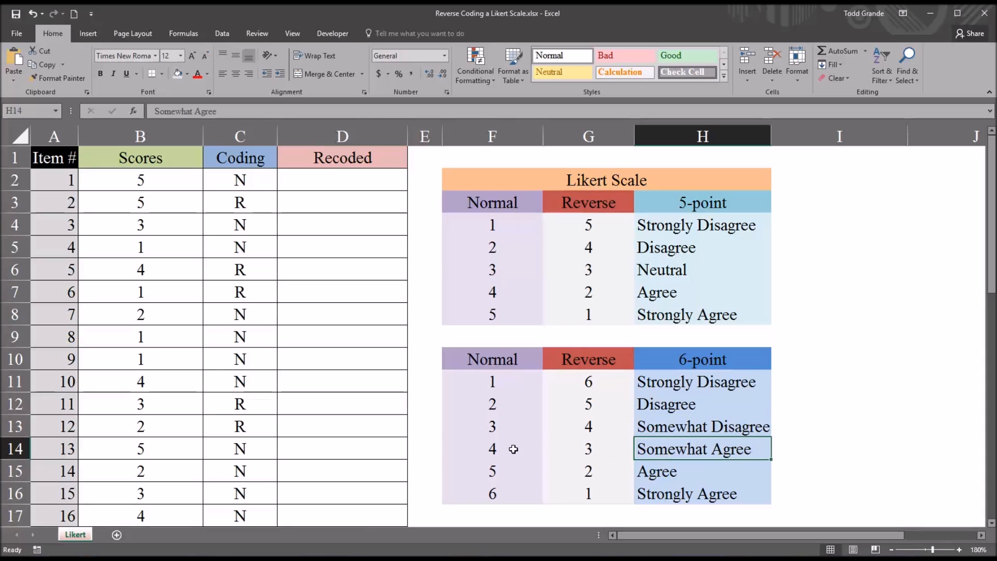
mouse_move(679, 447)
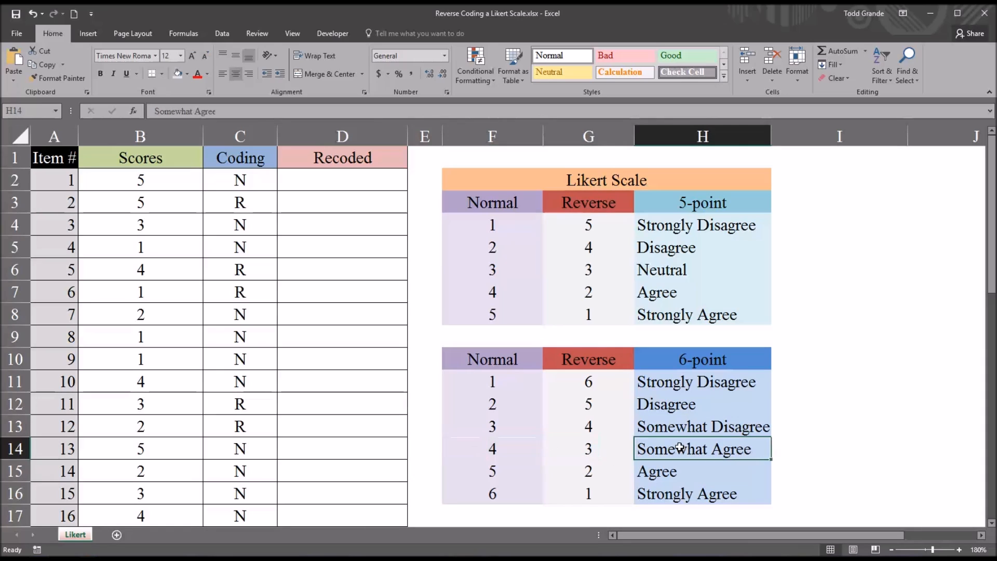
left_click(700, 493)
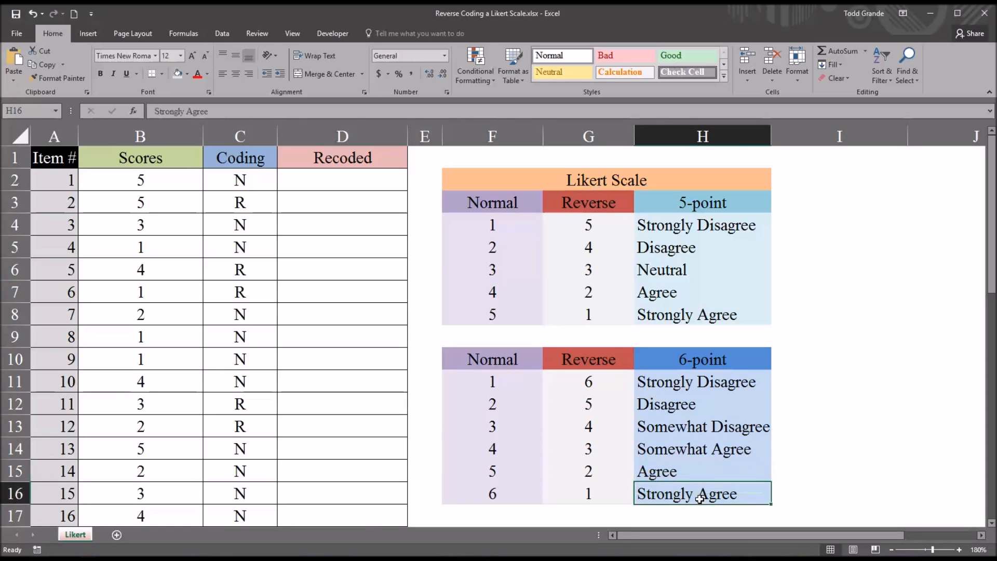
left_click_drag(702, 381, 702, 493)
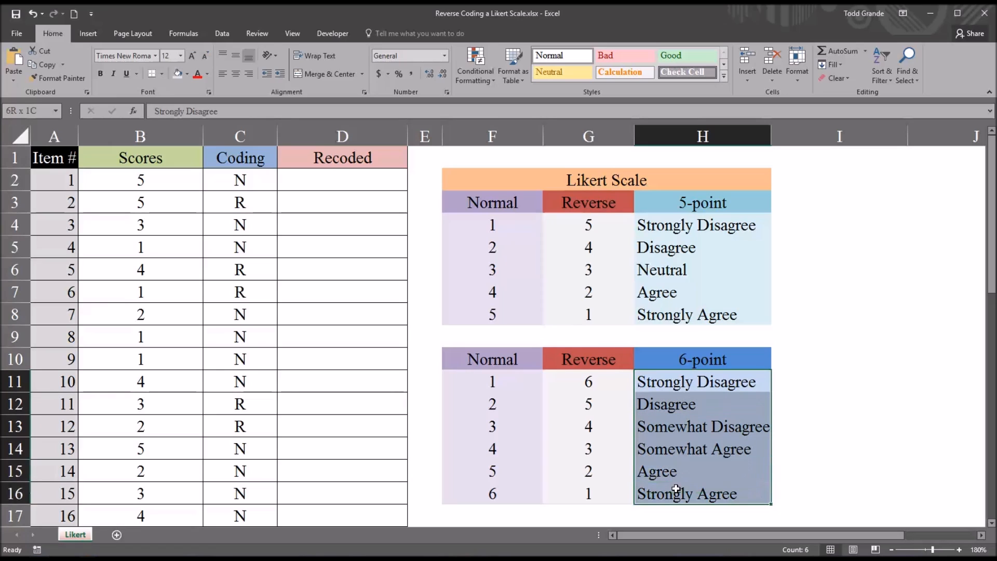
left_click(702, 382)
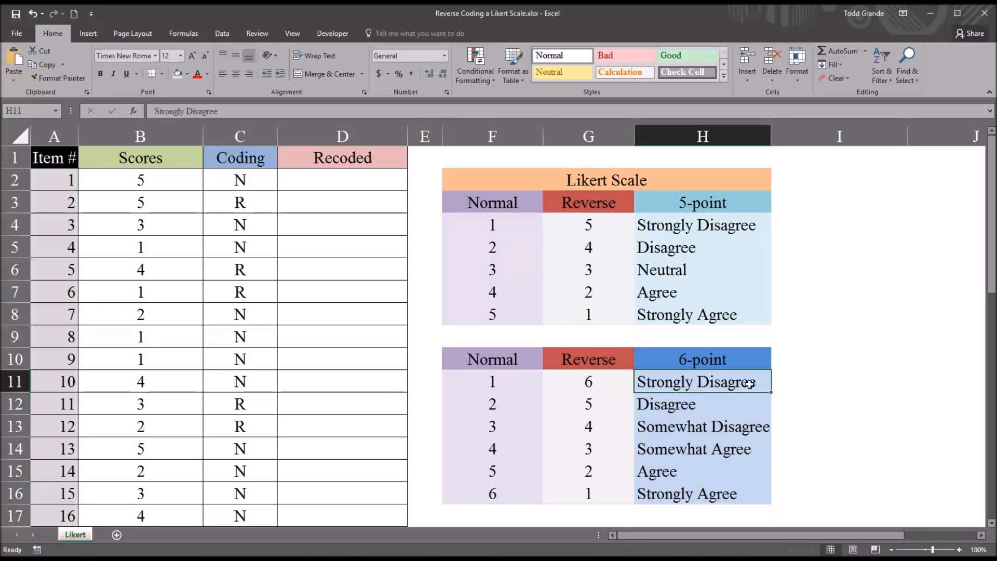
mouse_move(708, 386)
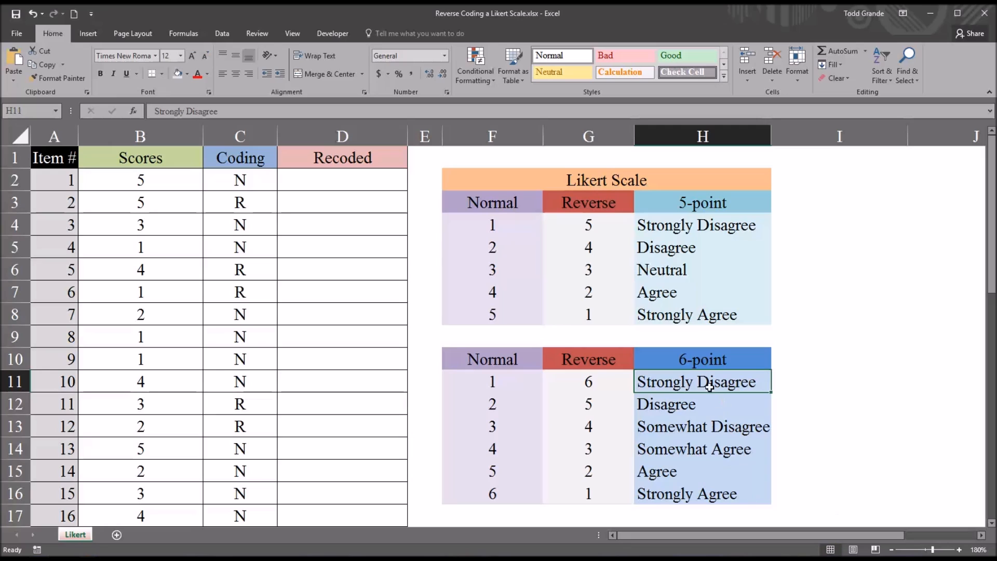
left_click_drag(702, 381, 702, 493)
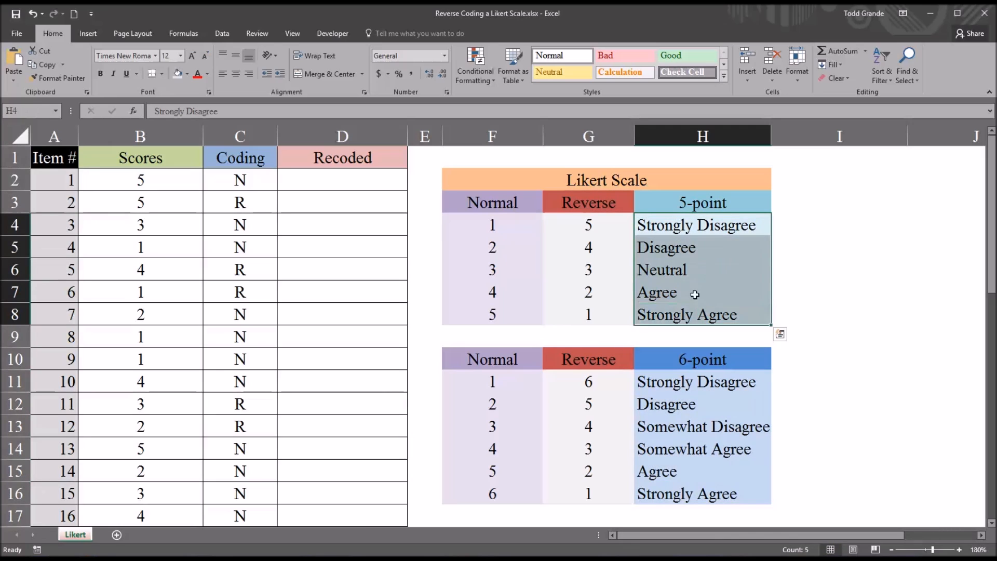
left_click(699, 224)
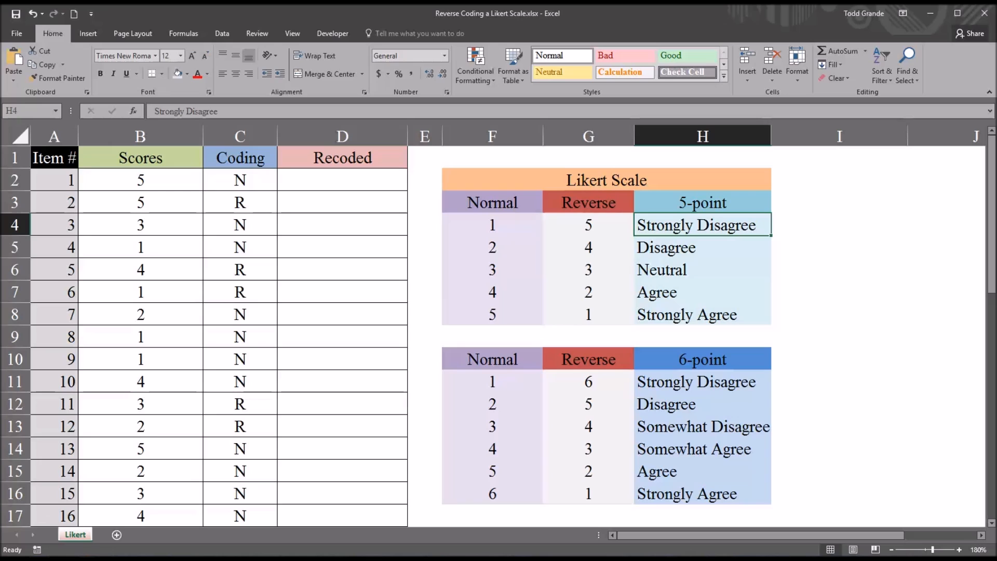
mouse_move(467, 210)
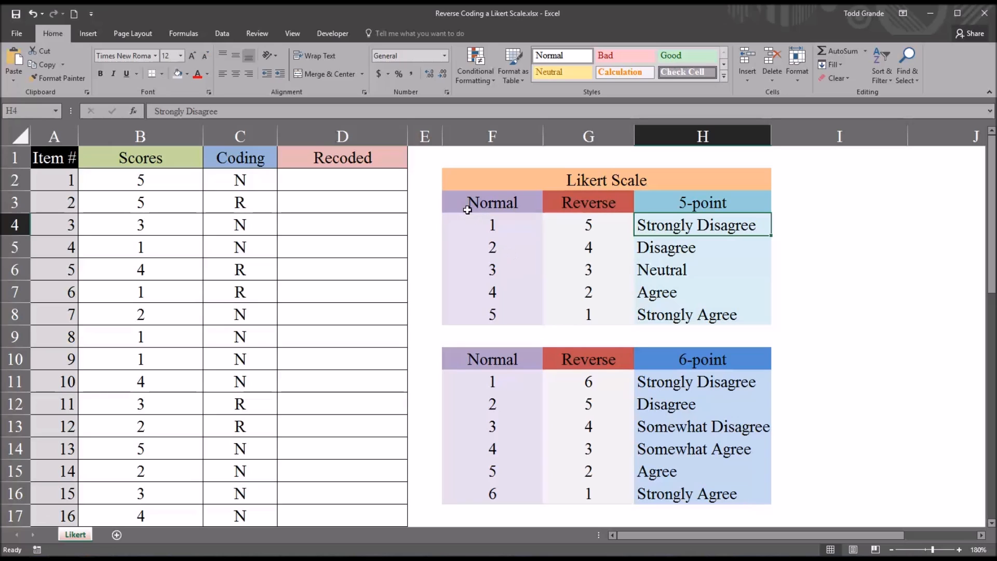
Point out the Normal values 1–5 and 1–6 and the Reverse value 5 beside Normal 1.
left_click(492, 202)
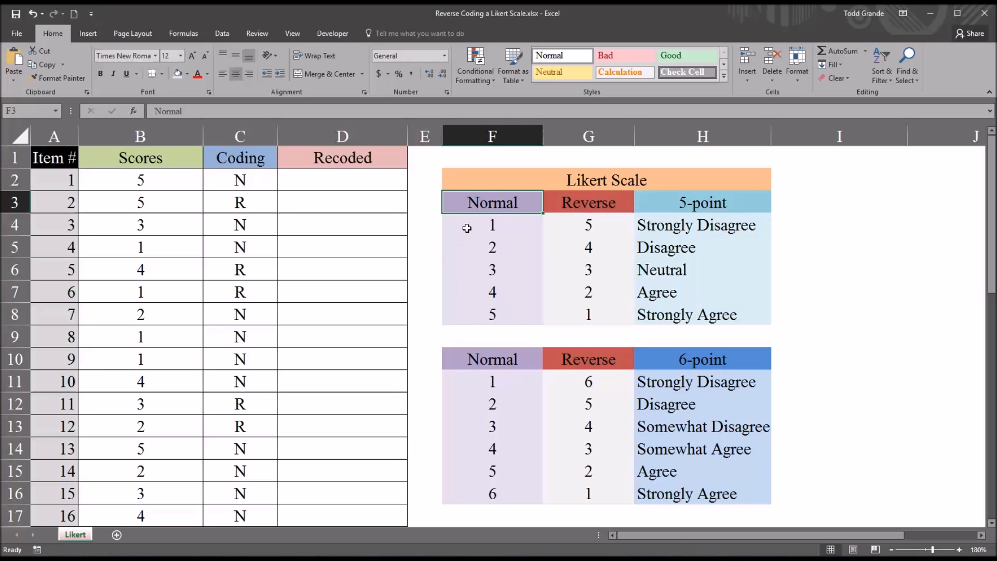
left_click(702, 225)
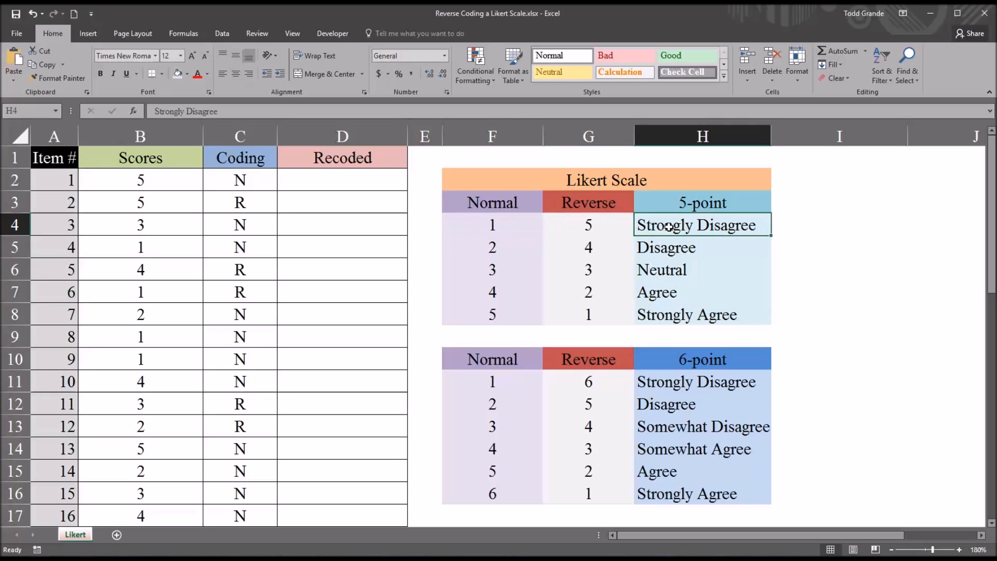
left_click(493, 224)
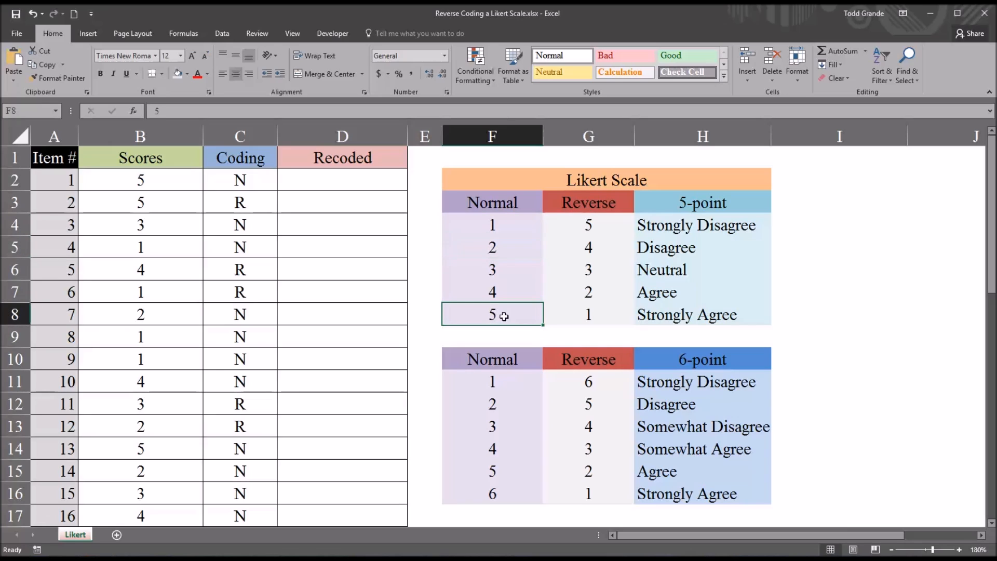
mouse_move(494, 381)
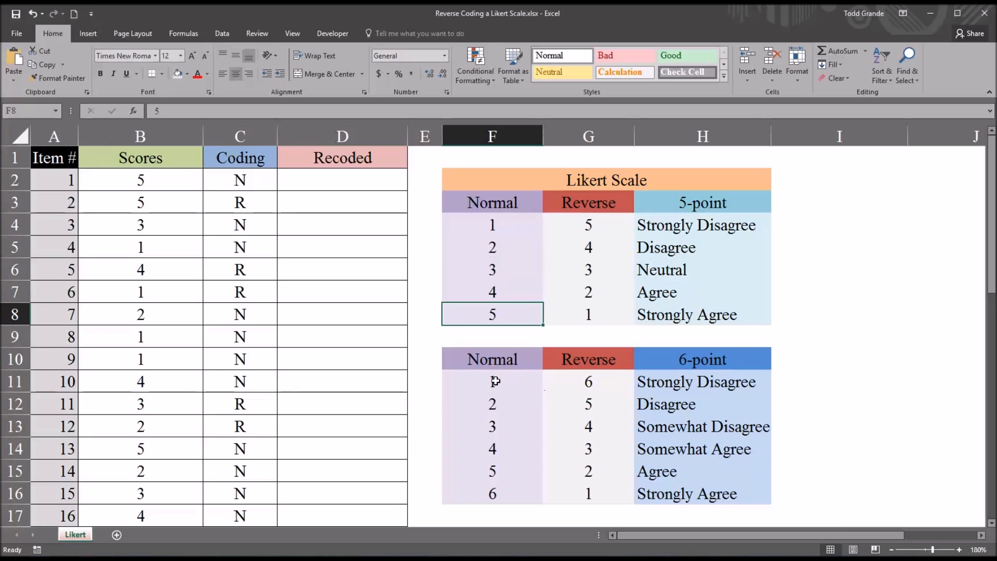
left_click(512, 492)
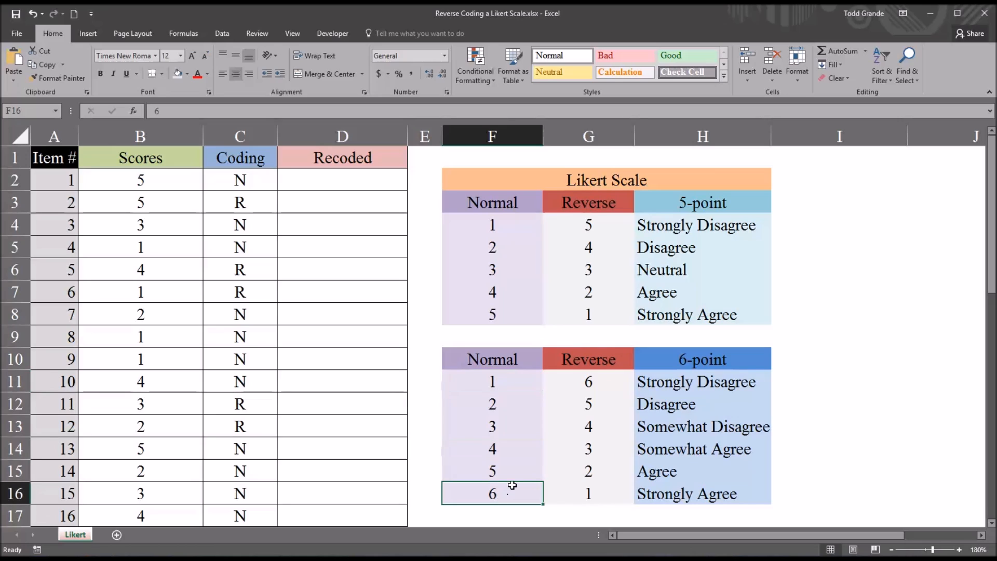
mouse_move(604, 511)
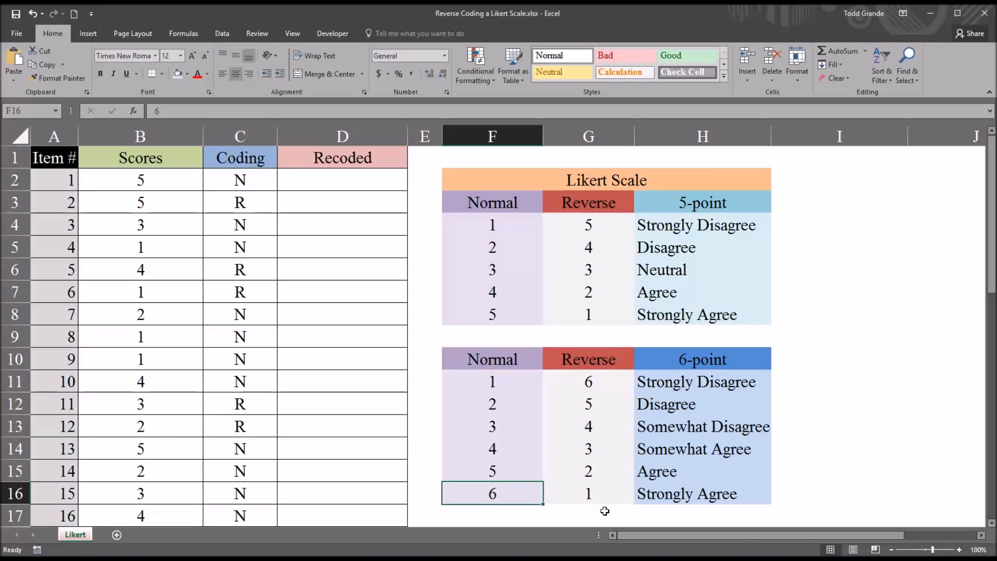
left_click_drag(492, 225, 491, 313)
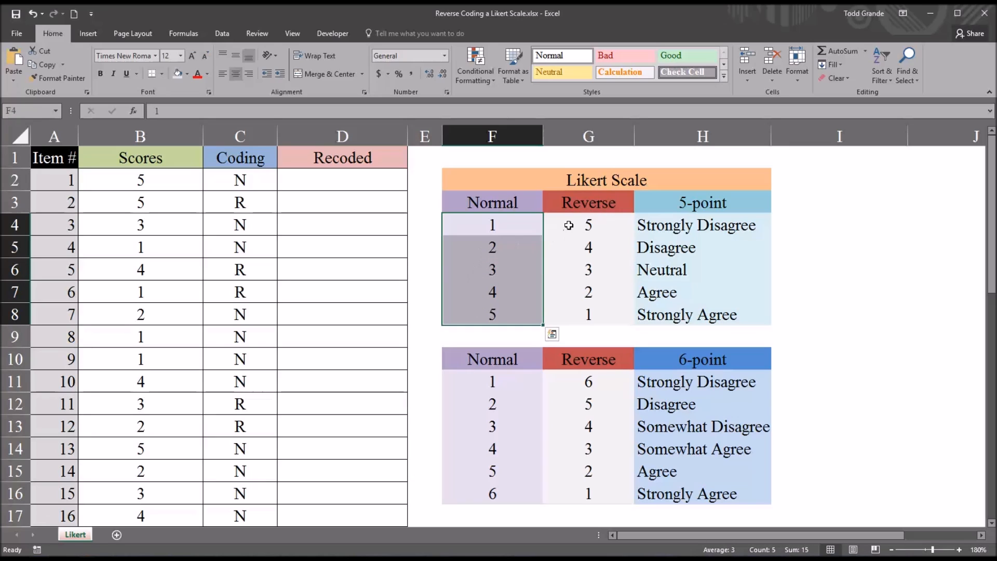
left_click(588, 224)
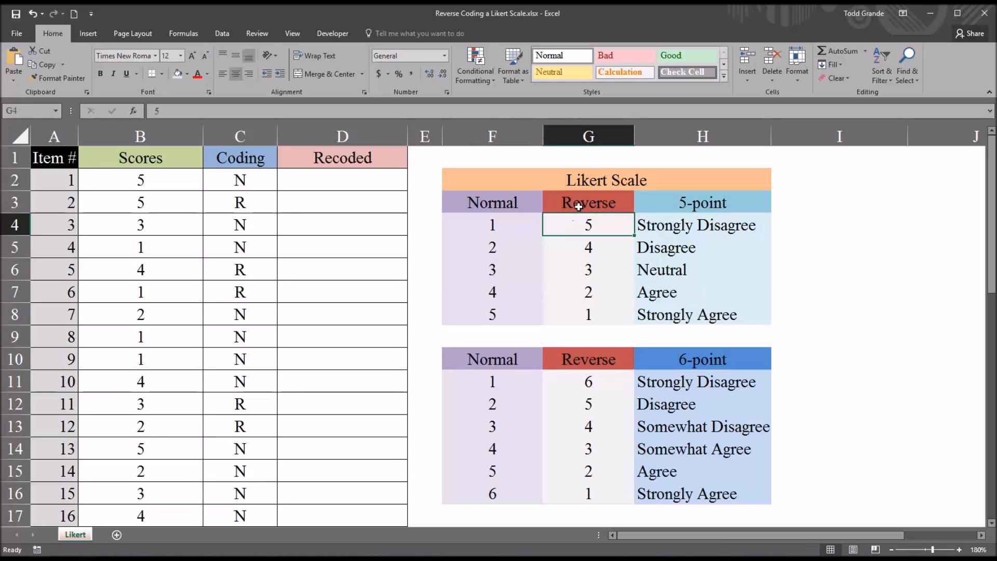
mouse_move(566, 230)
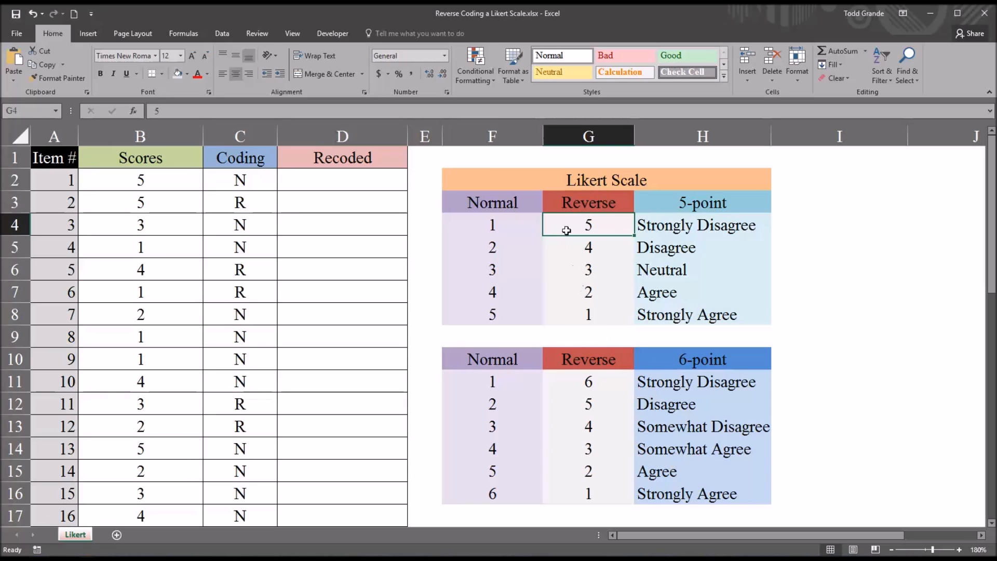
Trace the Normal/Reverse pairs down to Reverse 1 and the 6-point Reverse values 6 to 1.
left_click(492, 225)
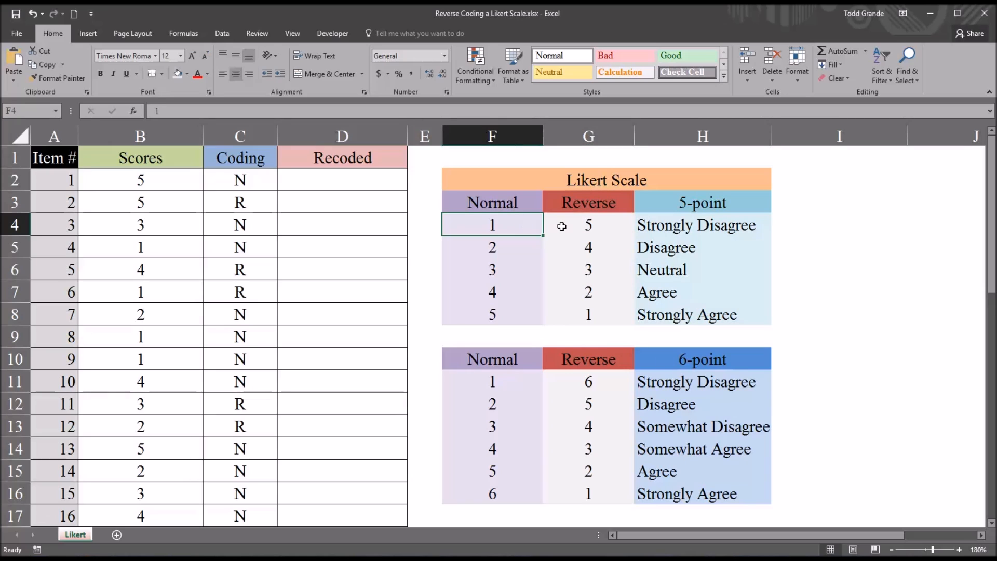
left_click(587, 225)
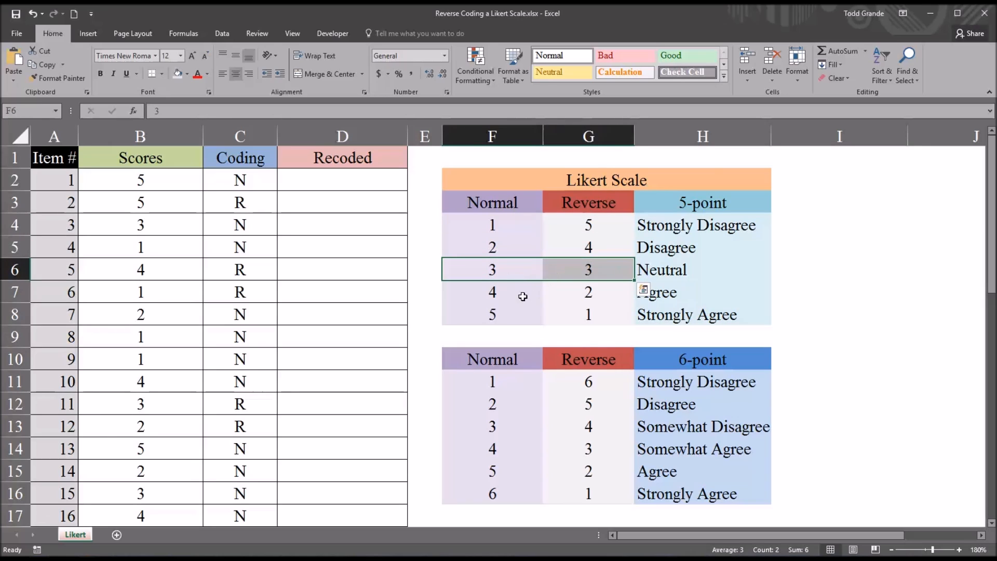
left_click(587, 291)
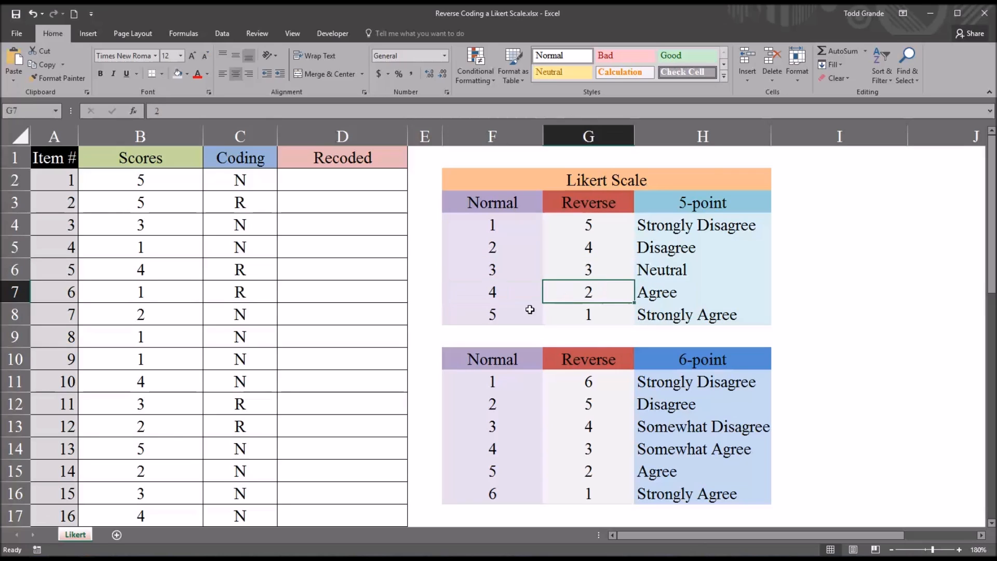
left_click(588, 315)
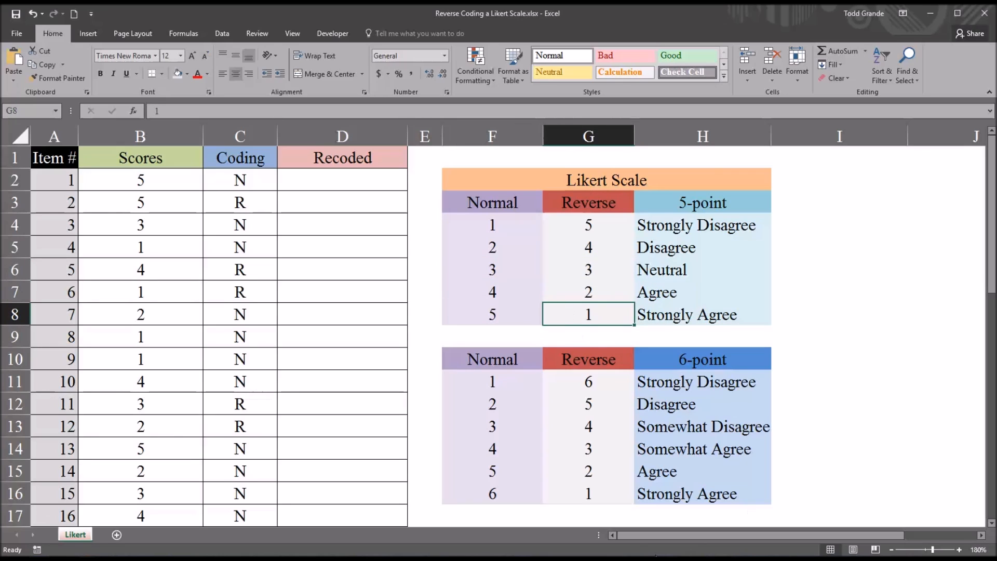
mouse_move(638, 382)
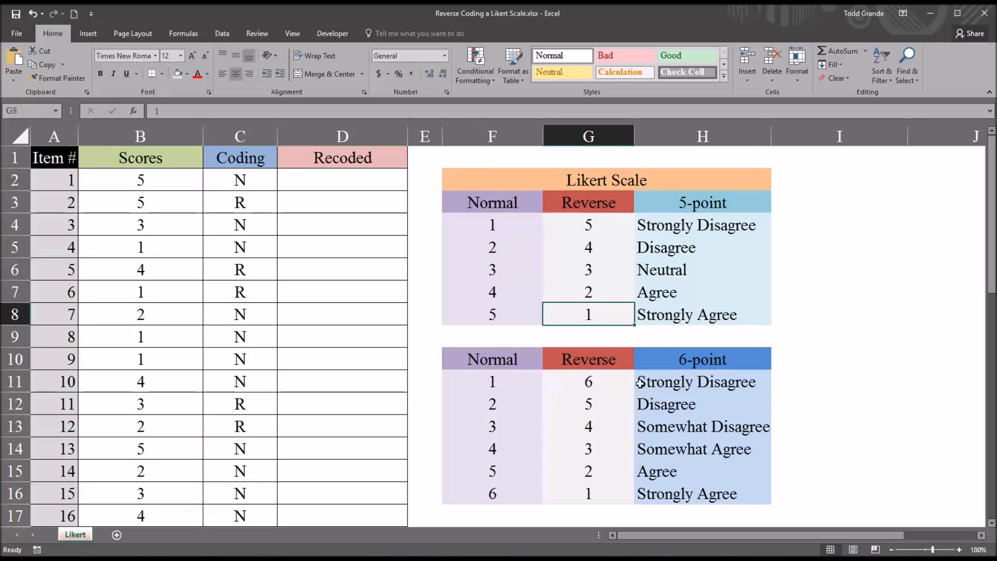
left_click_drag(588, 381, 588, 493)
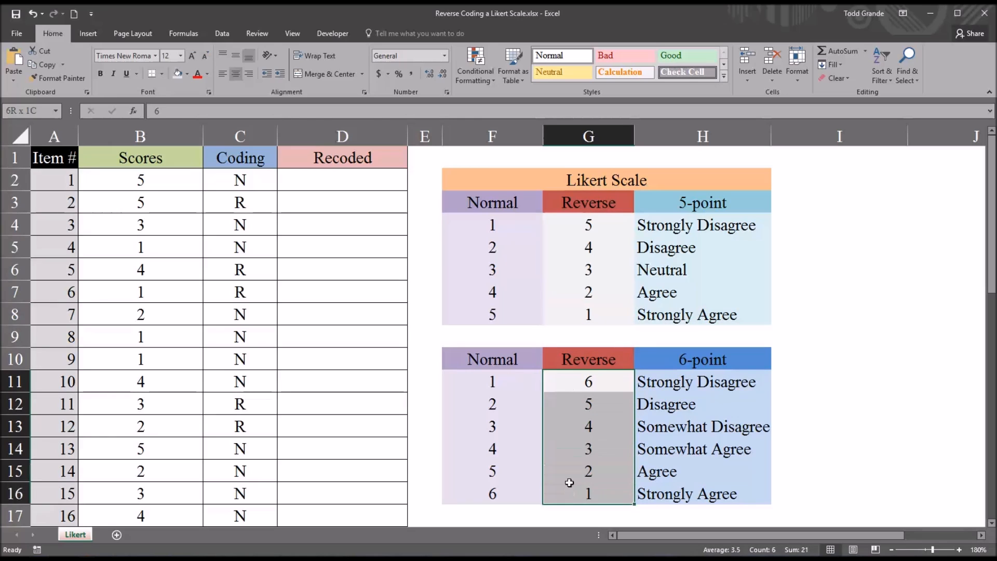
left_click(588, 382)
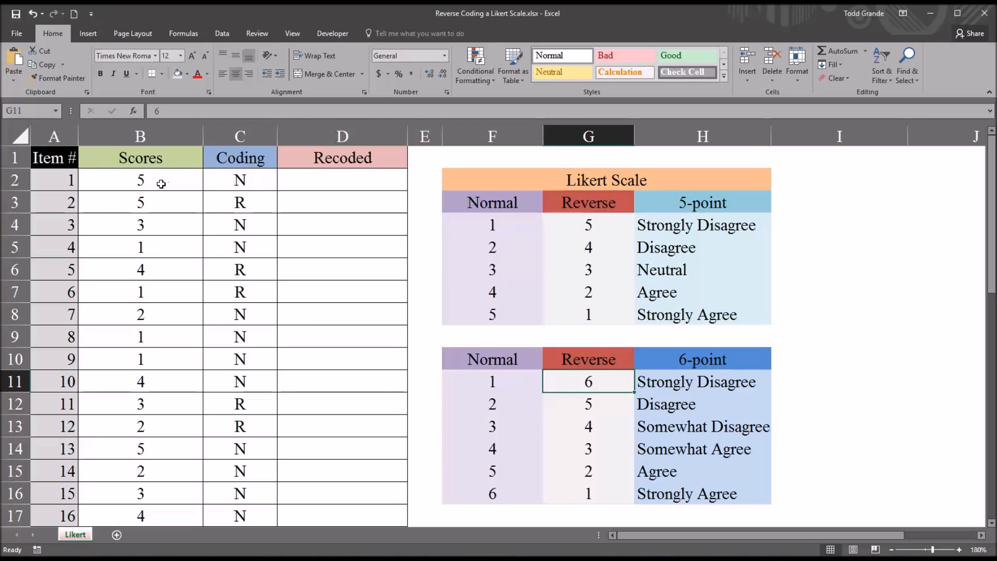
mouse_move(183, 158)
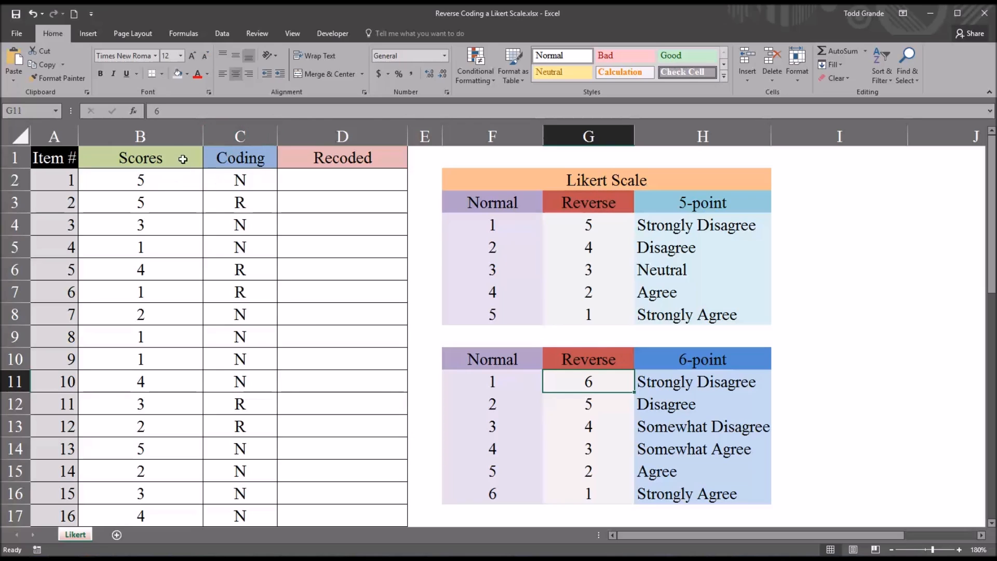
Check item 1's score and coding, its Recoded destination cell, and item 2's R code.
left_click(139, 136)
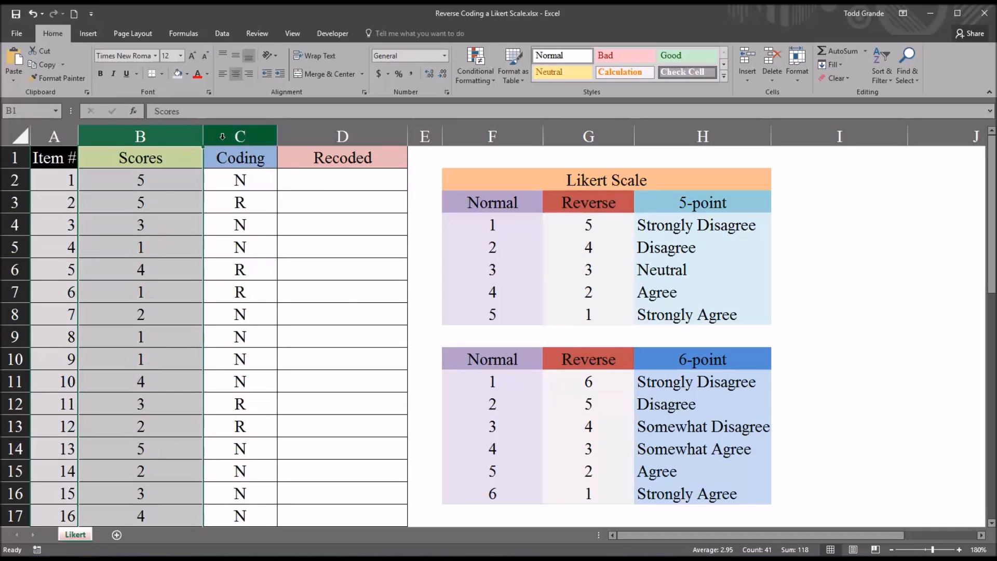
left_click(239, 135)
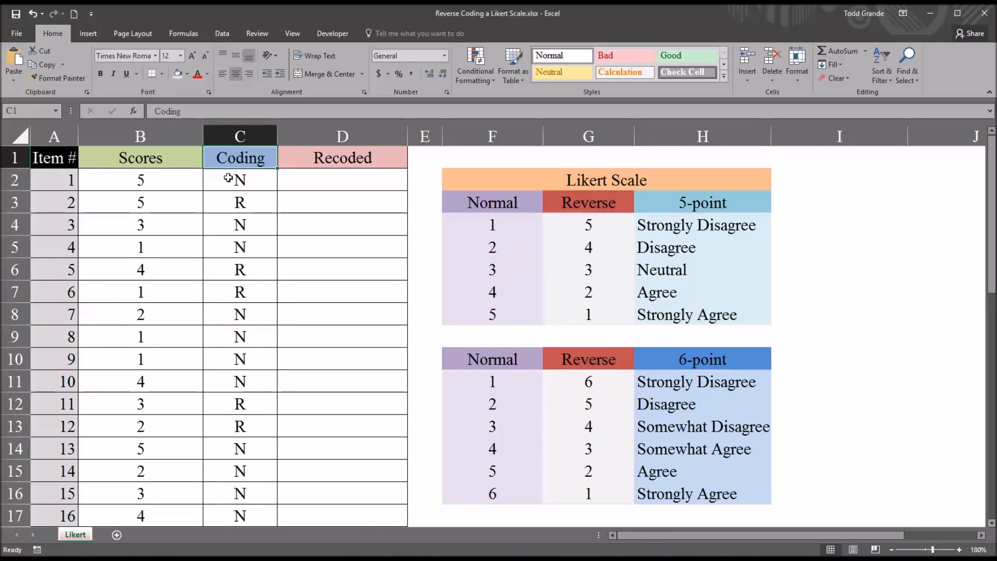
left_click(140, 180)
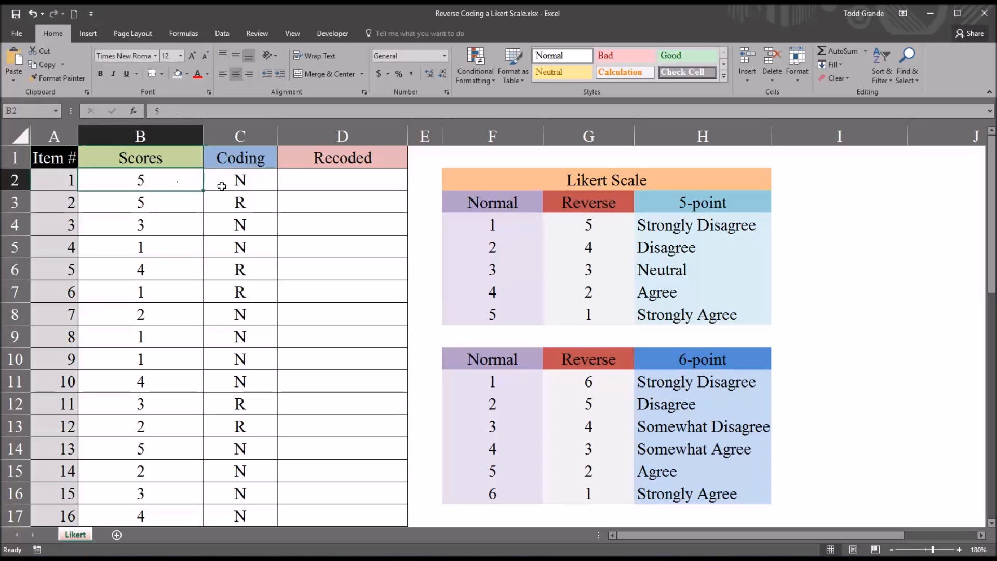
left_click(239, 180)
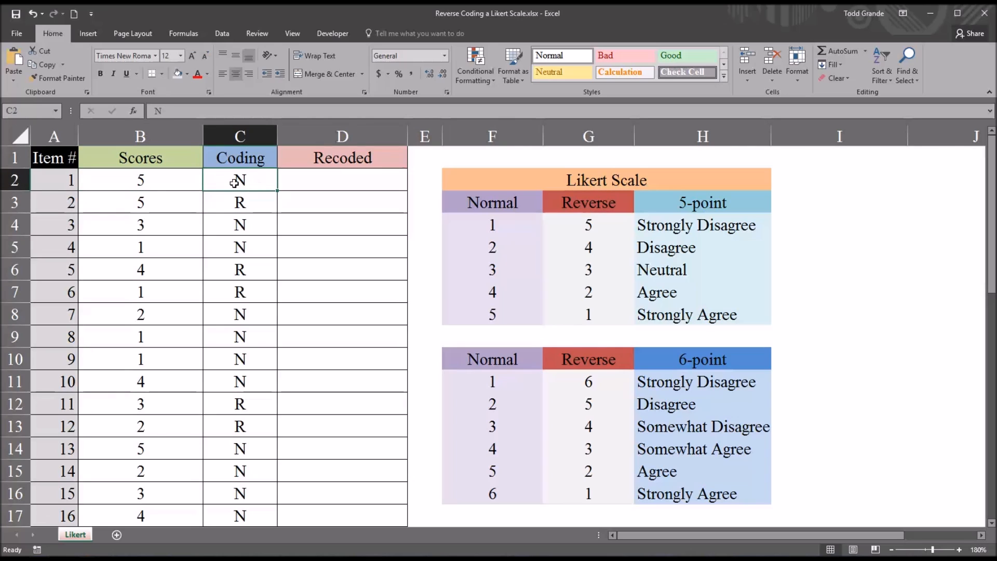
left_click(139, 181)
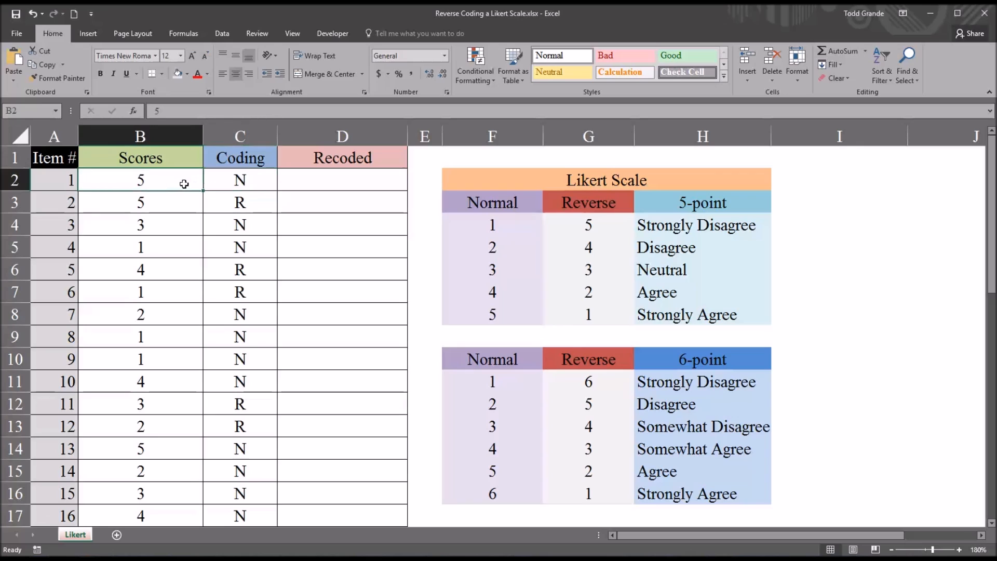
left_click(343, 178)
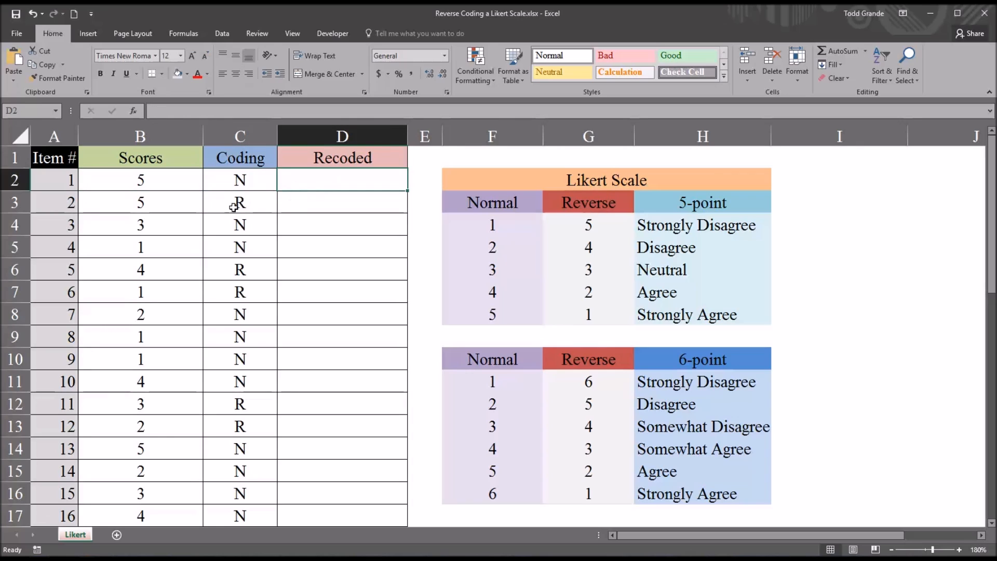
left_click(239, 201)
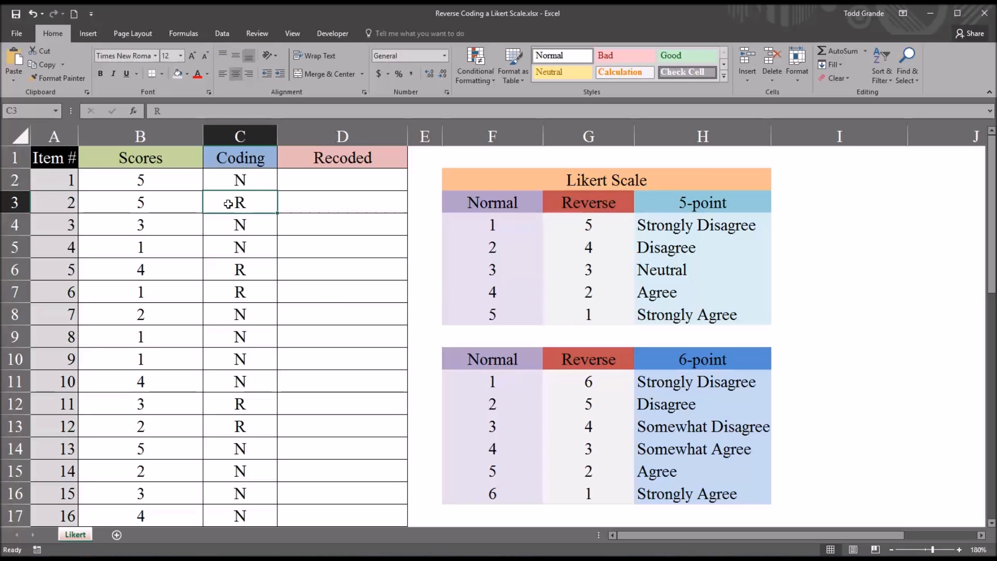
mouse_move(245, 197)
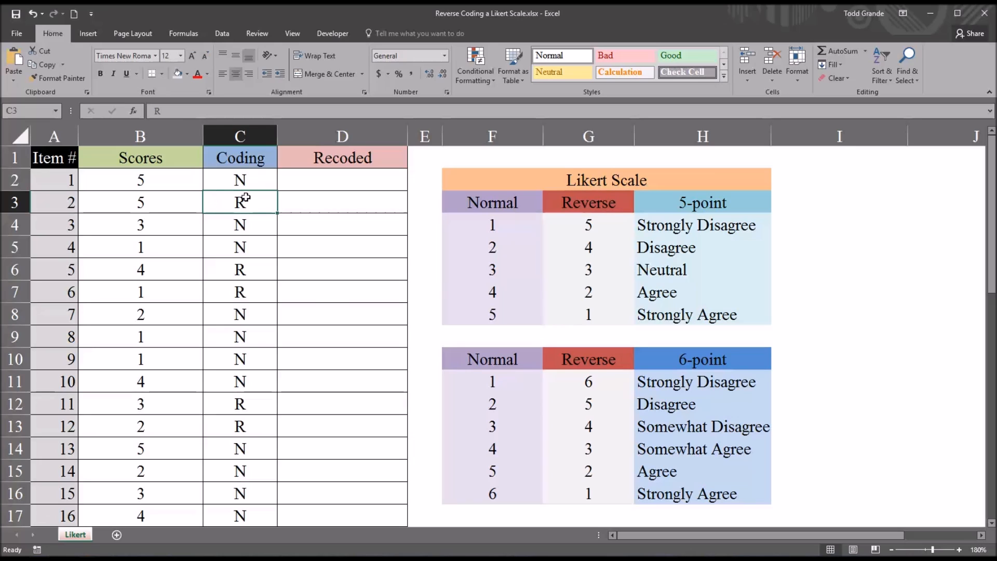
mouse_move(235, 206)
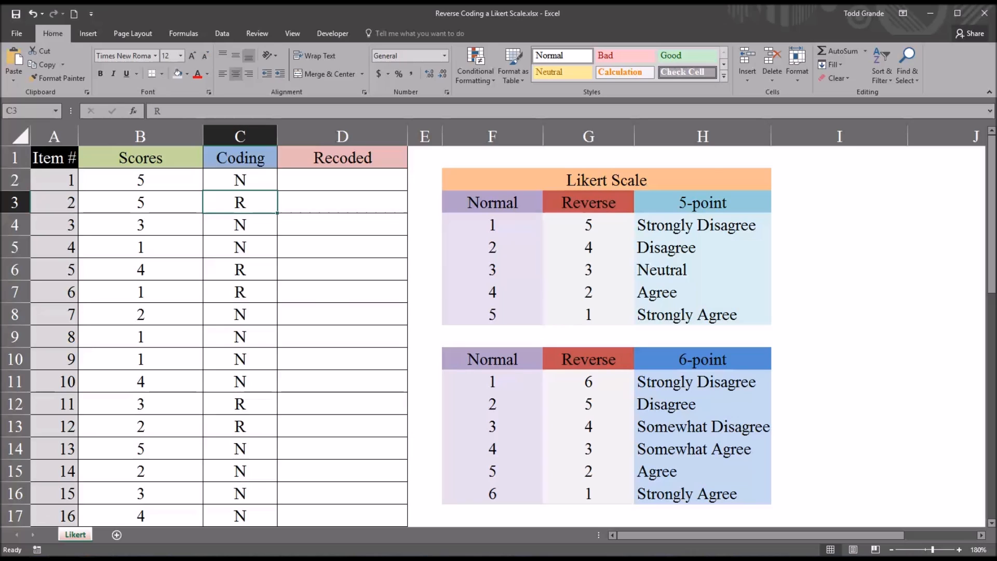
mouse_move(448, 507)
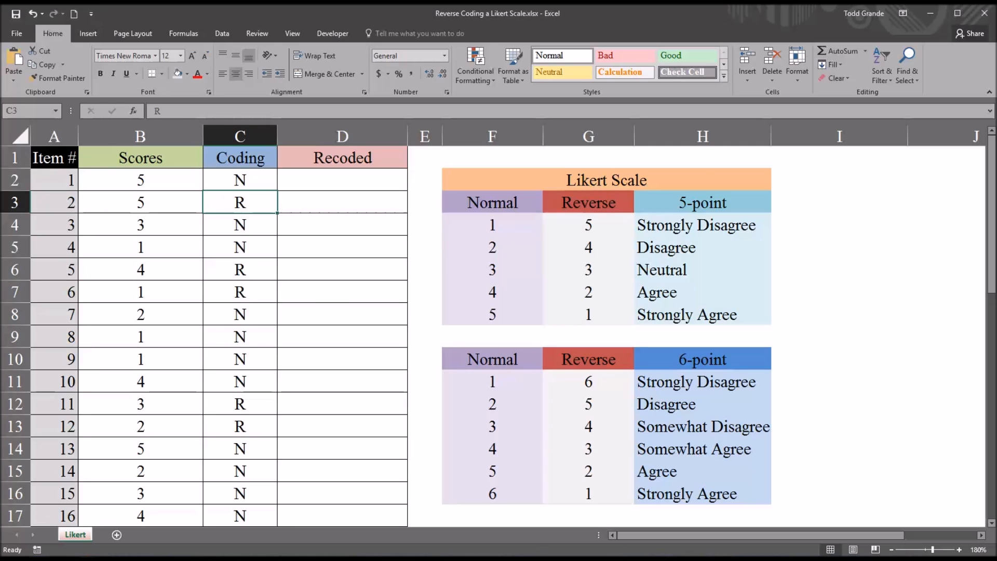
mouse_move(257, 216)
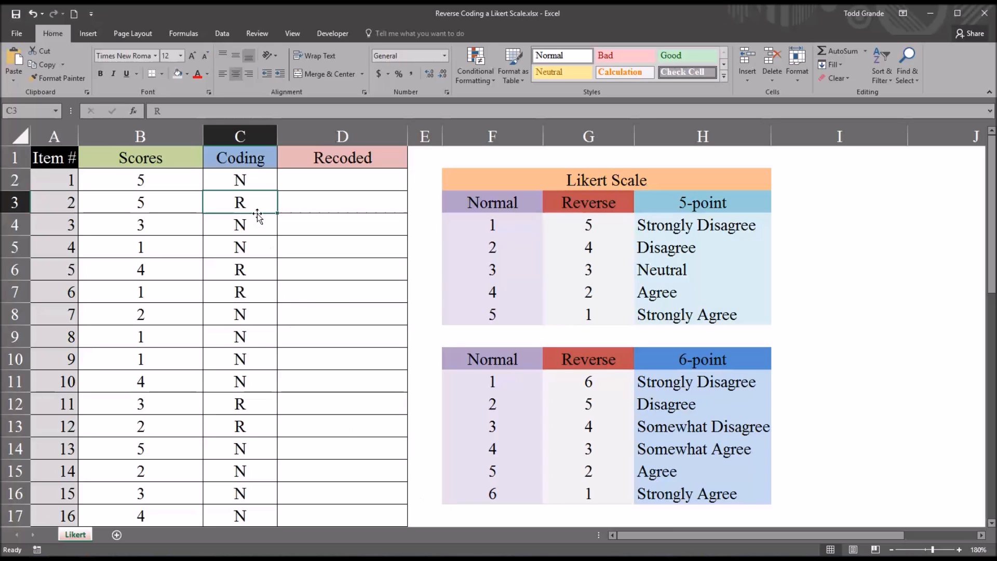
mouse_move(265, 204)
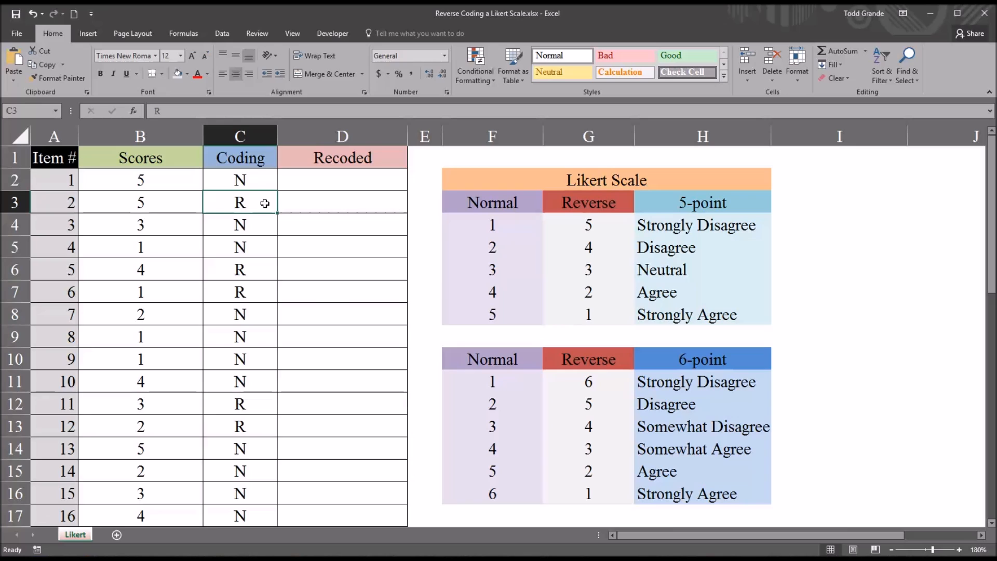
Compare items 1–3 scores and codings with where their recoded values will go.
left_click(140, 179)
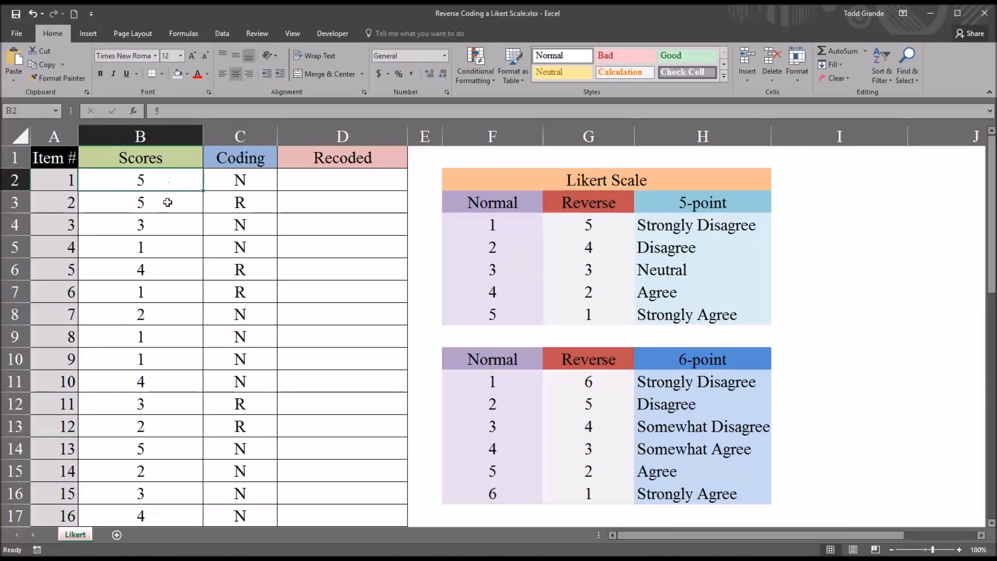
left_click(140, 224)
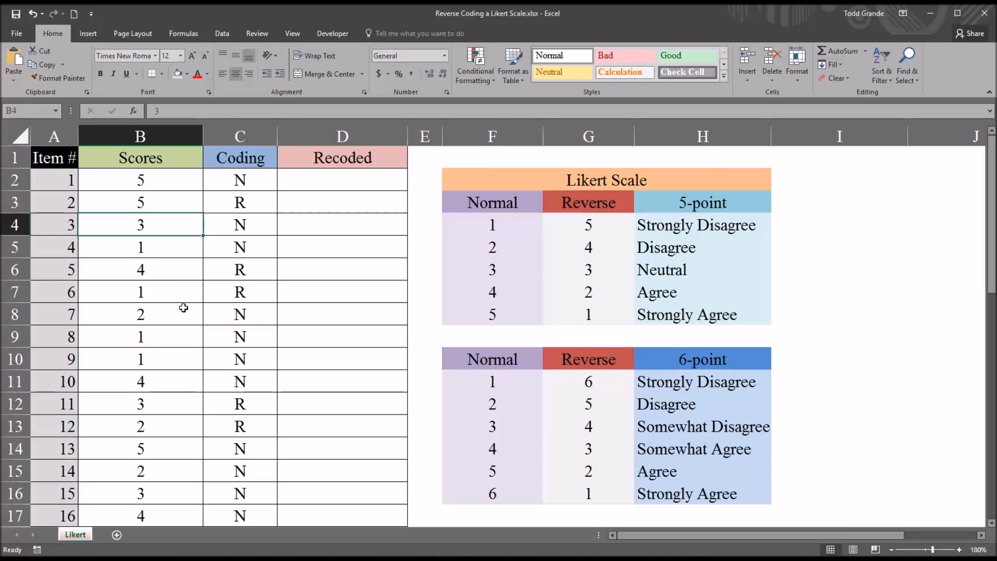
left_click(317, 181)
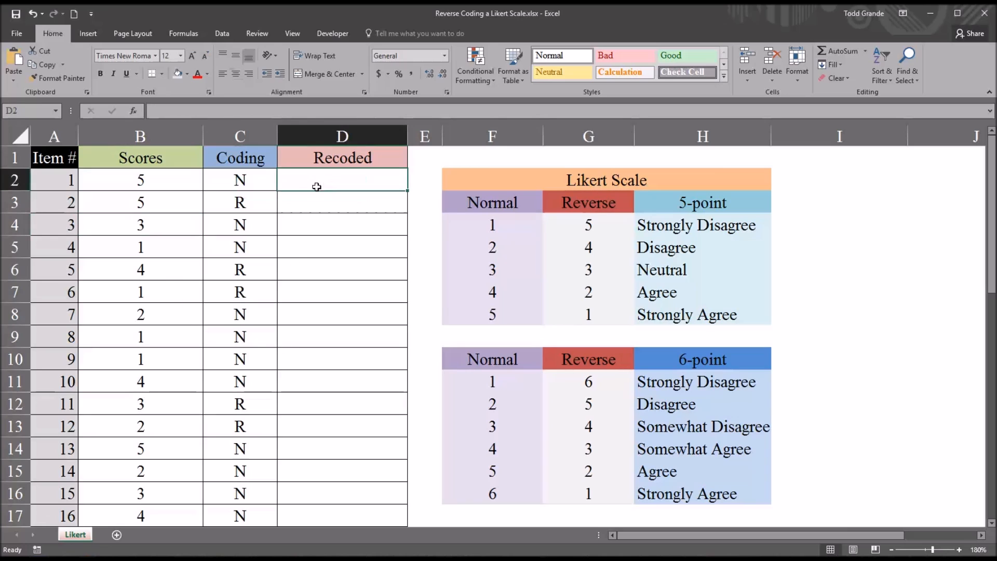
left_click(238, 202)
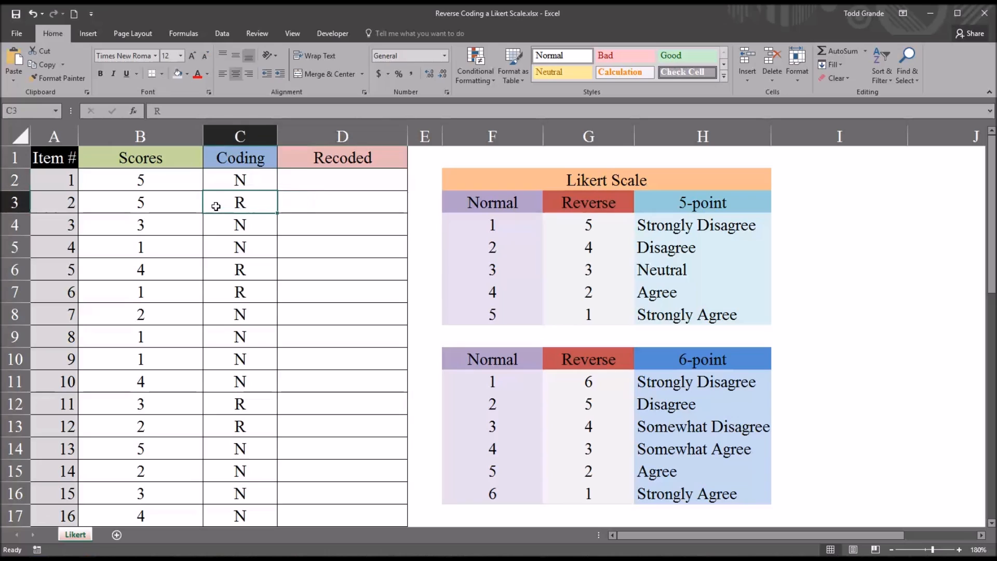
left_click(343, 202)
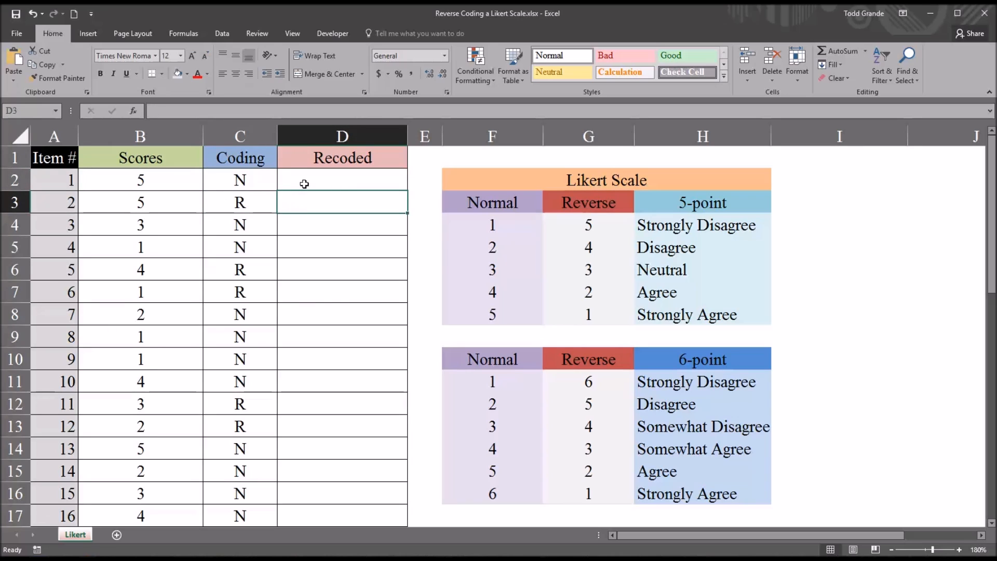
left_click(341, 179)
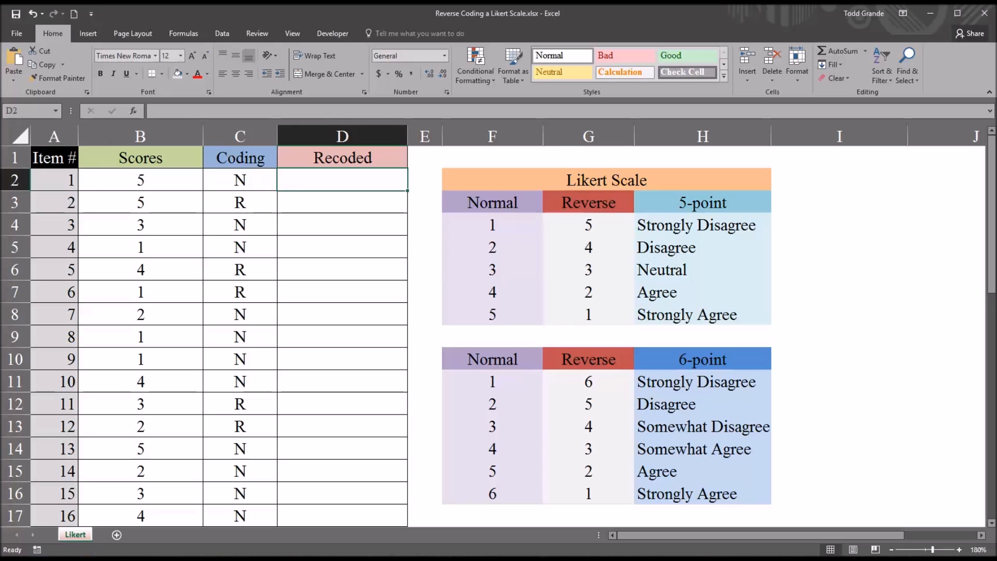
mouse_move(259, 187)
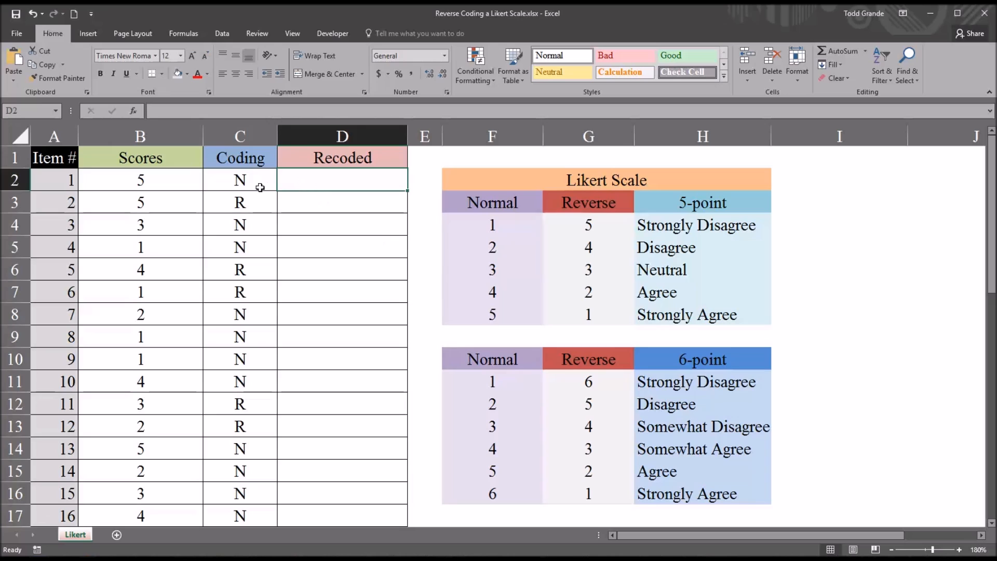
left_click(240, 181)
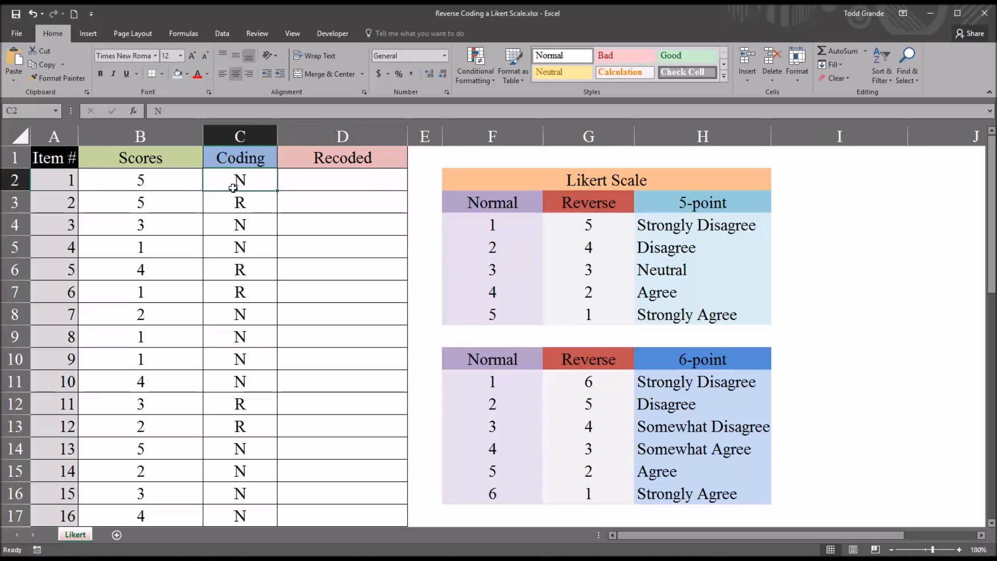
mouse_move(239, 181)
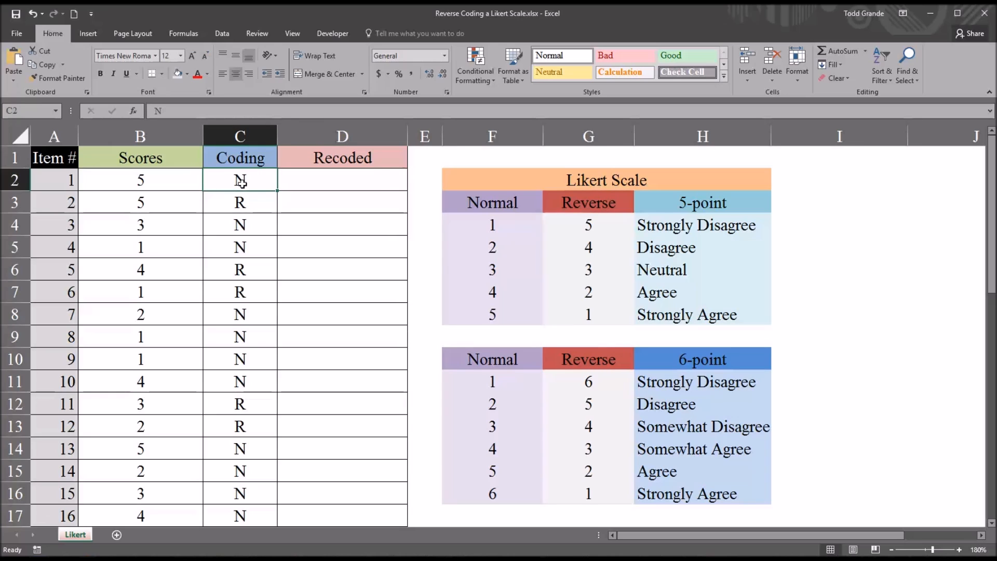
left_click(239, 201)
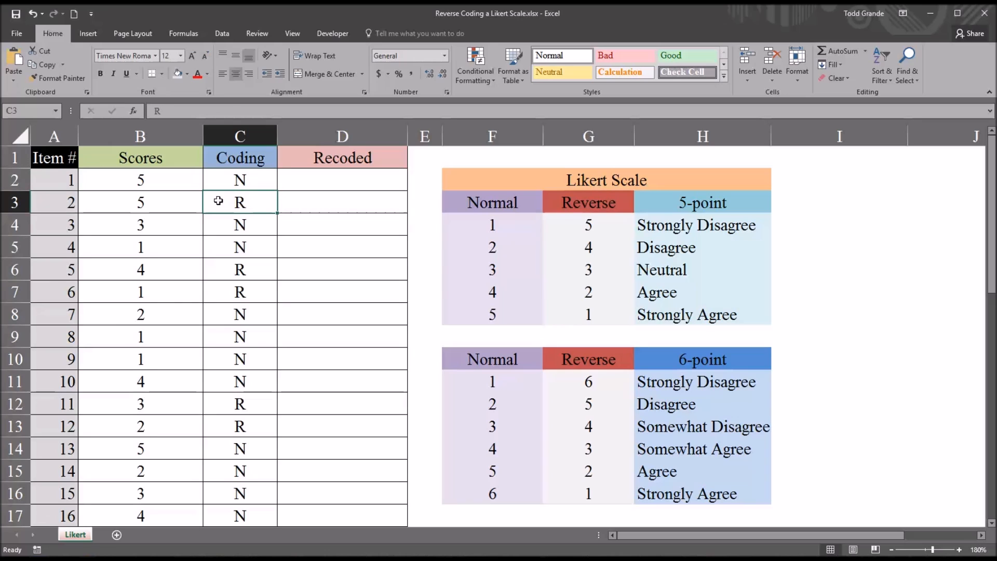
mouse_move(491, 227)
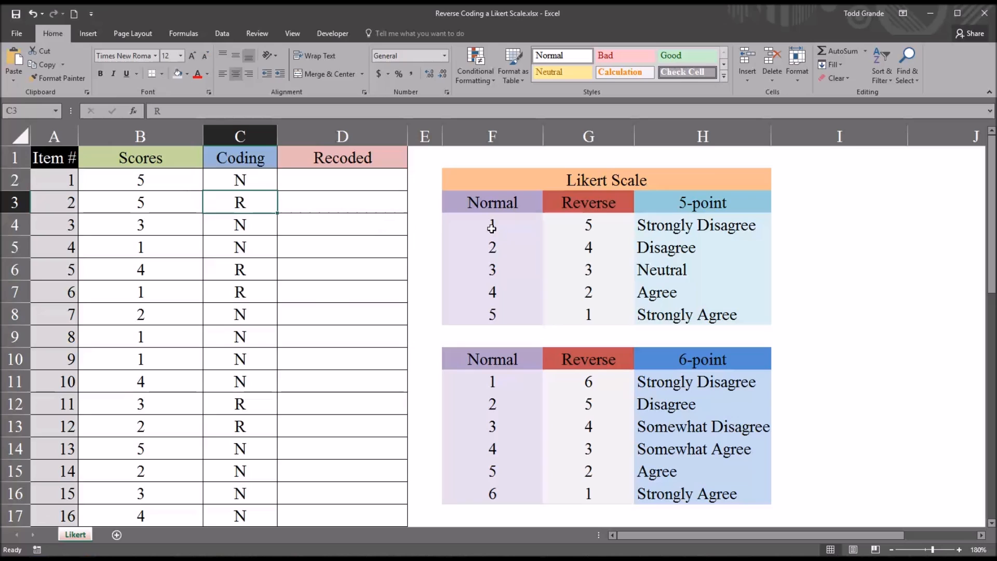
Relate the first eight scores and an R-coded item to the 5-point Normal/Reverse lookup values.
left_click_drag(491, 225, 588, 314)
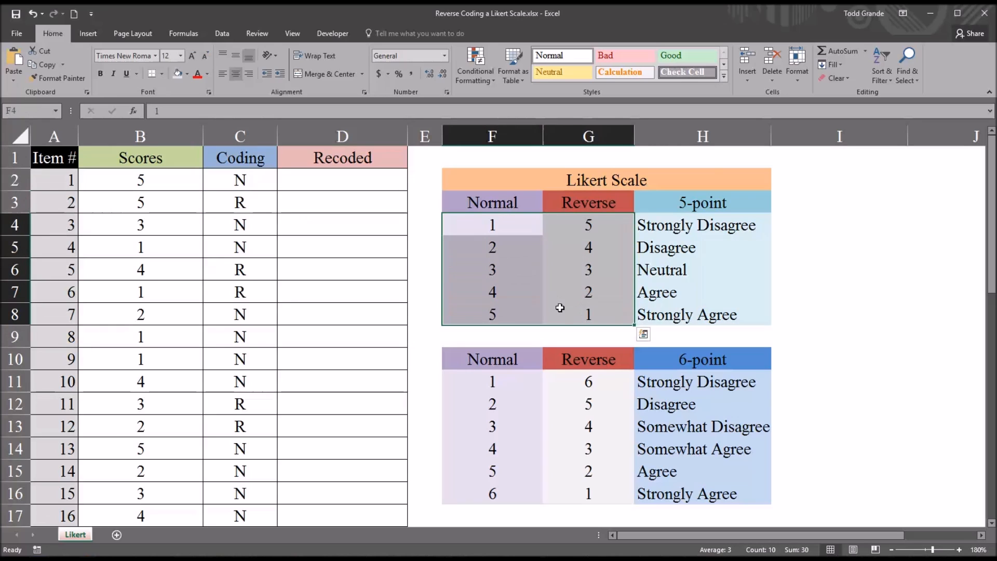
left_click(139, 181)
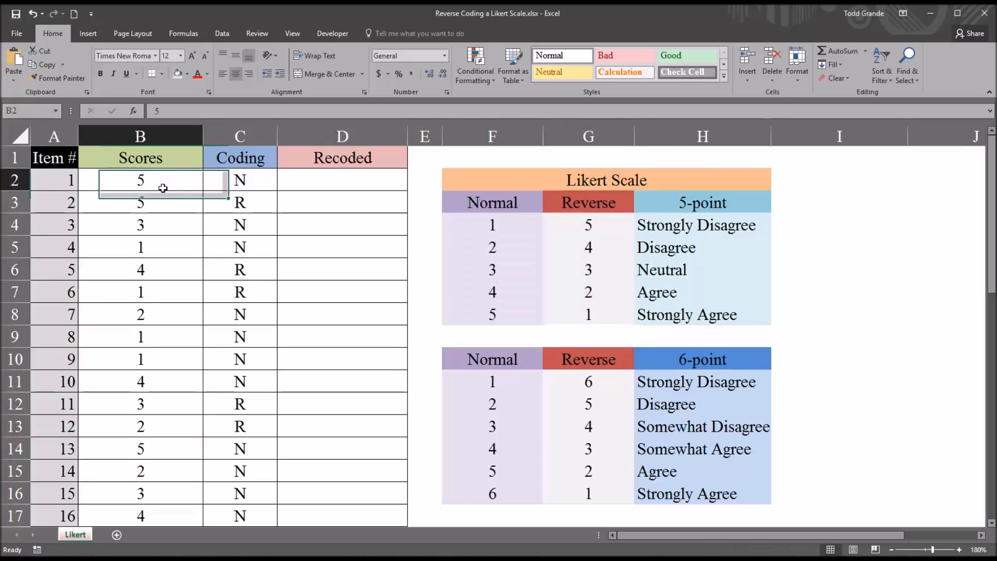
left_click_drag(140, 180, 141, 358)
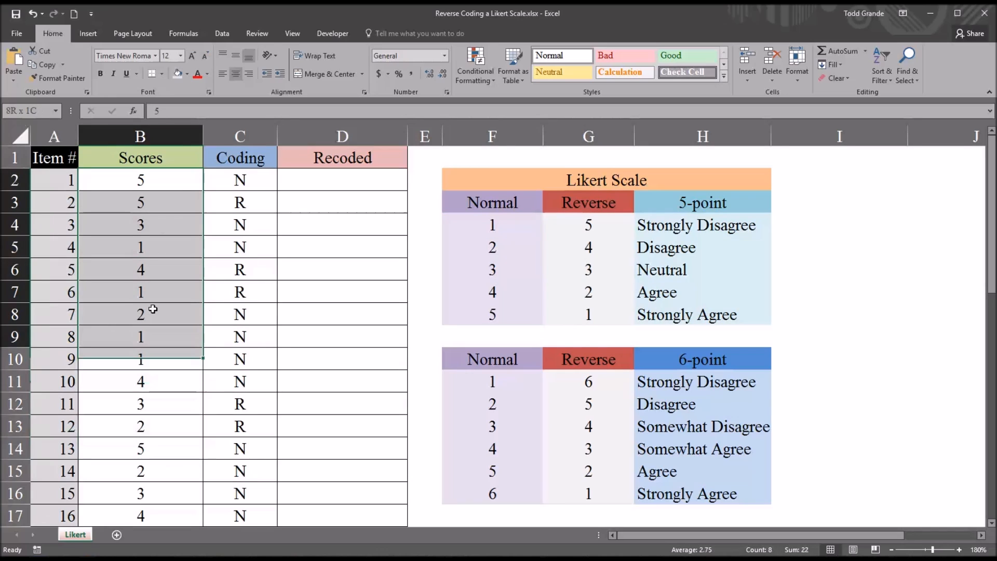
left_click(140, 180)
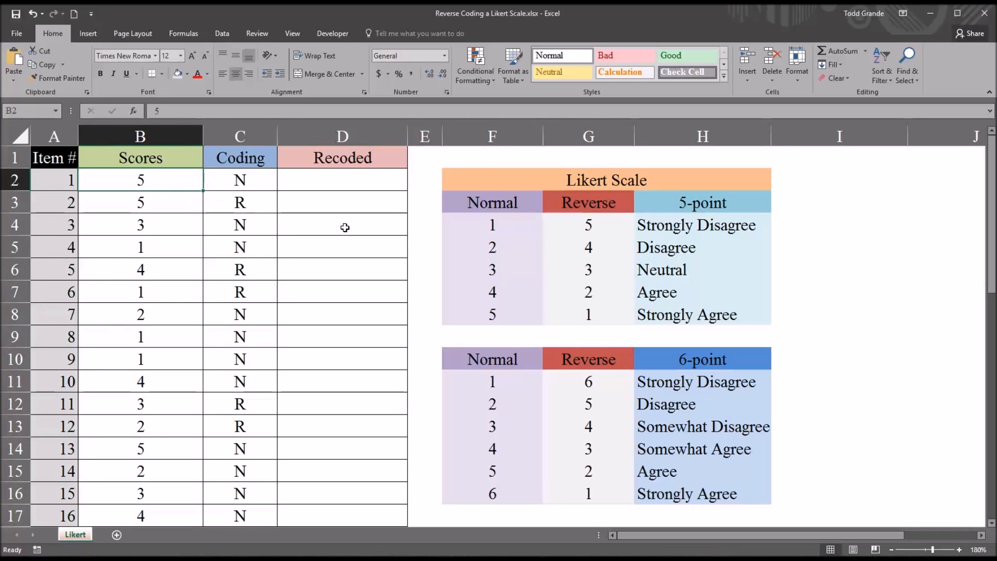
left_click_drag(492, 224, 588, 292)
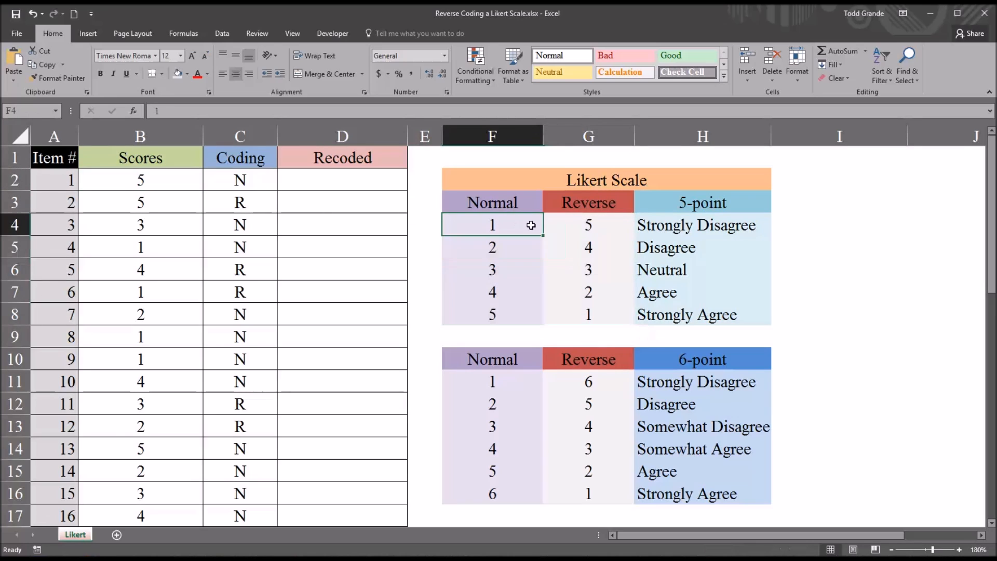
left_click(588, 224)
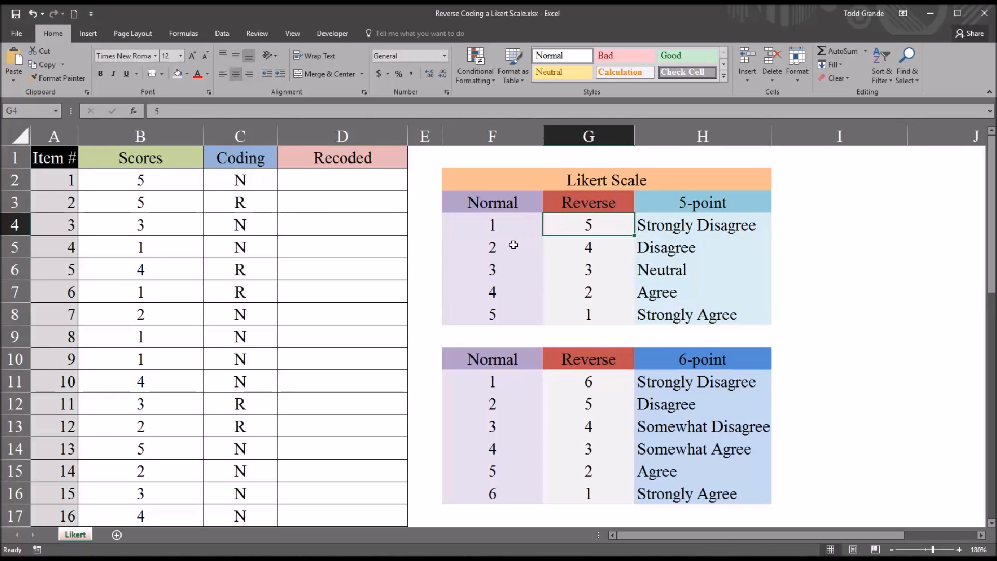
left_click(492, 225)
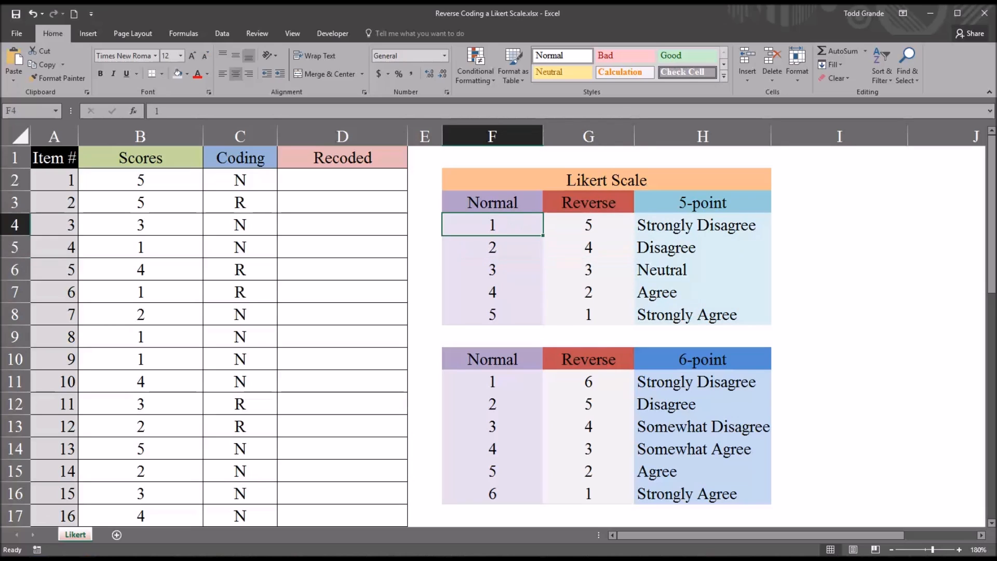
mouse_move(484, 380)
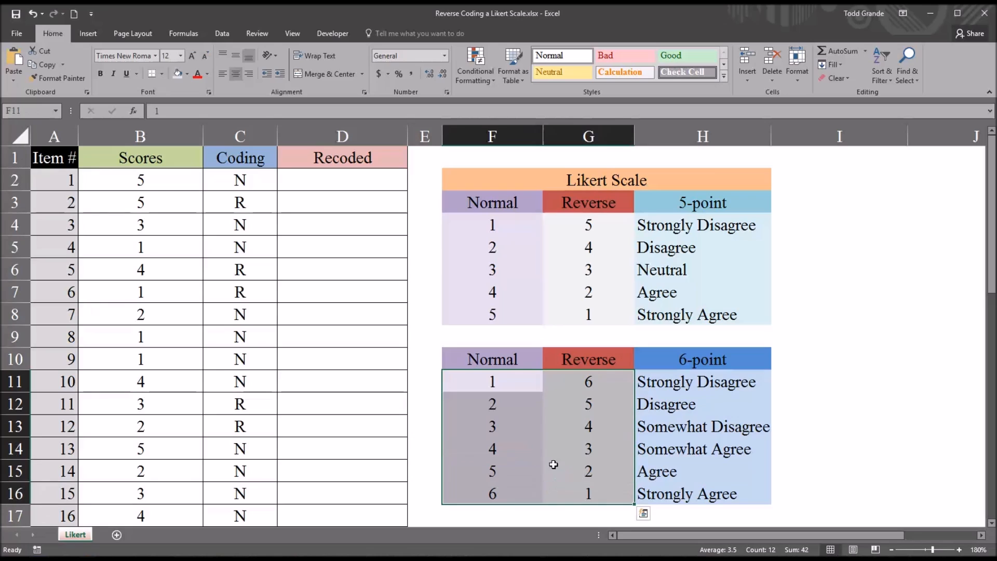
left_click(492, 225)
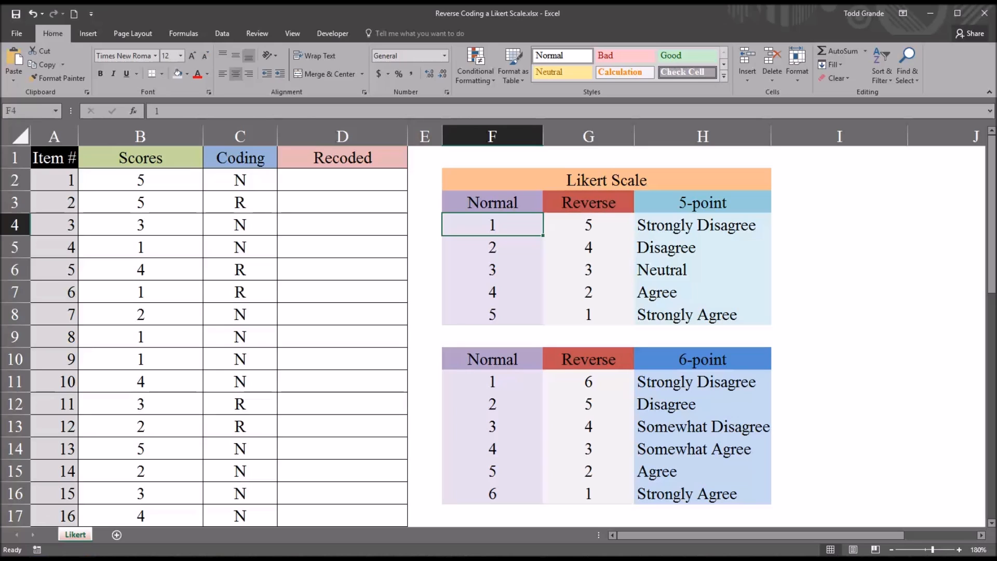
mouse_move(478, 461)
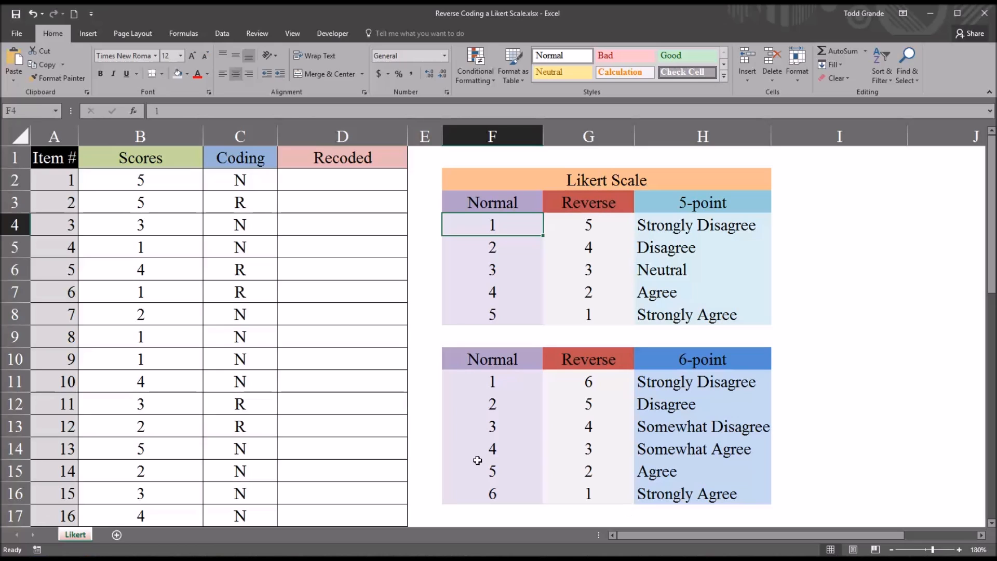
left_click(240, 201)
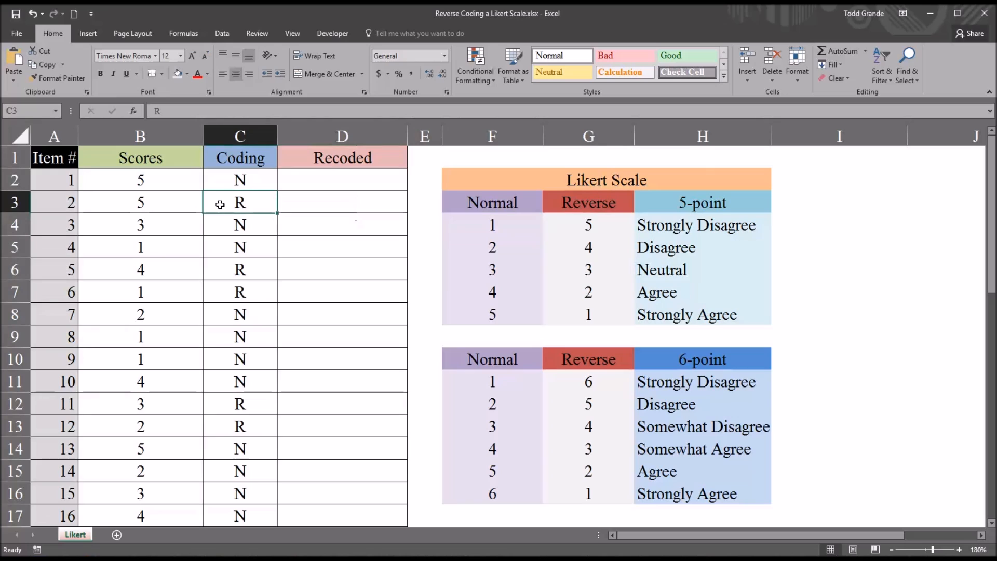
left_click(492, 225)
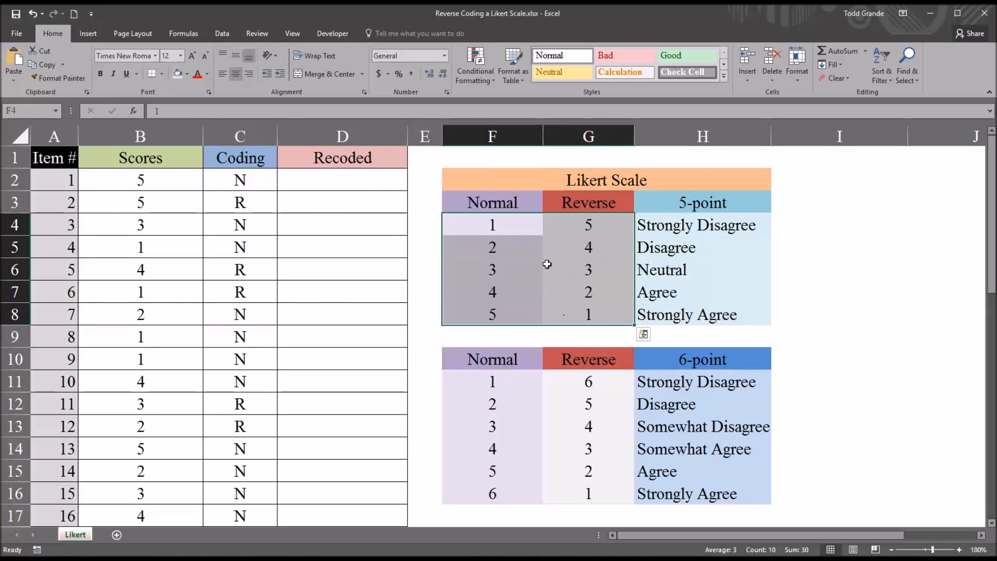
mouse_move(543, 245)
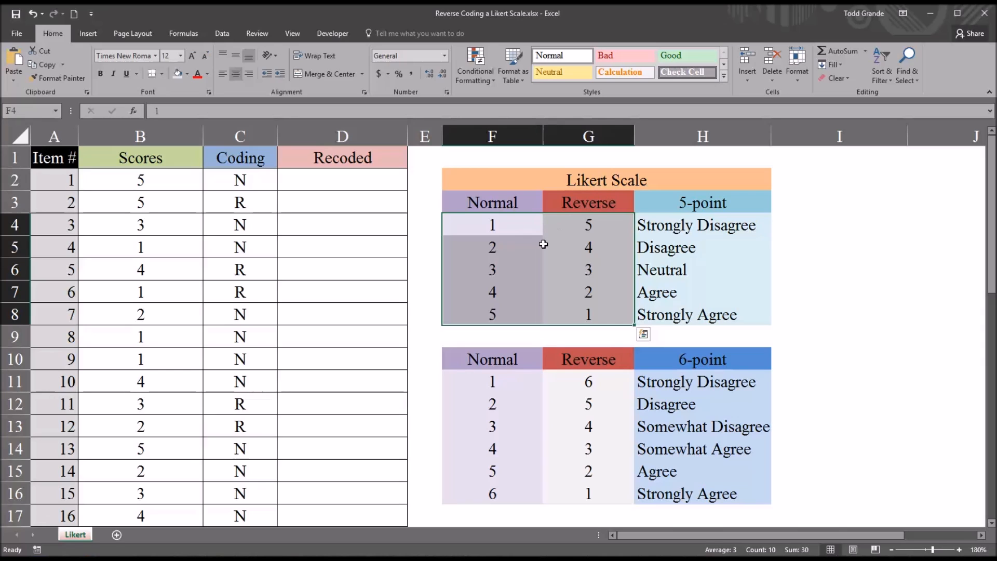
mouse_move(539, 247)
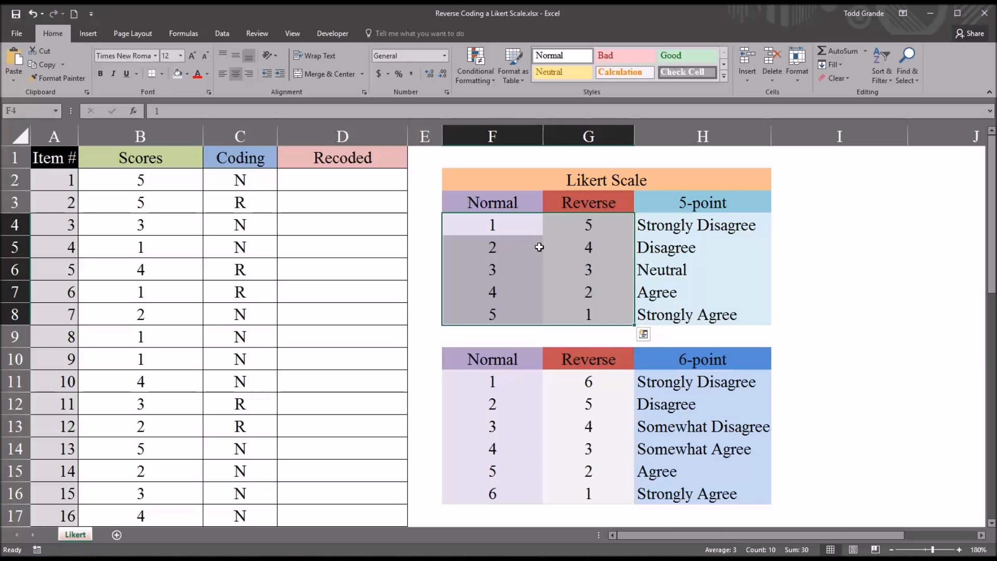
mouse_move(520, 245)
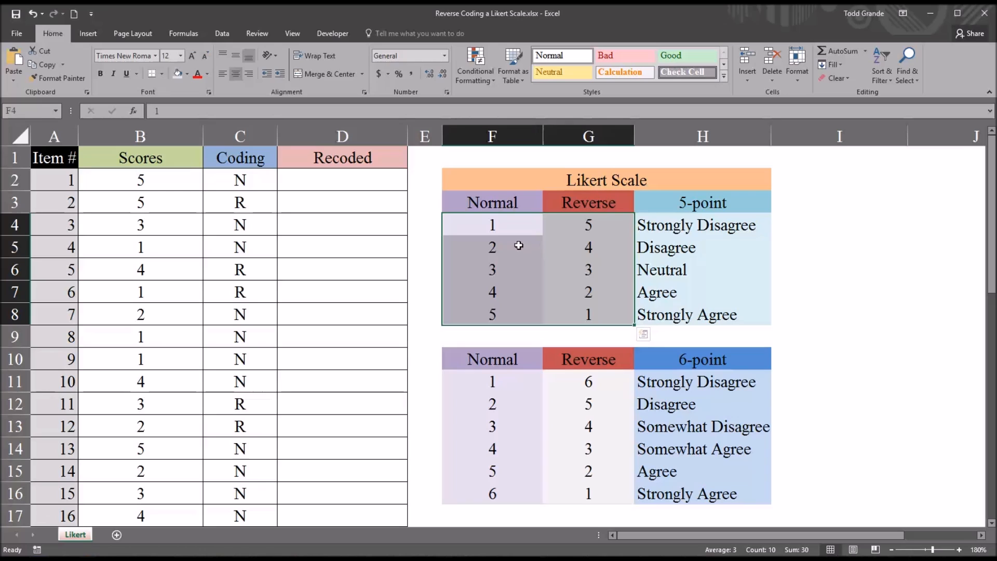
mouse_move(522, 224)
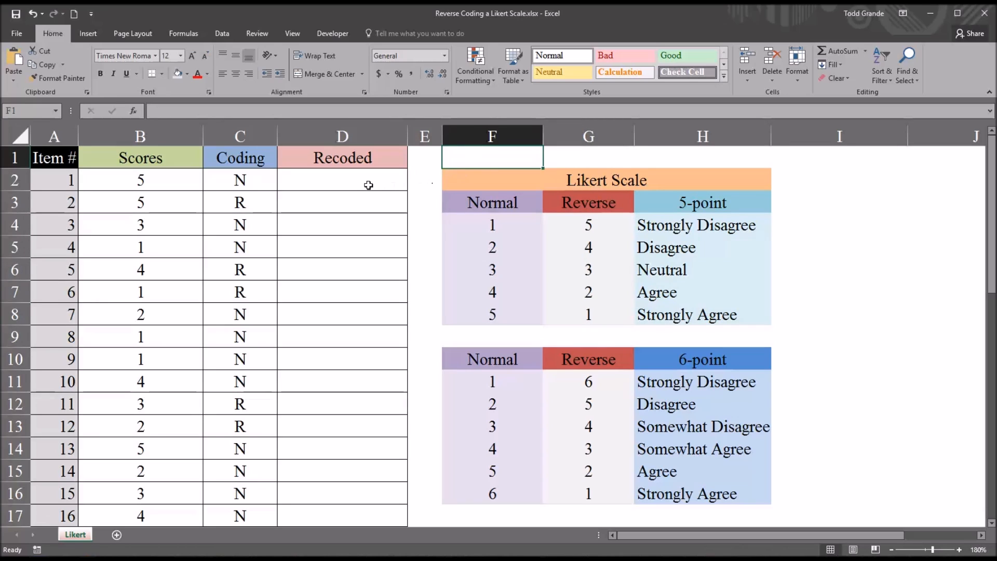
Enter '=IF(C2="R",INDEX($F$4:$G$8,MATCH(B2,$F$4:$F$8,0),2),B2) as text in F1, then return to D2.
left_click(341, 179)
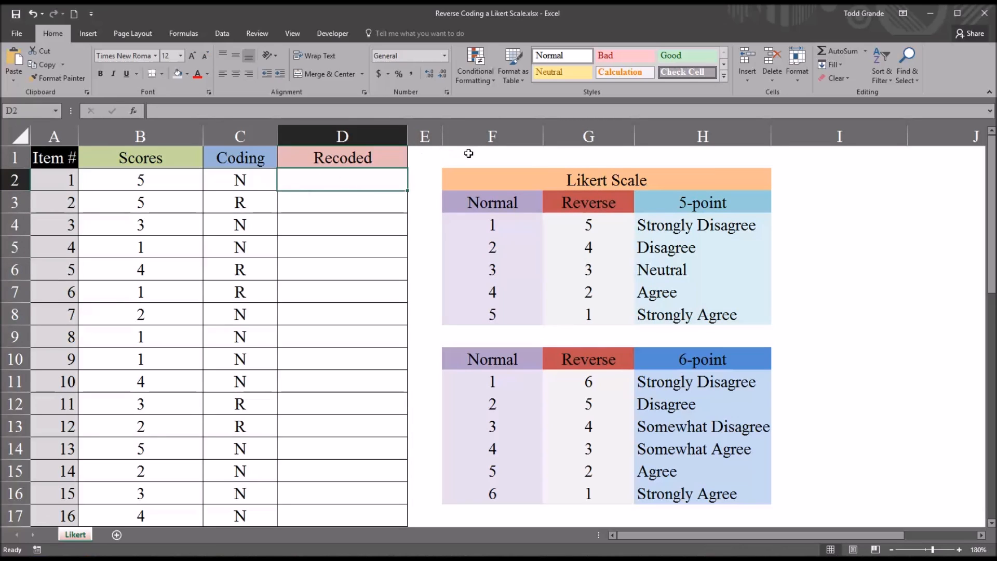
left_click(493, 158)
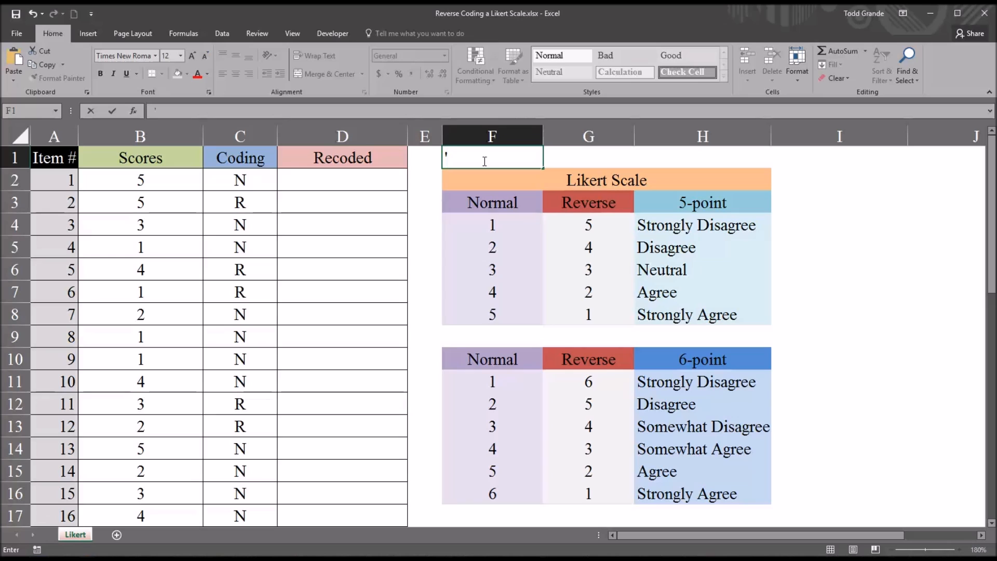
type("'=IF(C2=\"R\",INDEX($F$4:$G$8,MATCH(B2,$F$4:$F$8,0),2),B2)")
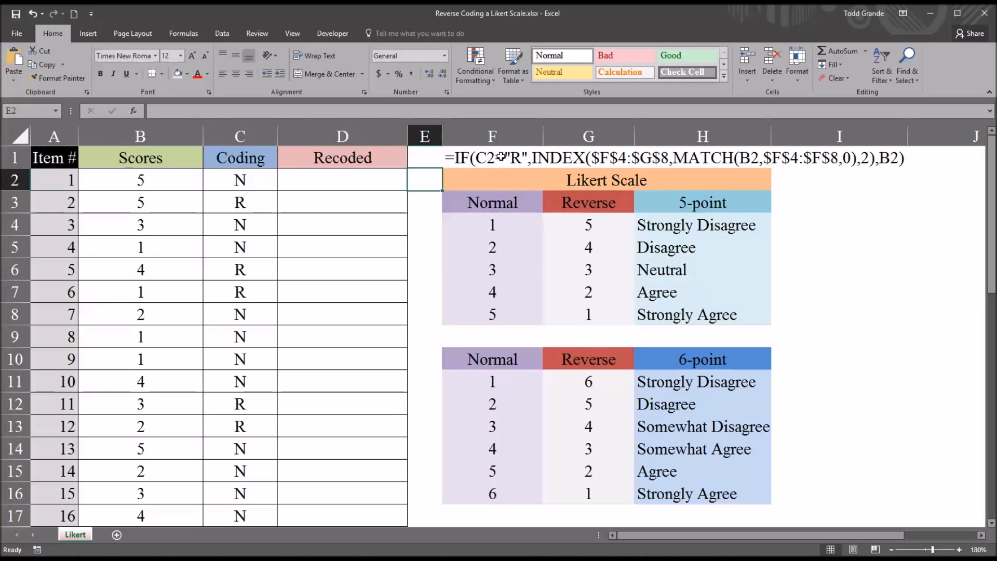
left_click(343, 180)
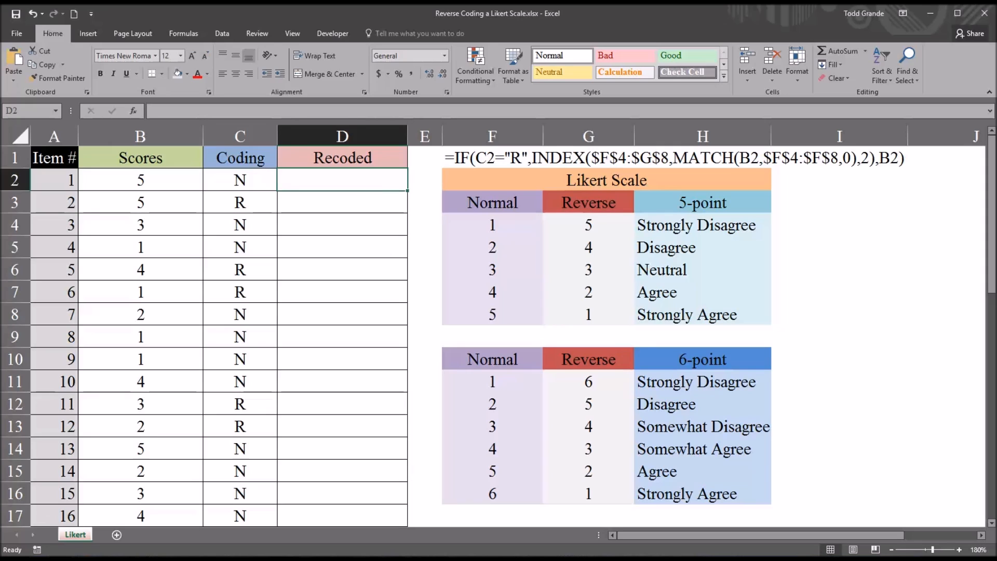
mouse_move(675, 513)
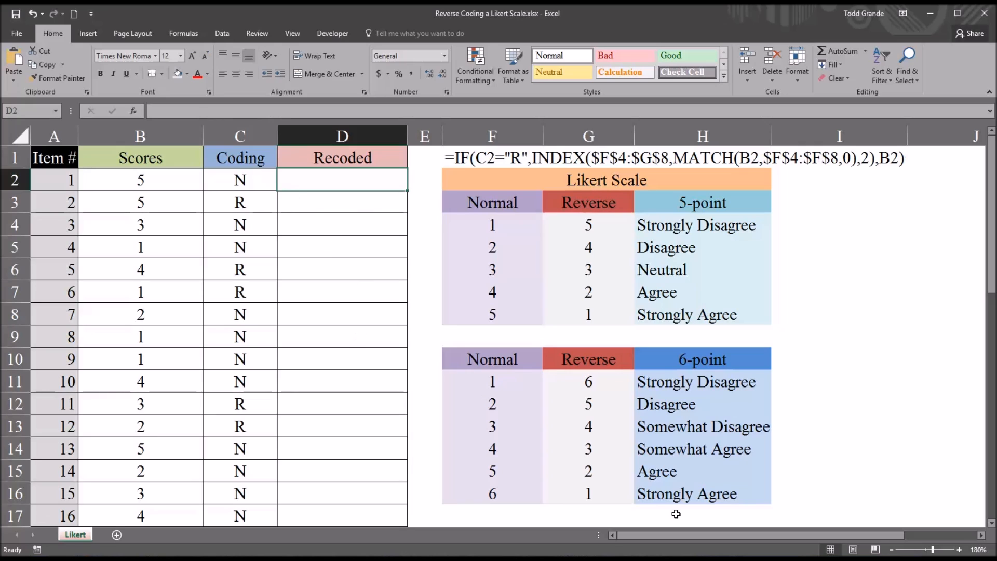
mouse_move(572, 300)
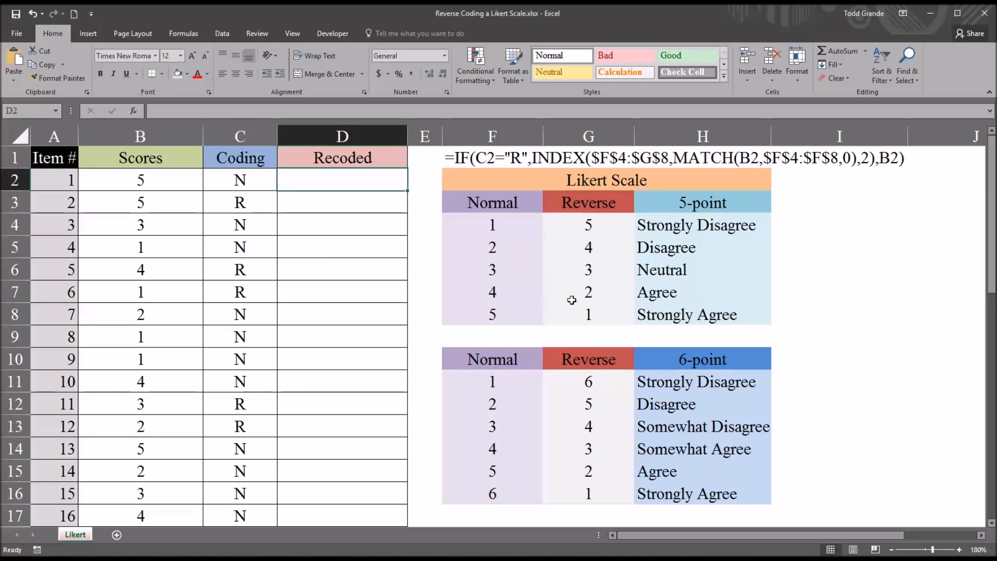
mouse_move(330, 238)
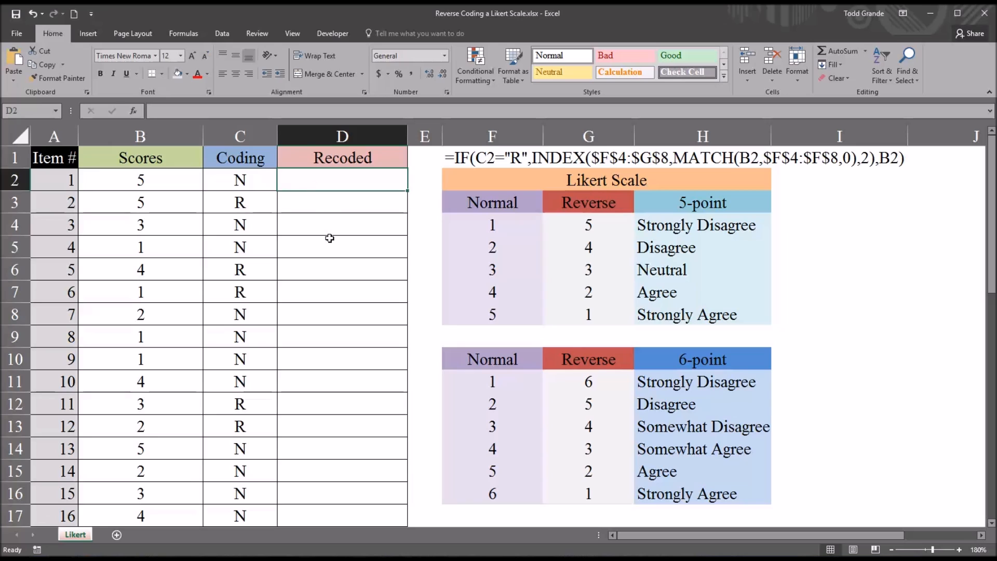
Begin D2's formula as =if(C2="R", using the Coding cell as the logical test.
type("=")
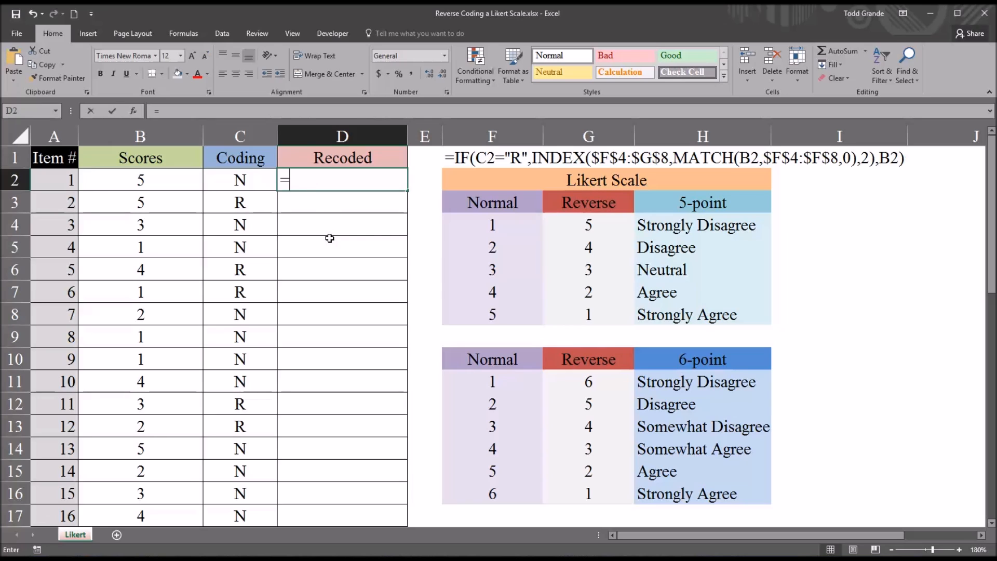
type("i")
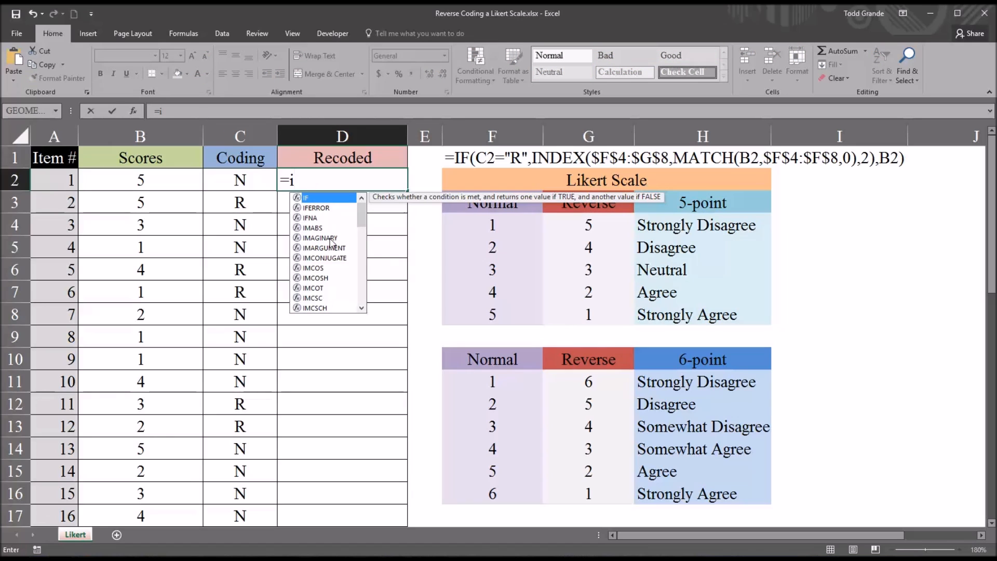
type("f(")
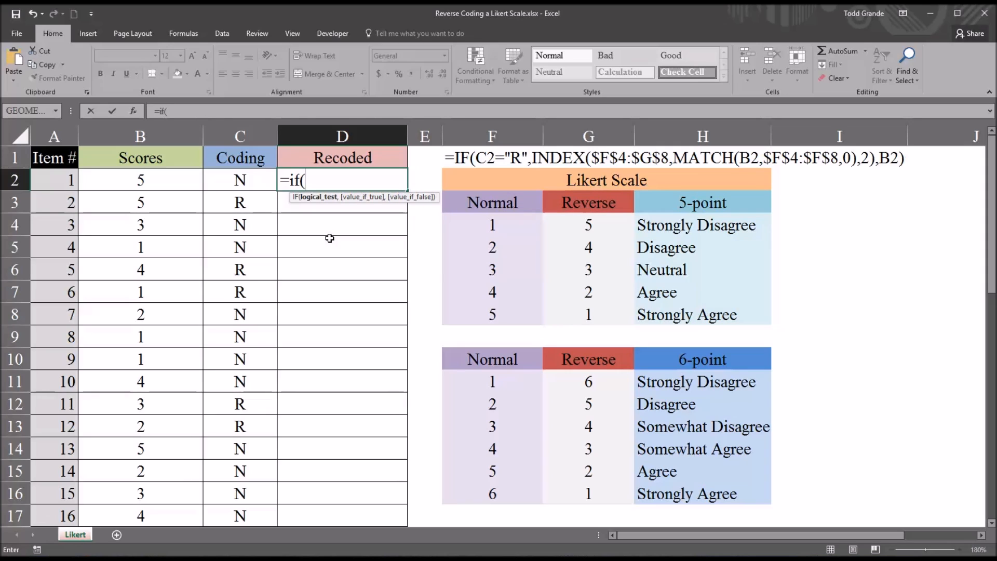
mouse_move(310, 207)
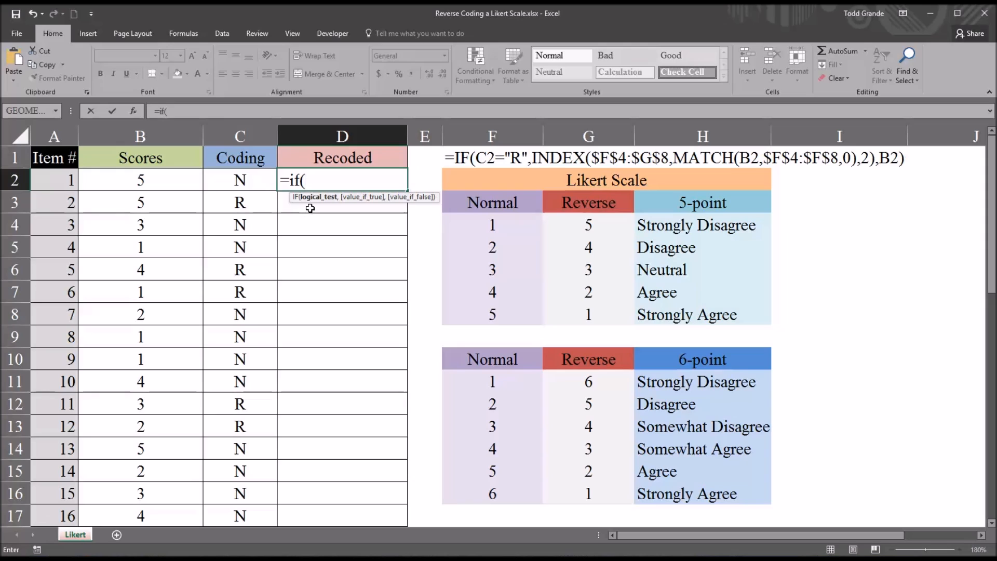
mouse_move(313, 202)
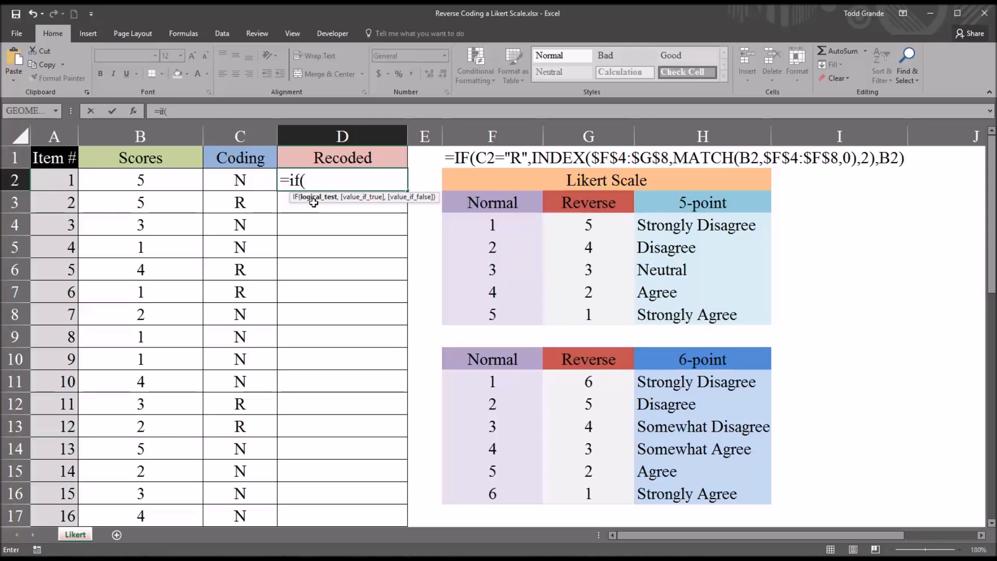
mouse_move(319, 201)
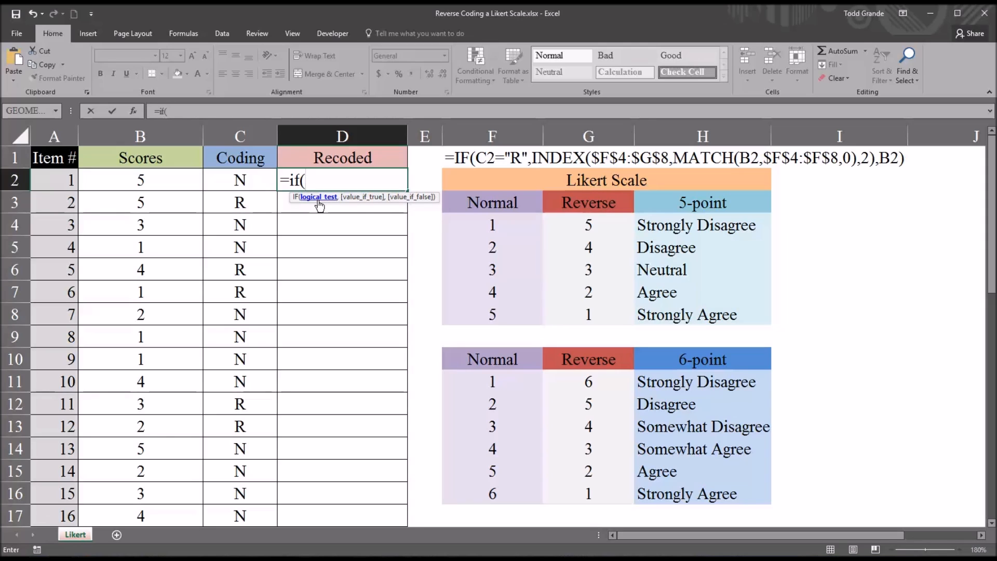
mouse_move(367, 198)
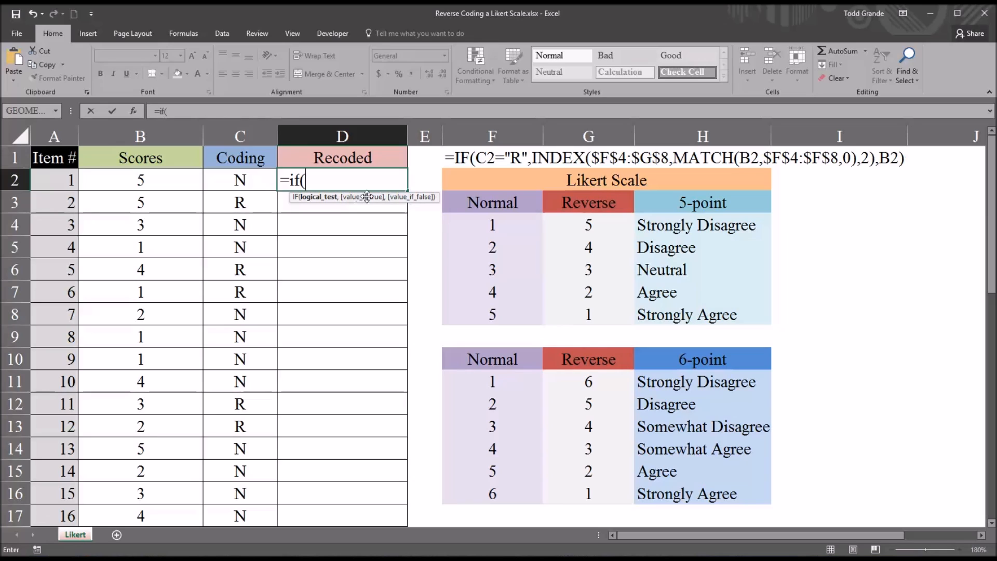
mouse_move(350, 215)
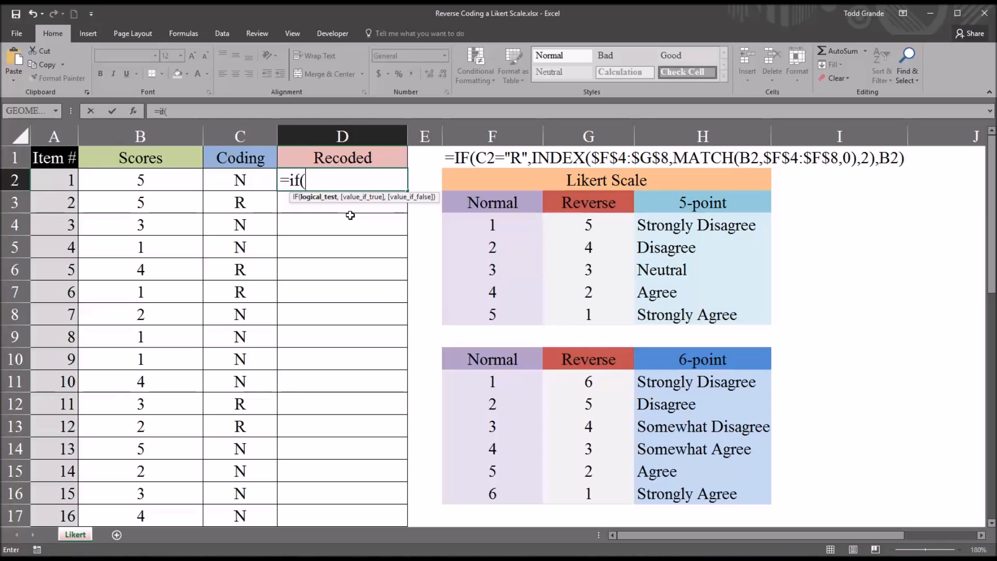
mouse_move(210, 179)
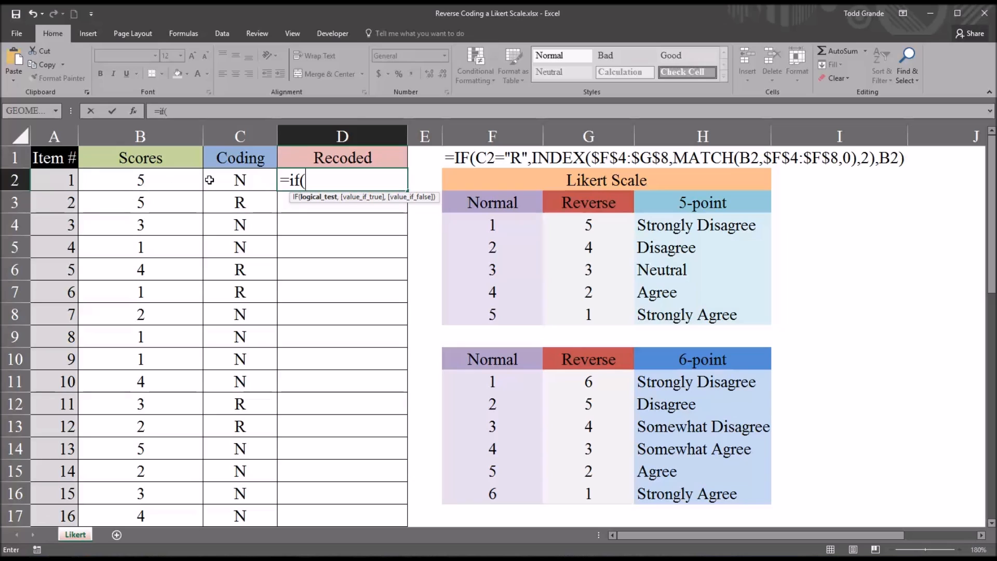
left_click(240, 180)
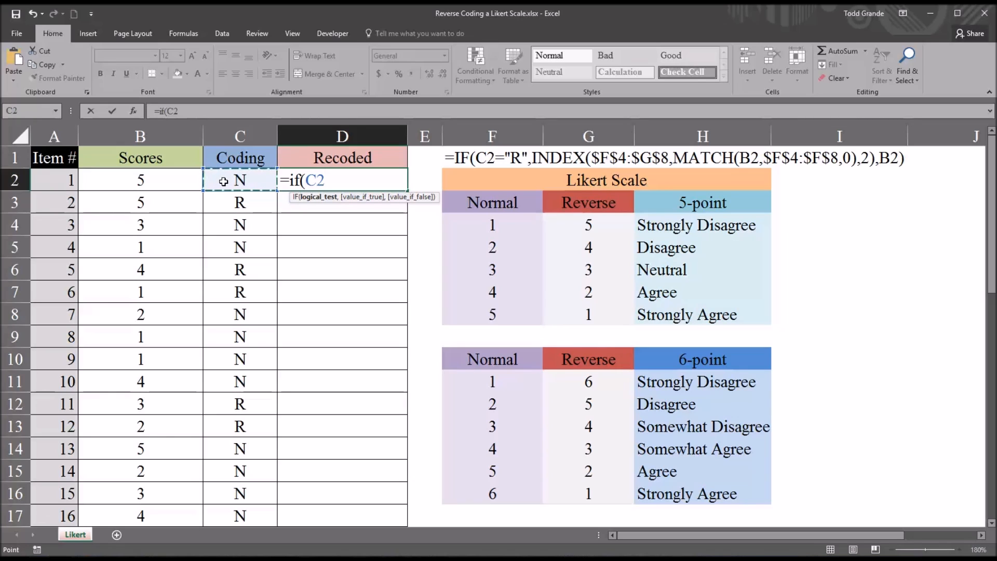
type("=\"")
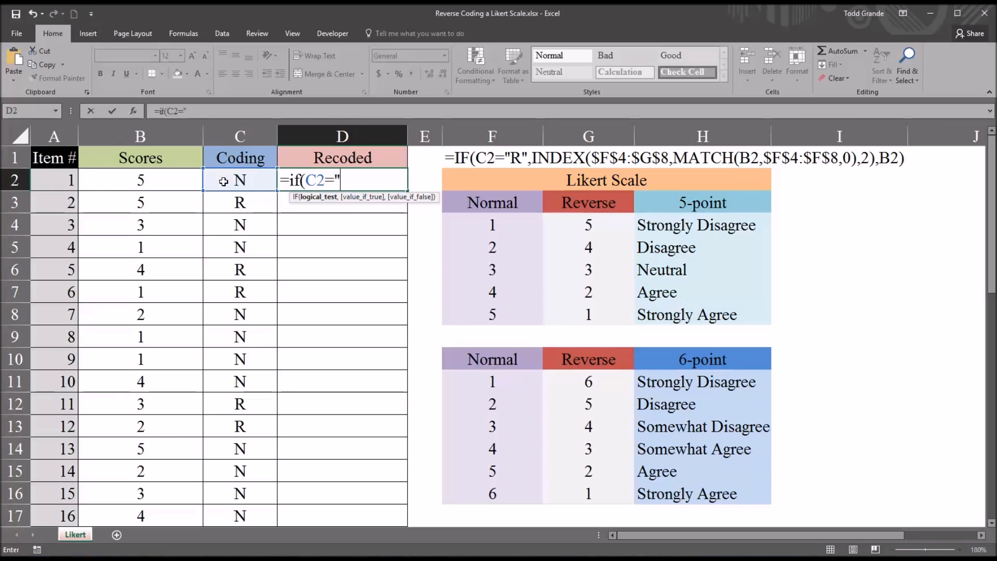
type("R")
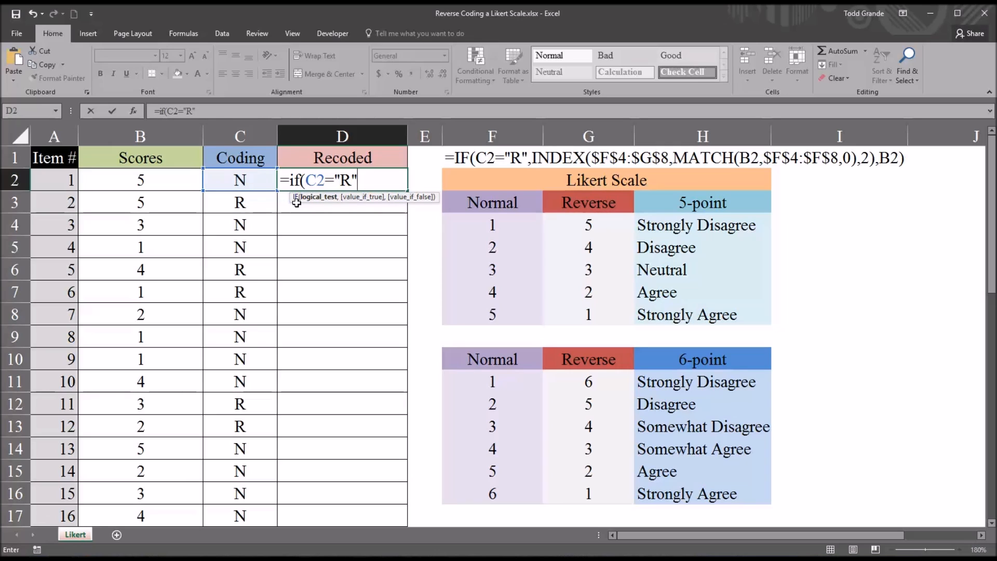
type(",")
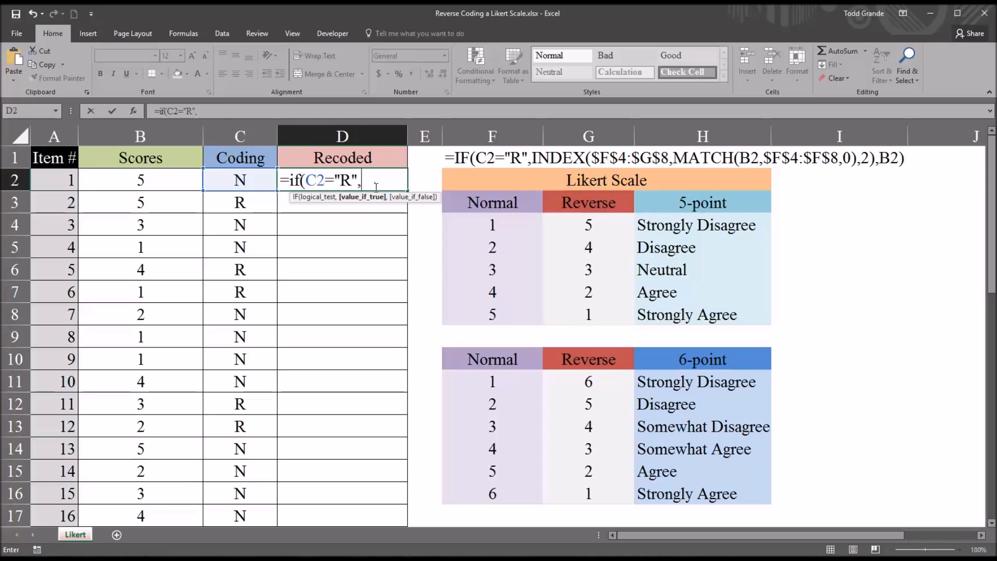
mouse_move(368, 207)
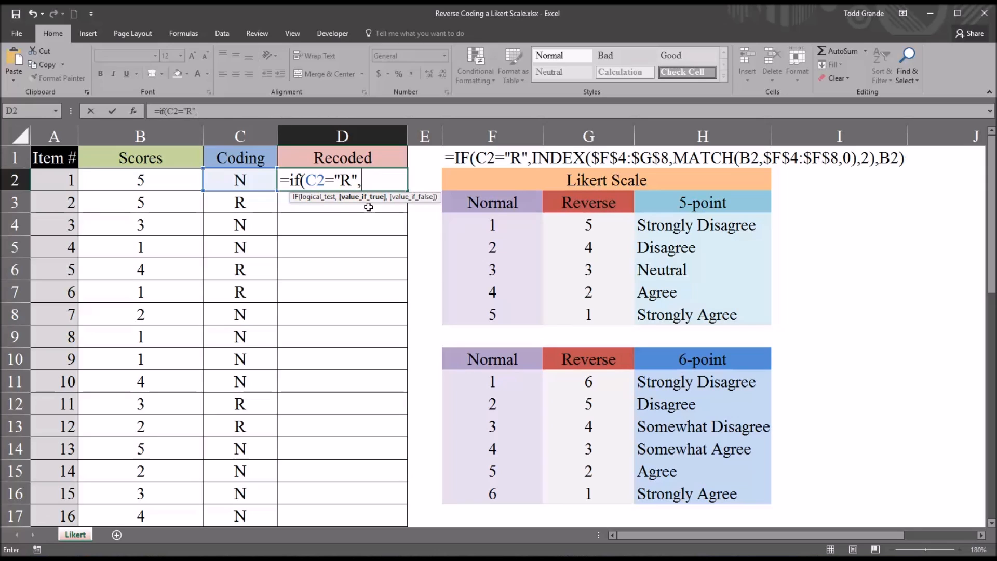
mouse_move(366, 209)
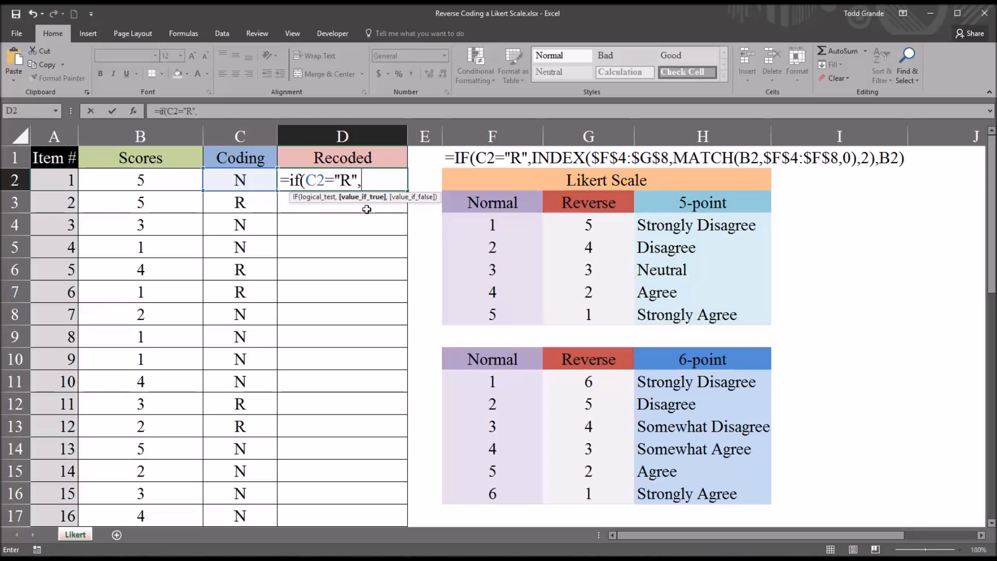
mouse_move(459, 225)
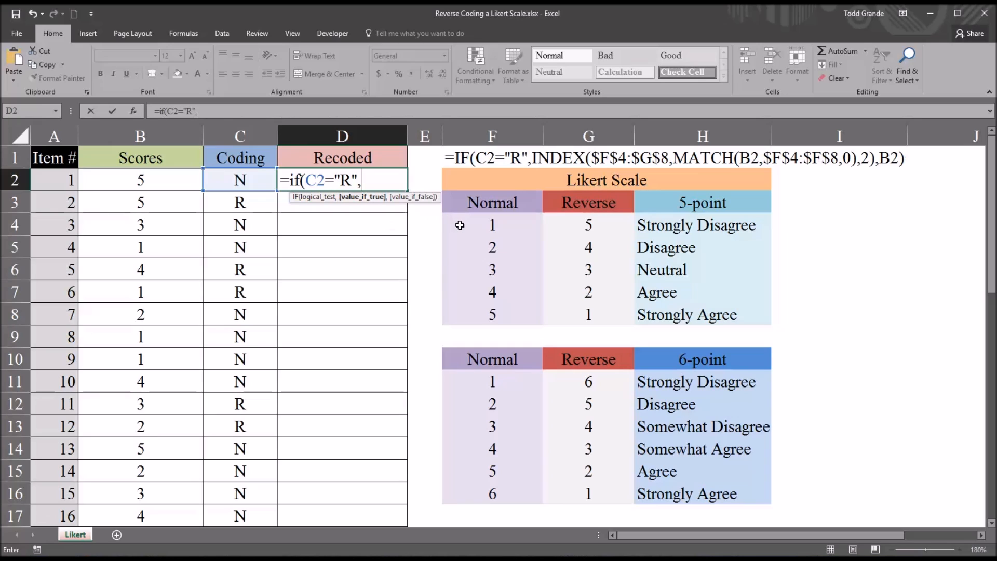
mouse_move(586, 224)
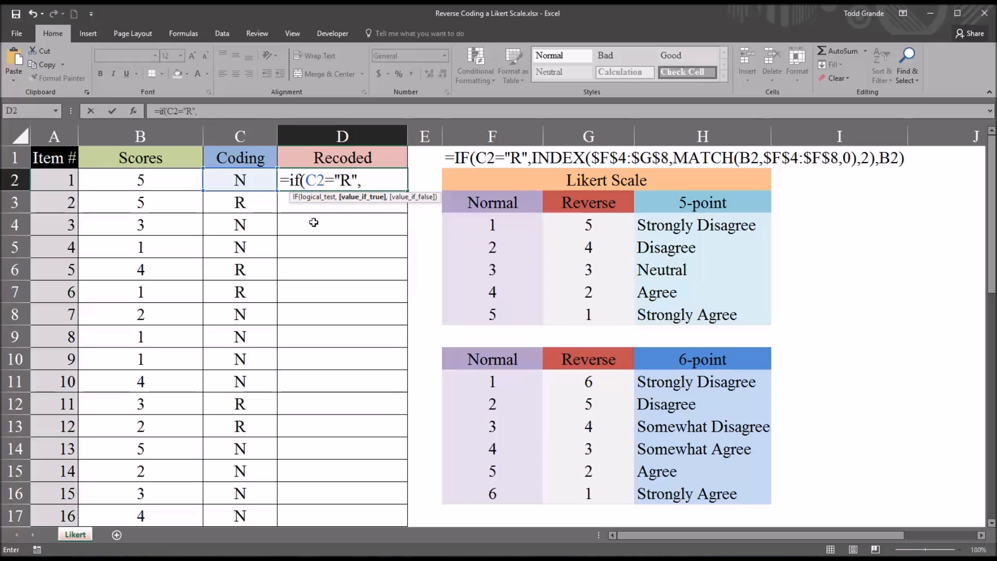
Nest INDEX over the absolute 5-point table $F$4:$G$8 and start MATCH.
type("index(")
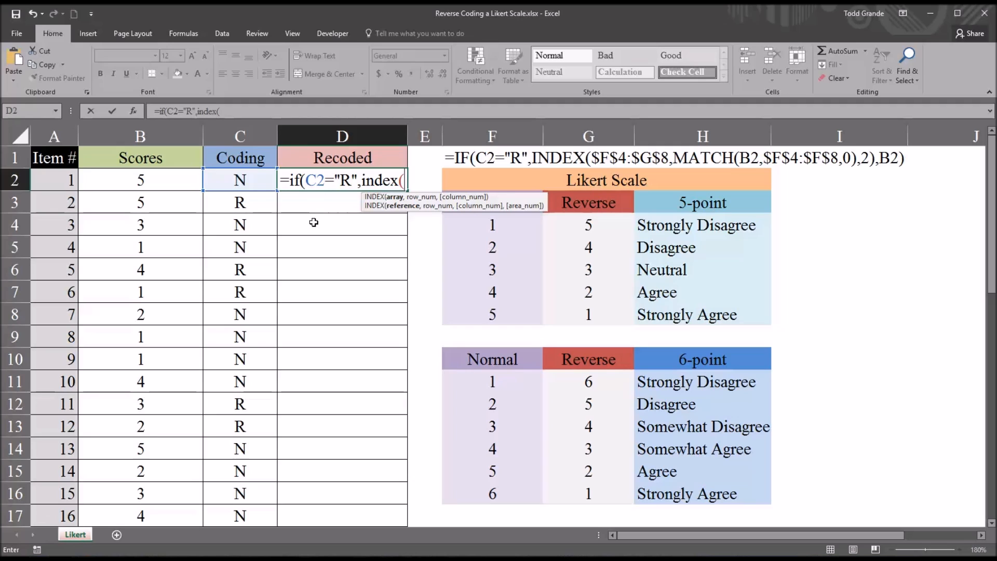
mouse_move(472, 225)
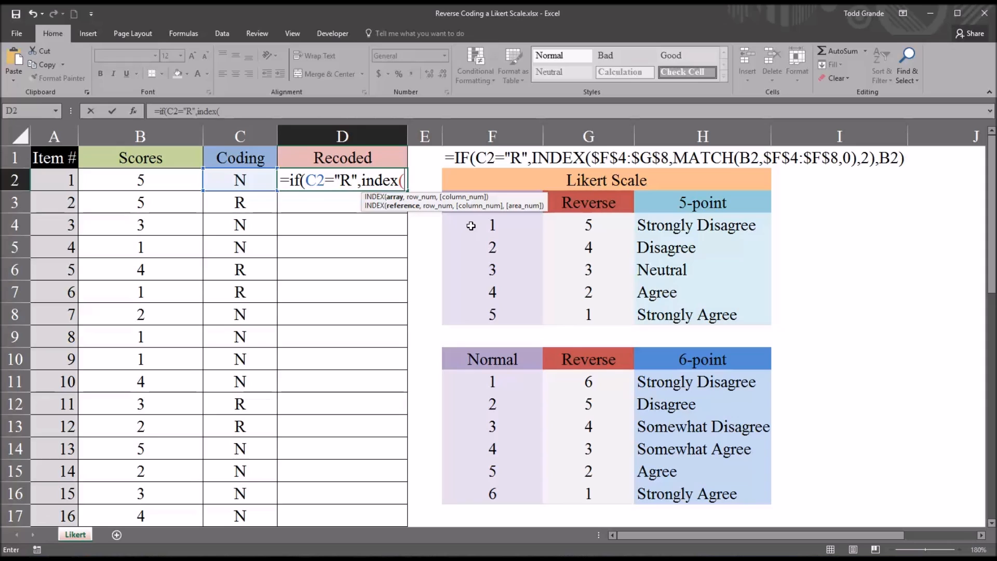
left_click(492, 224)
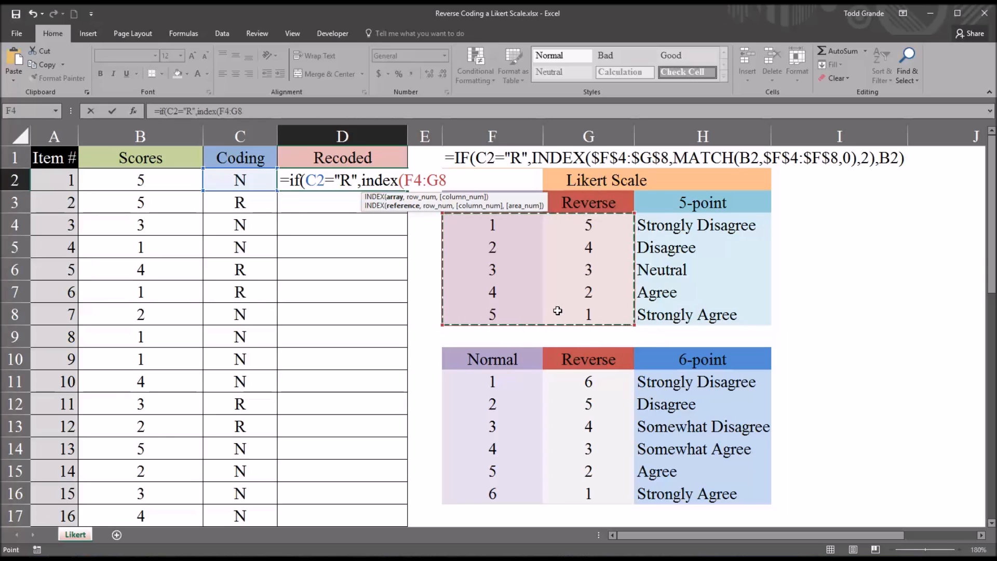
key("F4")
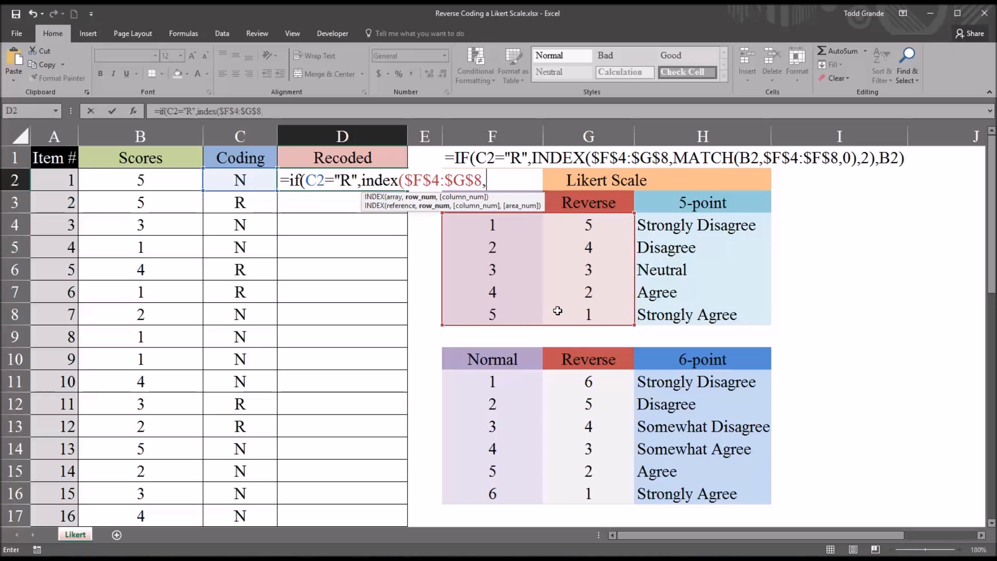
type("mat")
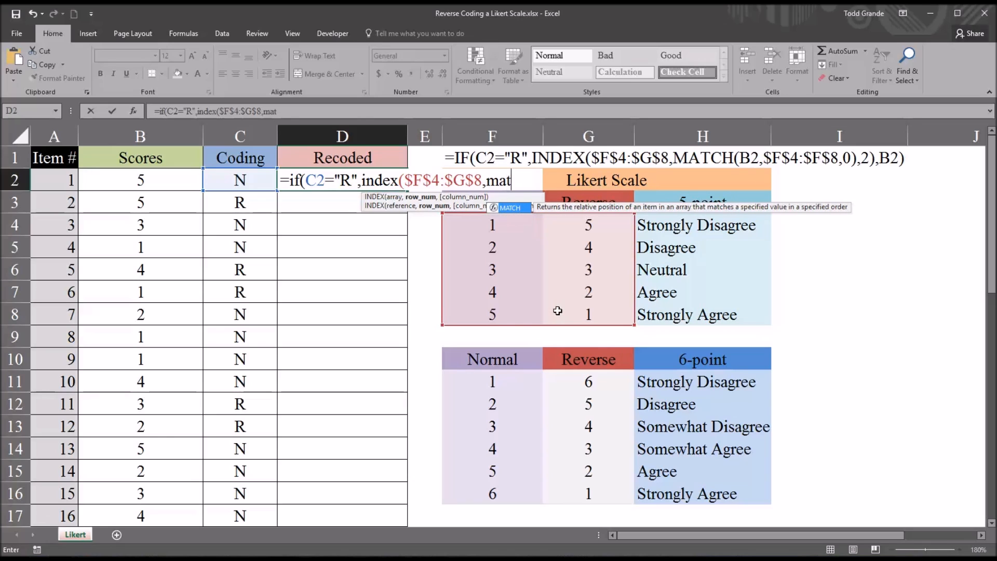
Build MATCH with item 1's score B2 as lookup value against the 5-point Normal column.
type("ch")
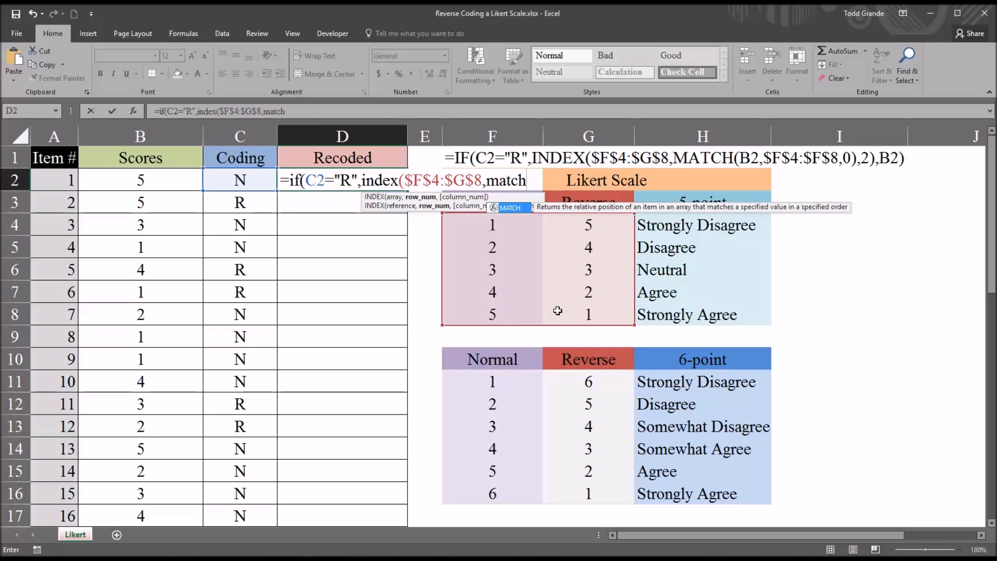
type("(")
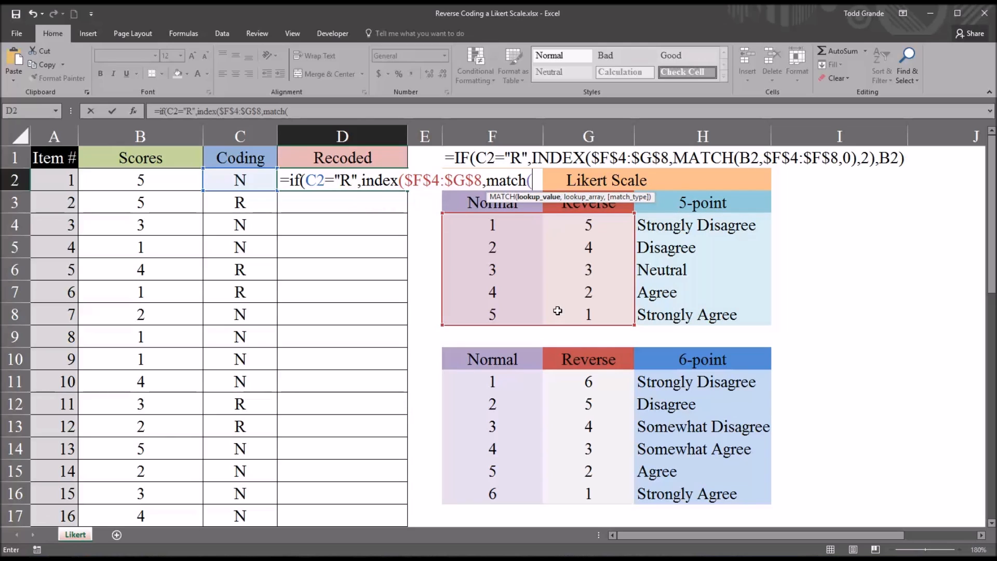
mouse_move(540, 258)
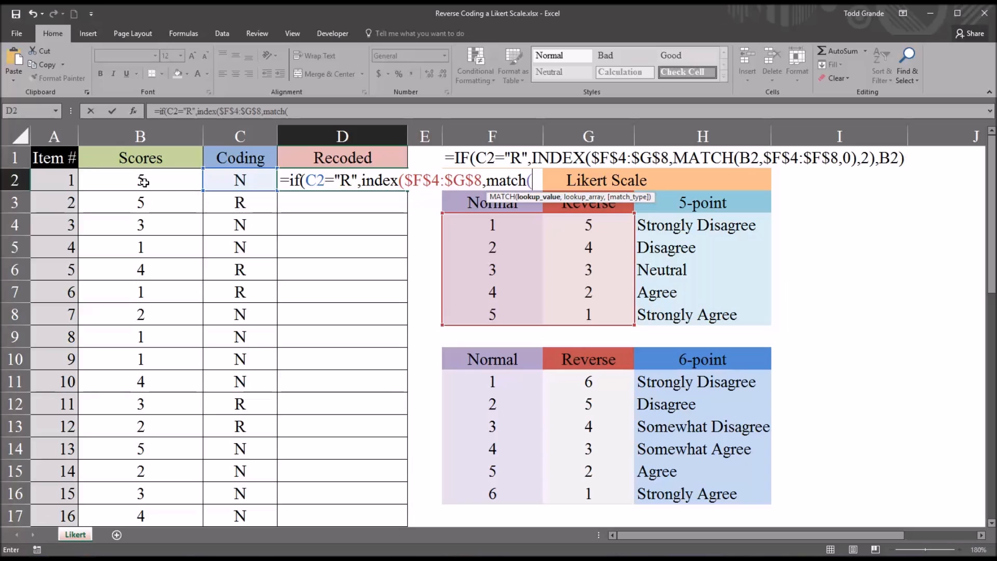
left_click(140, 180)
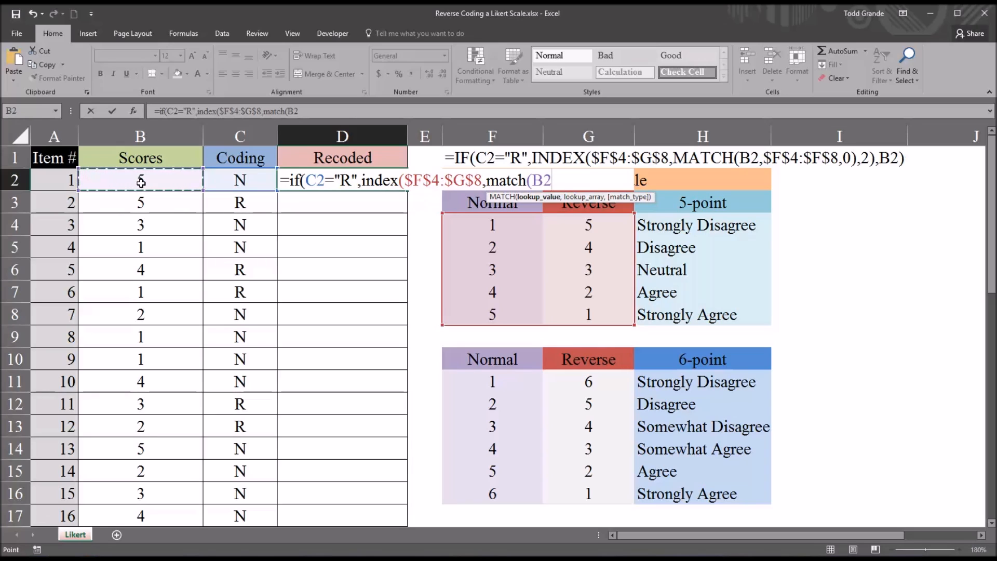
type(",")
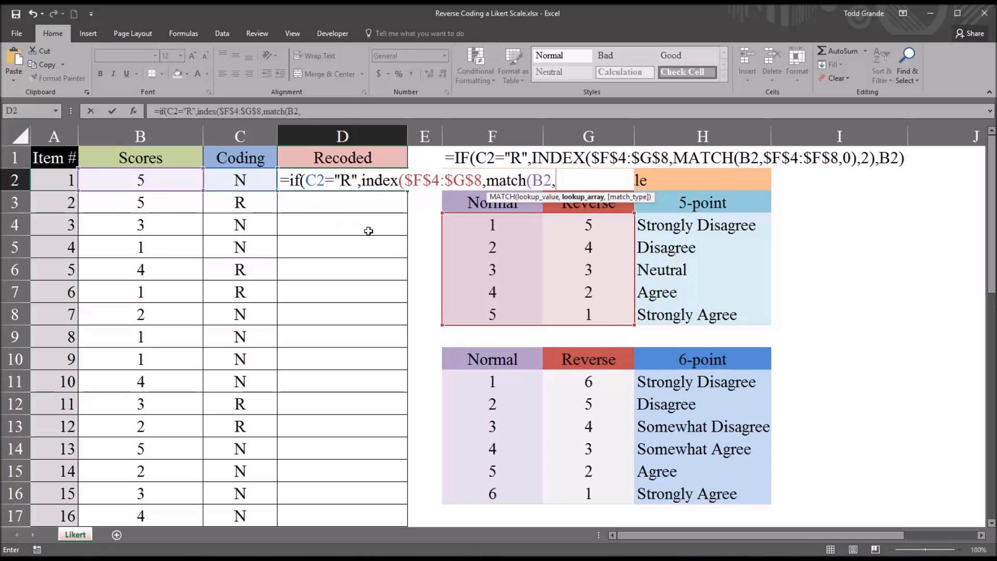
mouse_move(465, 224)
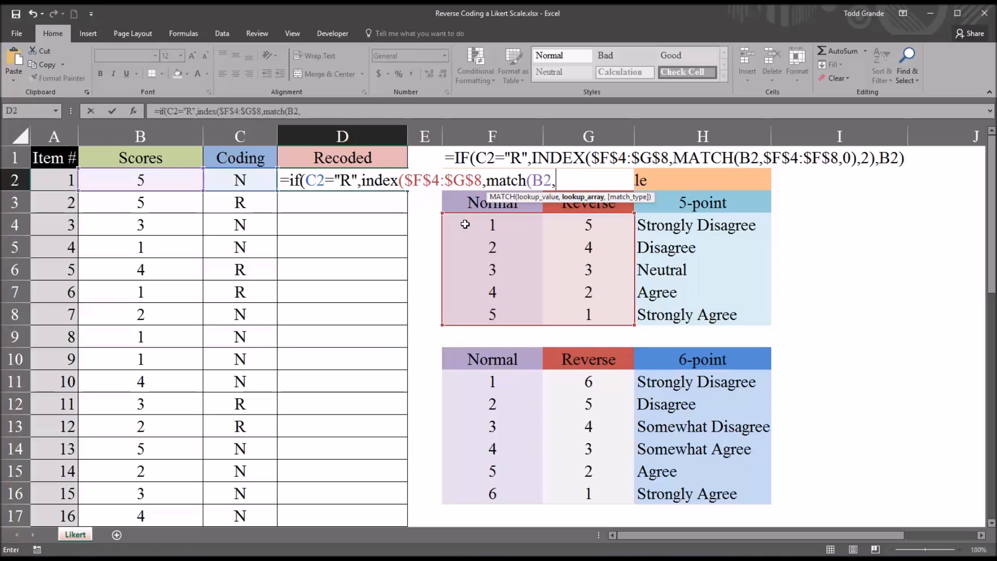
left_click_drag(492, 224, 492, 269)
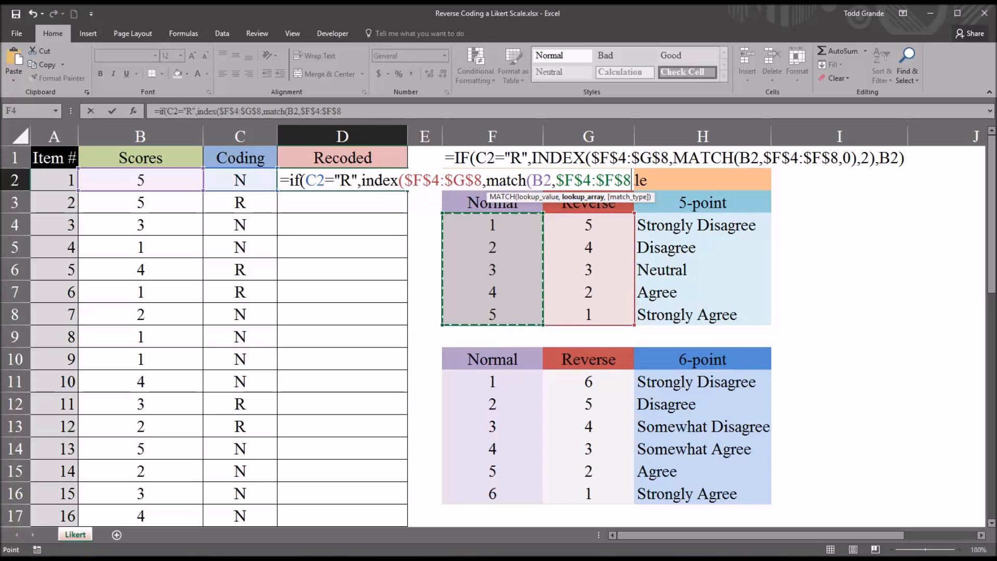
Finish with exact match 0, column 2, else B2, and enter the formula so D2 returns 5.
type(",")
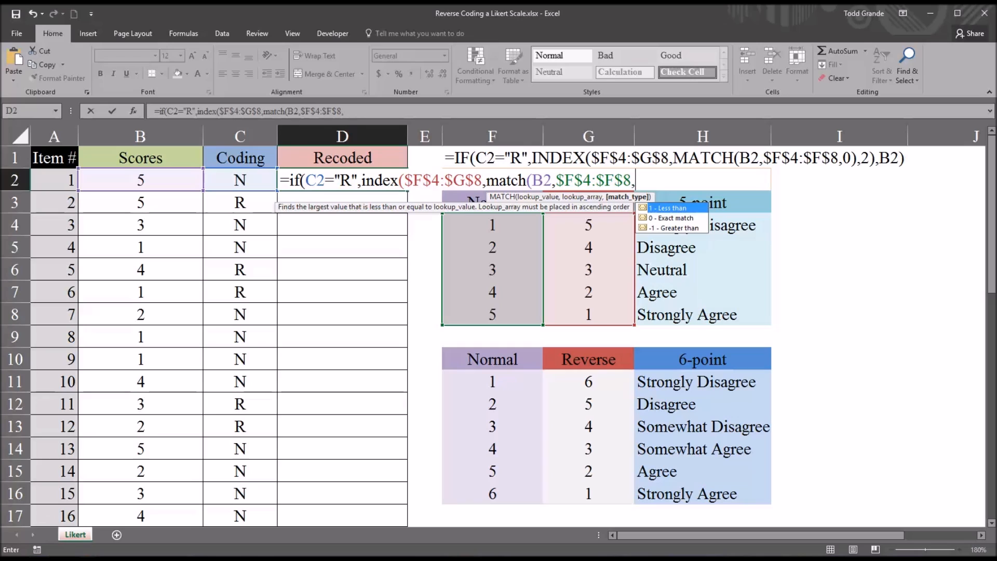
type("0)")
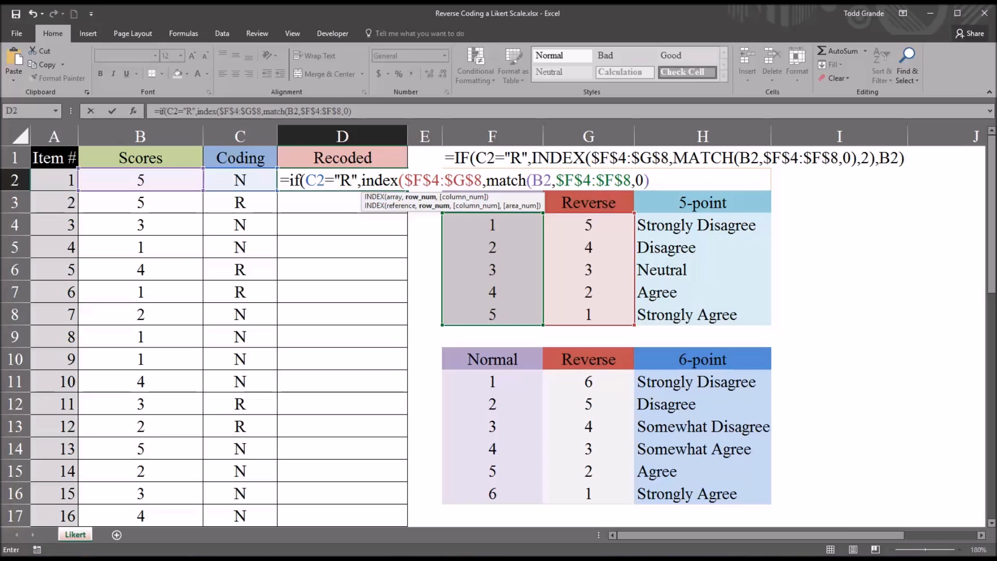
type(",")
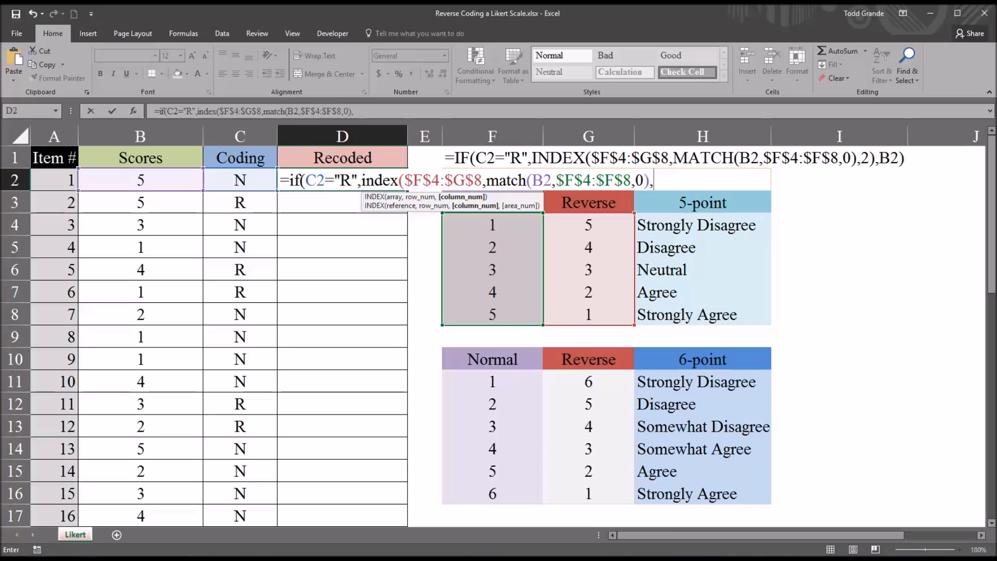
type("2")
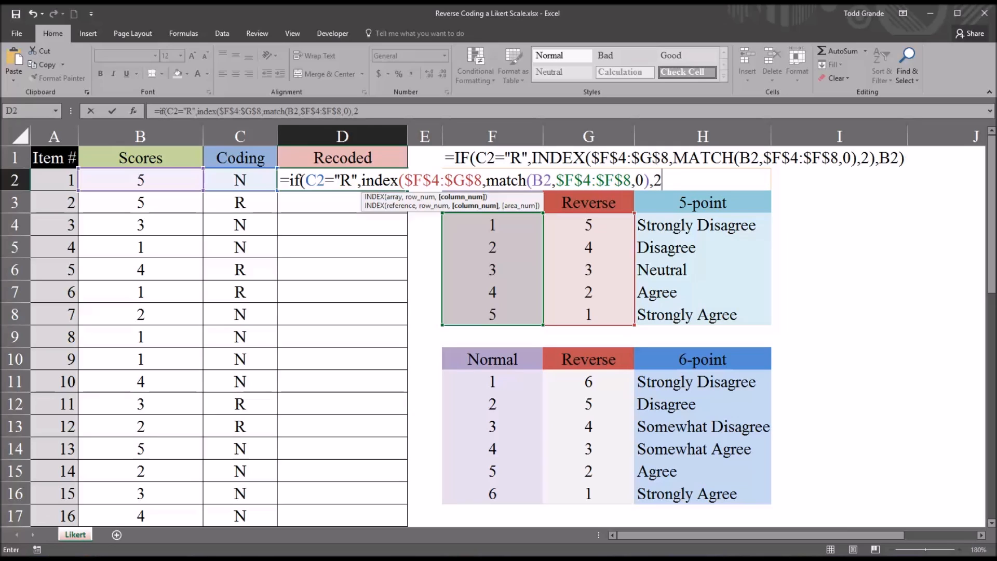
type(")")
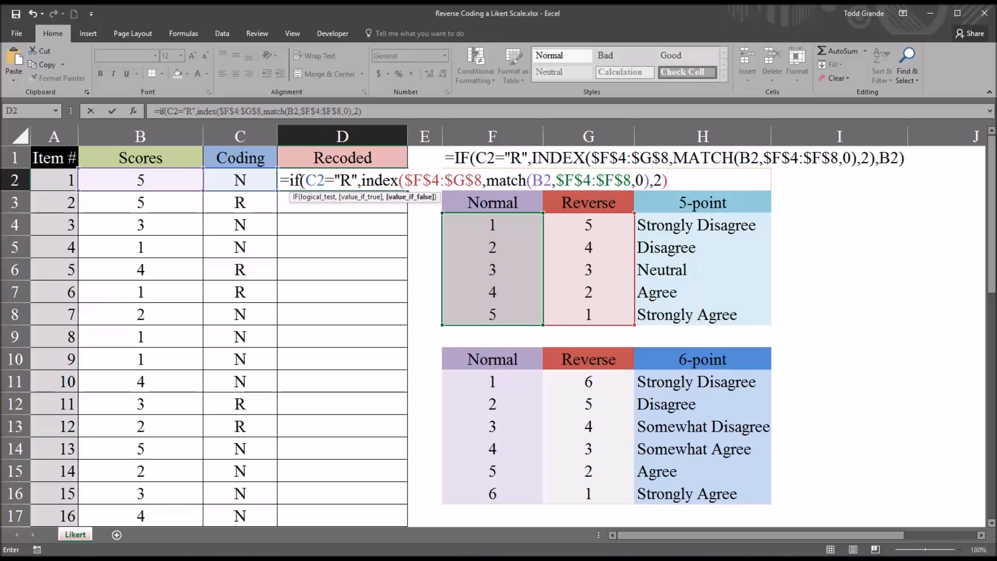
type(",")
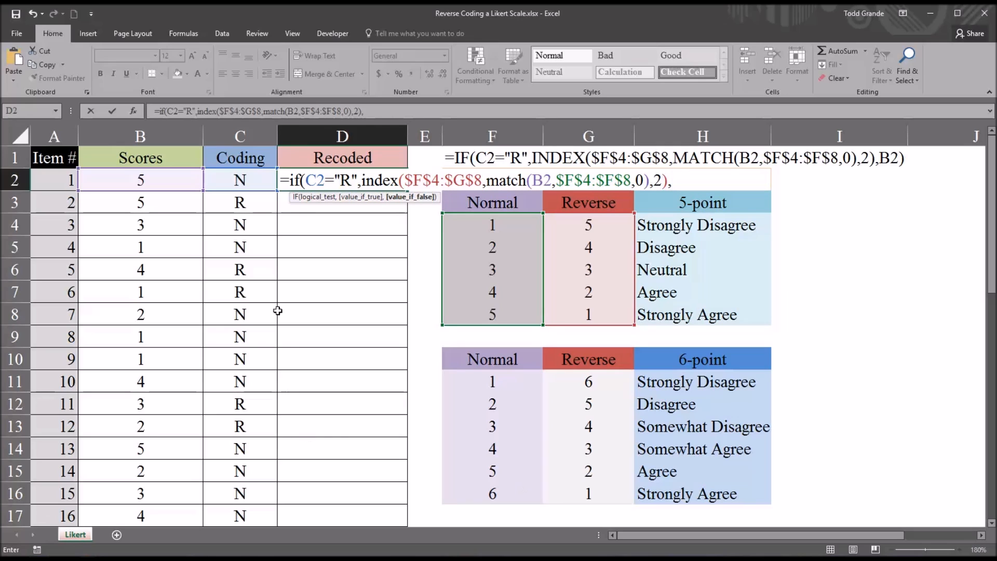
mouse_move(310, 208)
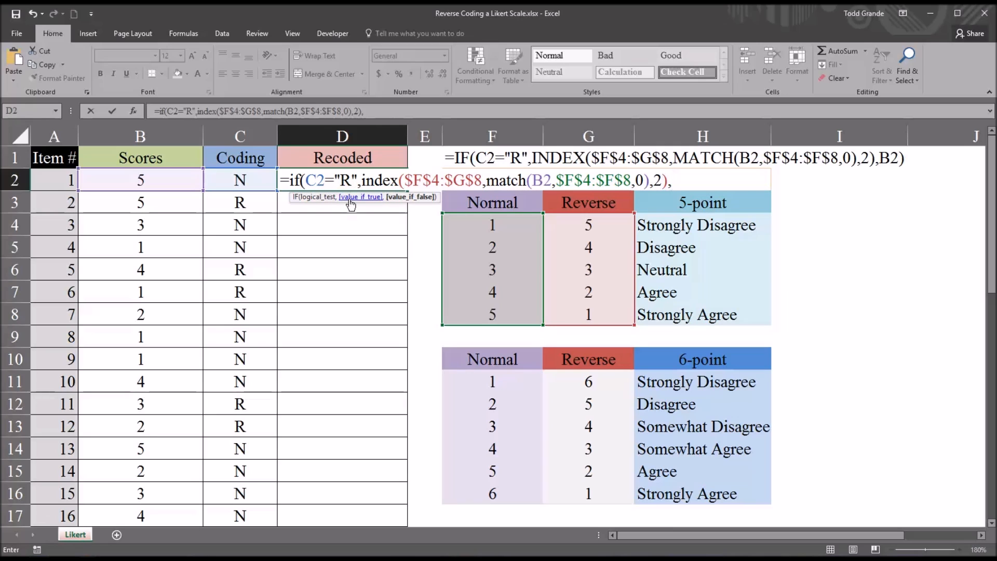
mouse_move(496, 181)
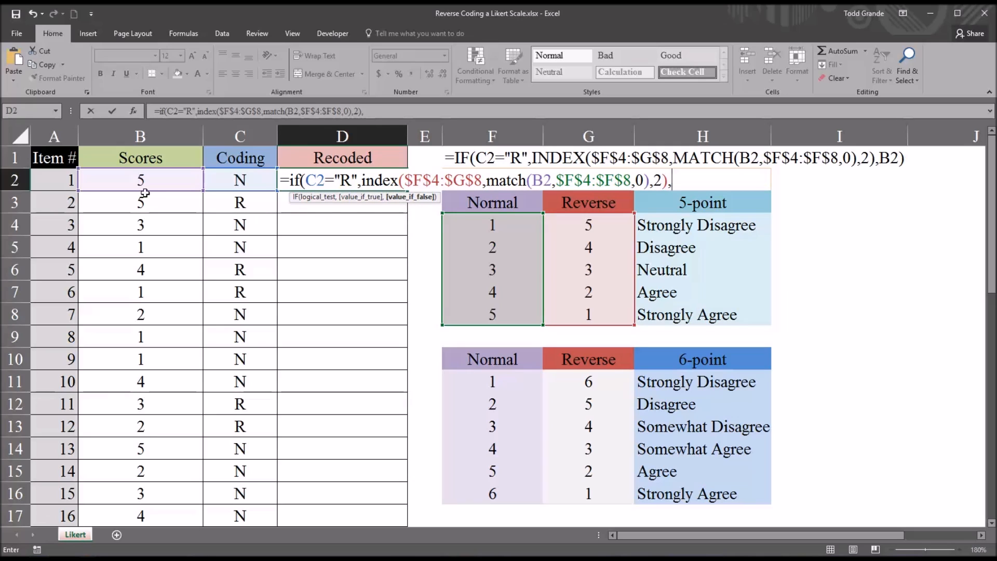
left_click(125, 179)
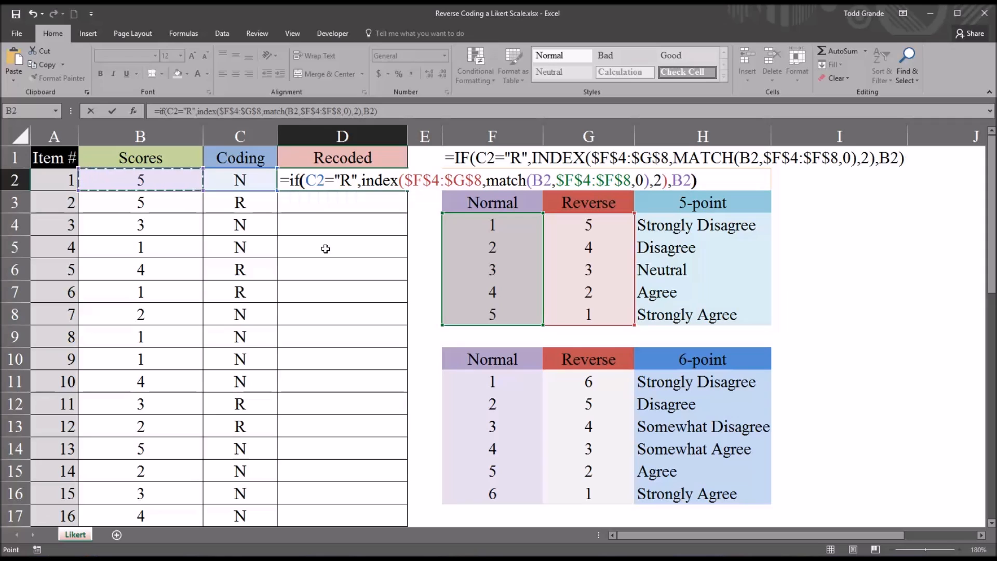
key("Enter")
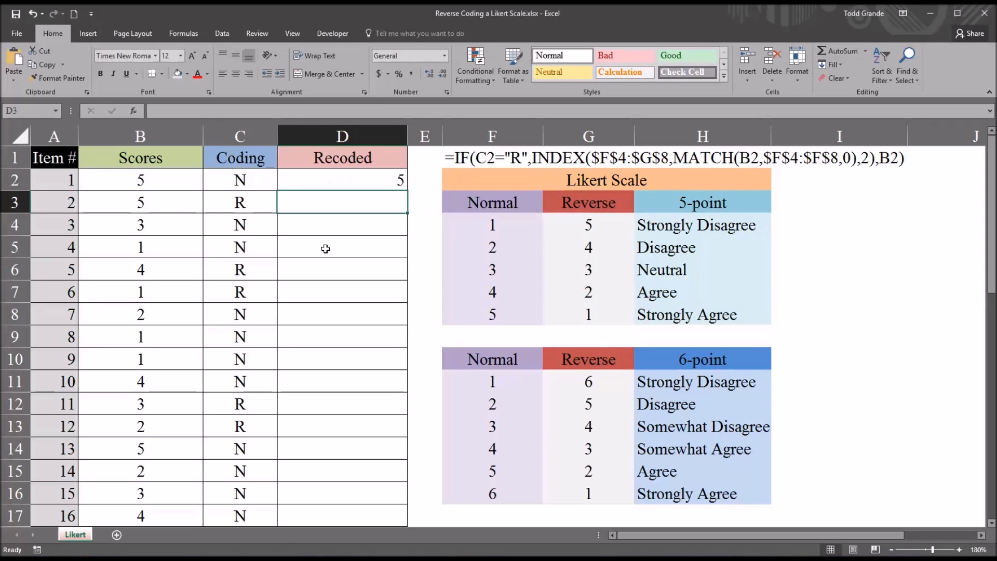
left_click(343, 180)
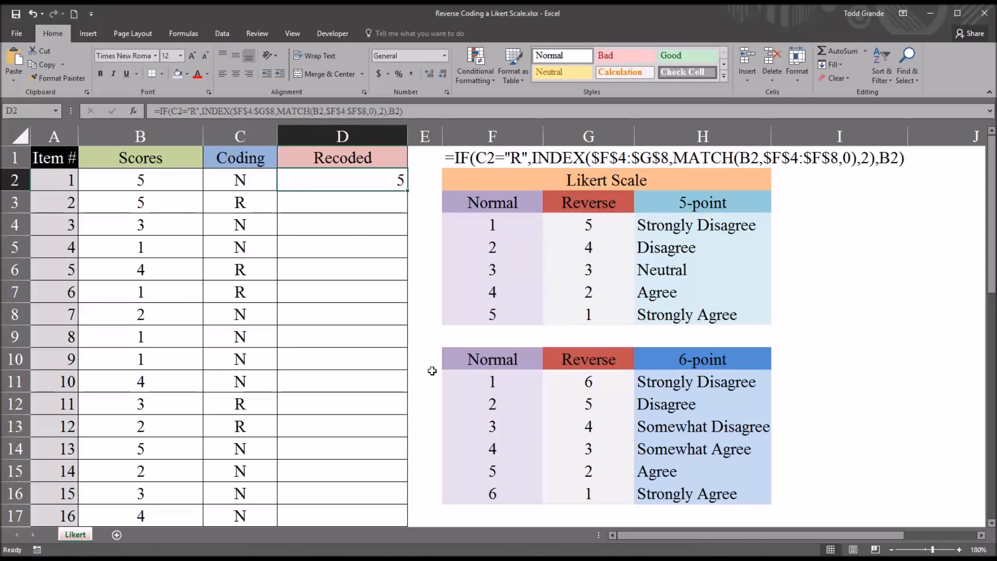
mouse_move(419, 200)
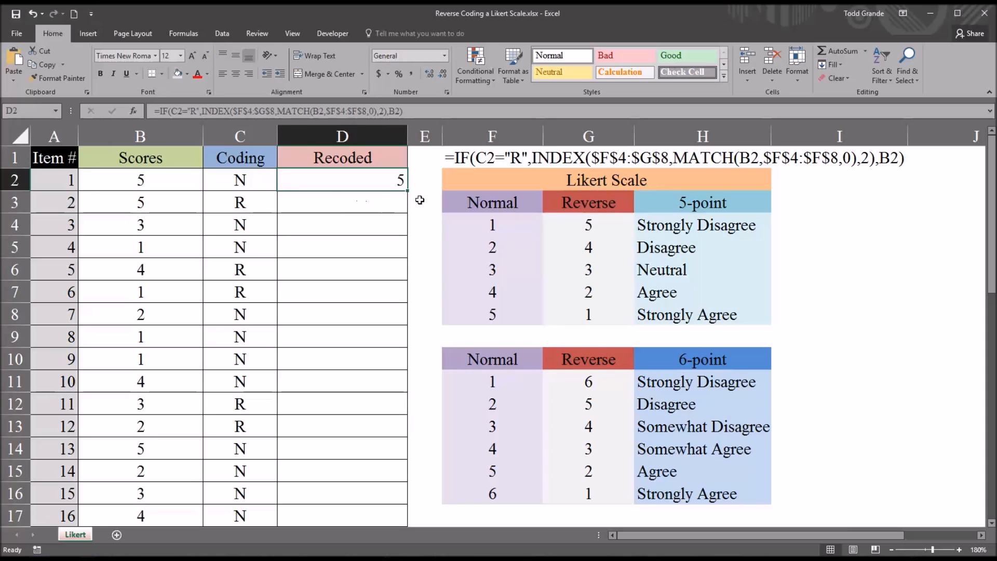
left_click_drag(401, 188, 380, 437)
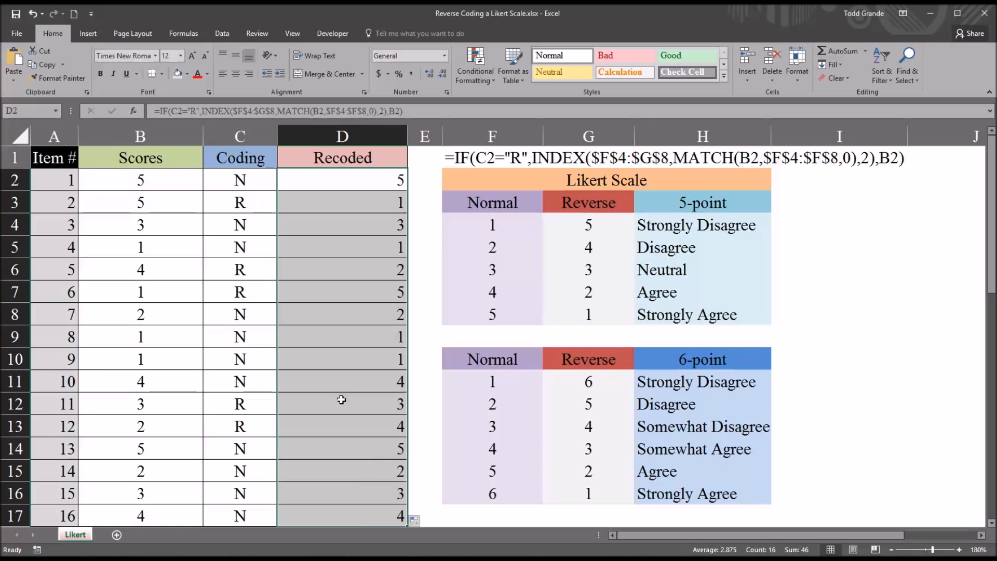
left_click(140, 180)
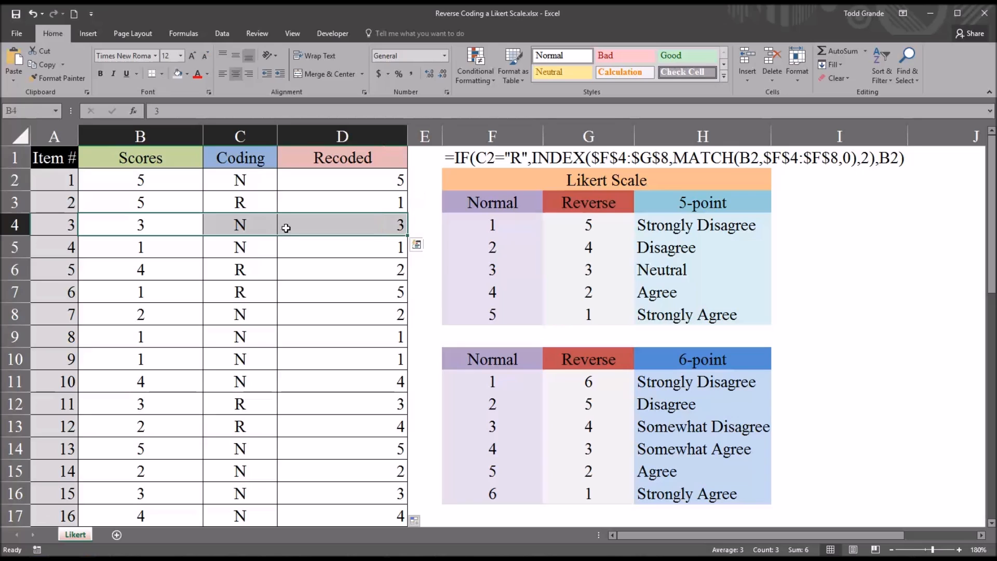
mouse_move(222, 201)
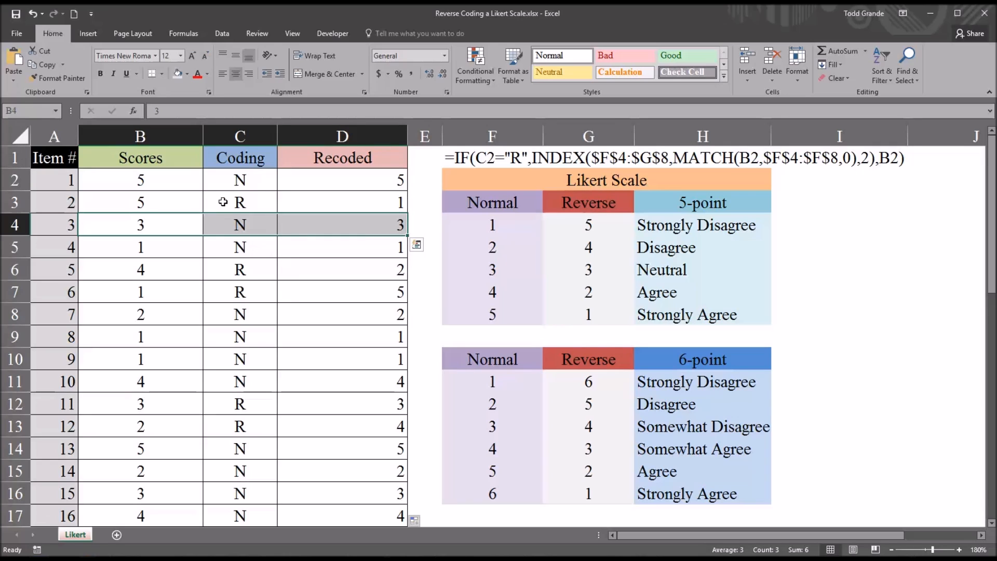
left_click(240, 201)
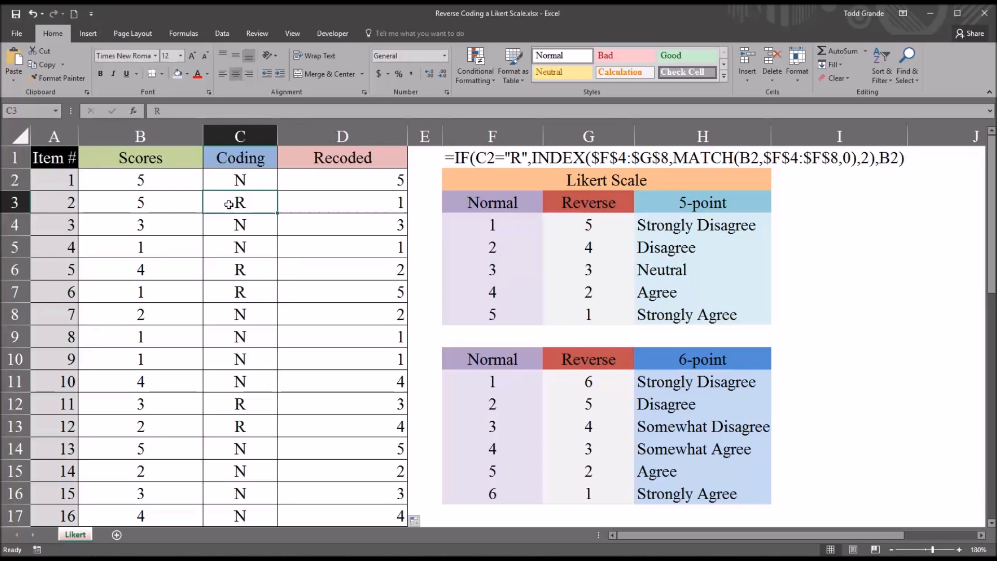
mouse_move(168, 203)
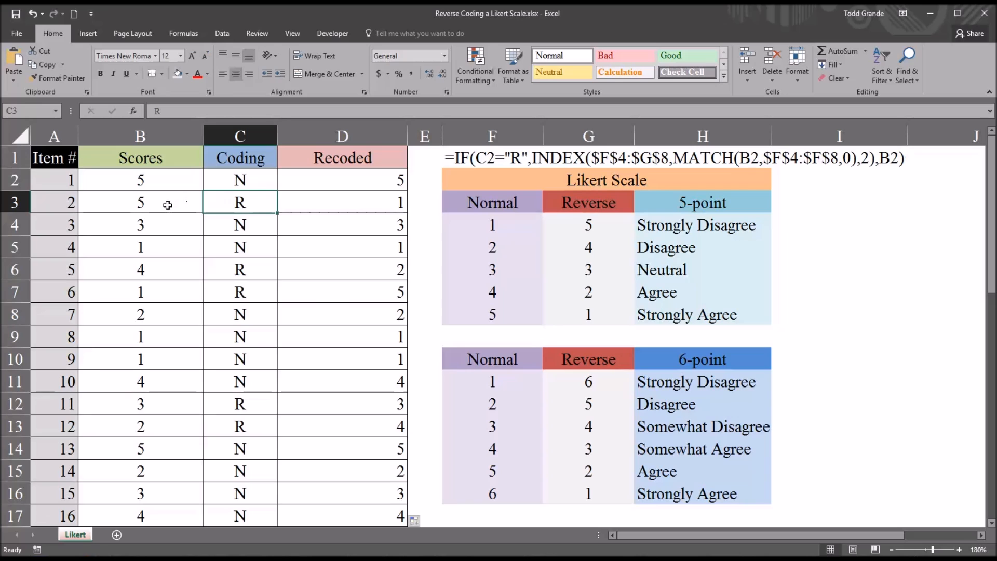
left_click(343, 201)
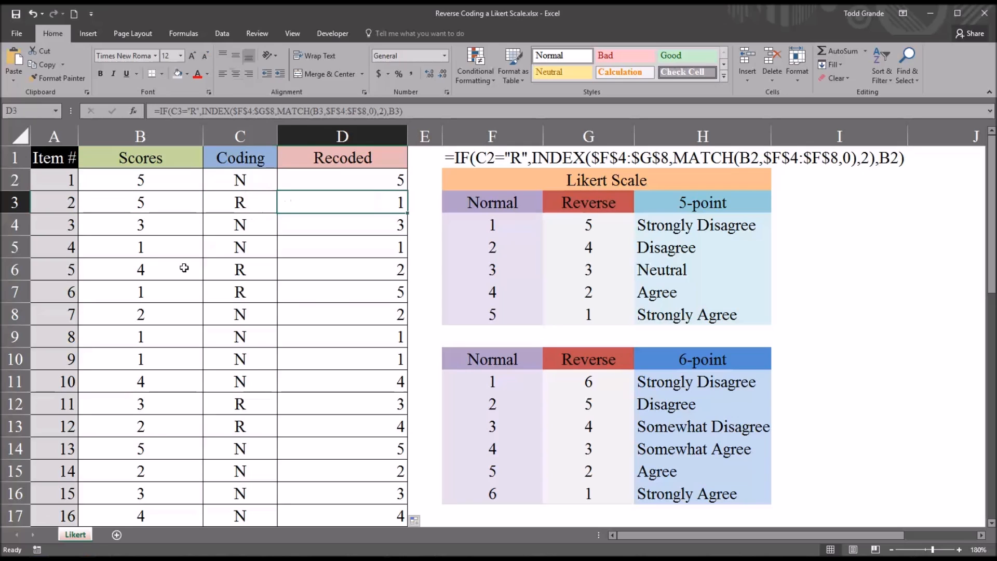
left_click(342, 269)
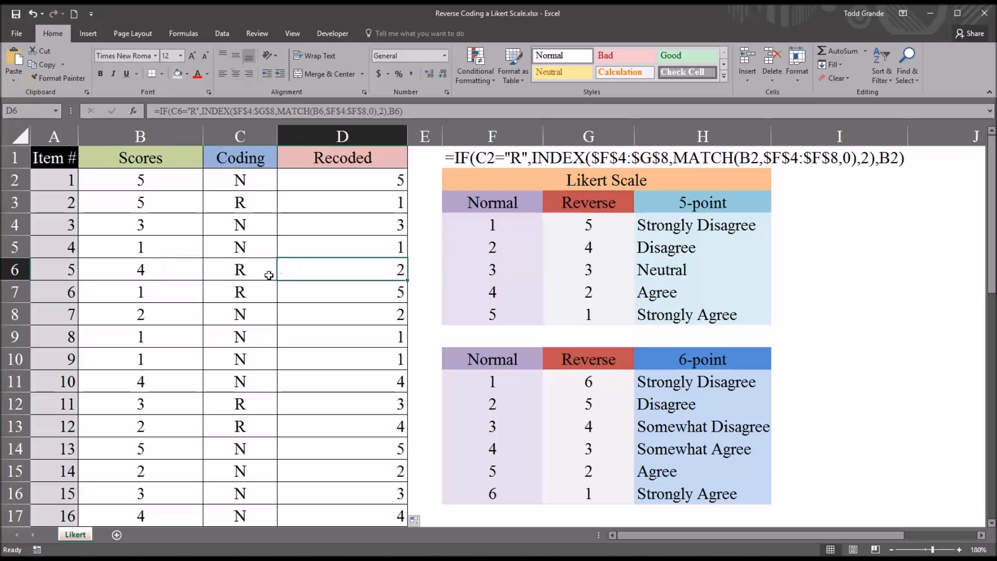
left_click(140, 292)
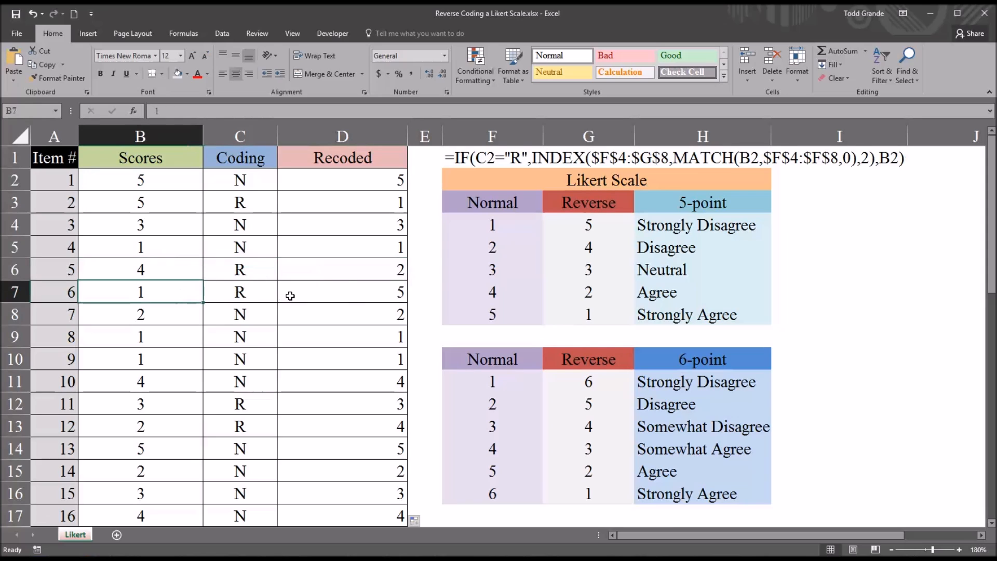
left_click(342, 292)
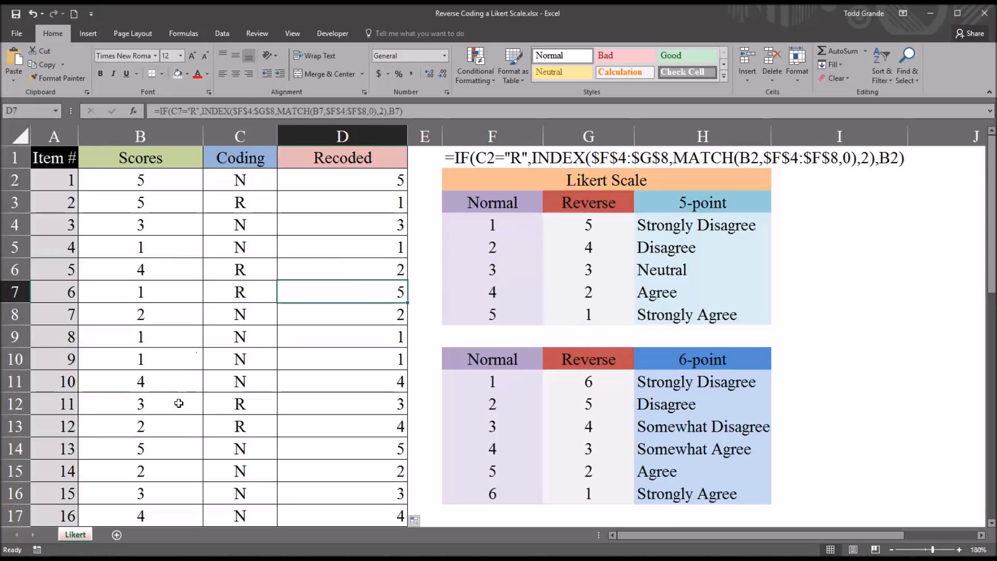
left_click(140, 403)
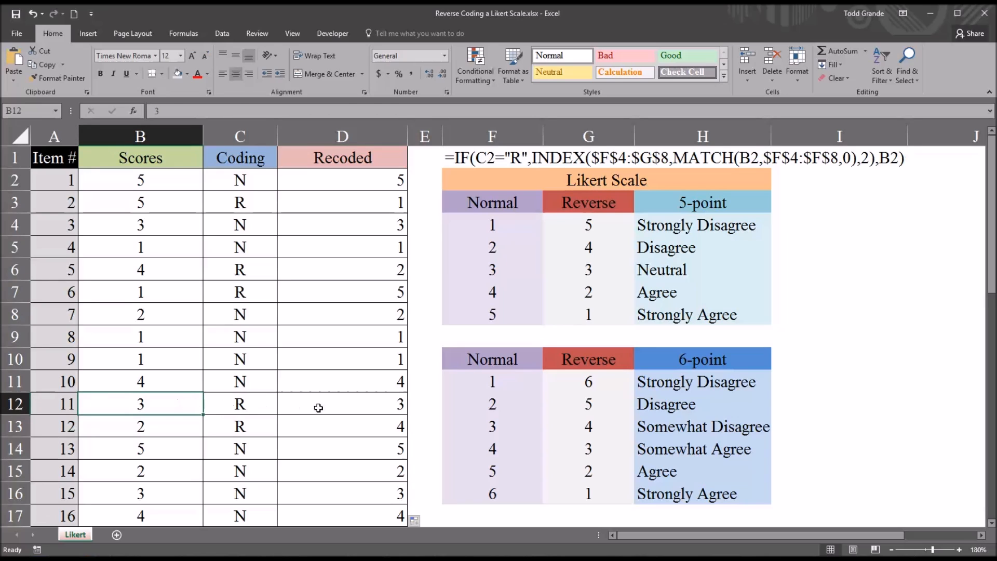
left_click(342, 403)
type("N")
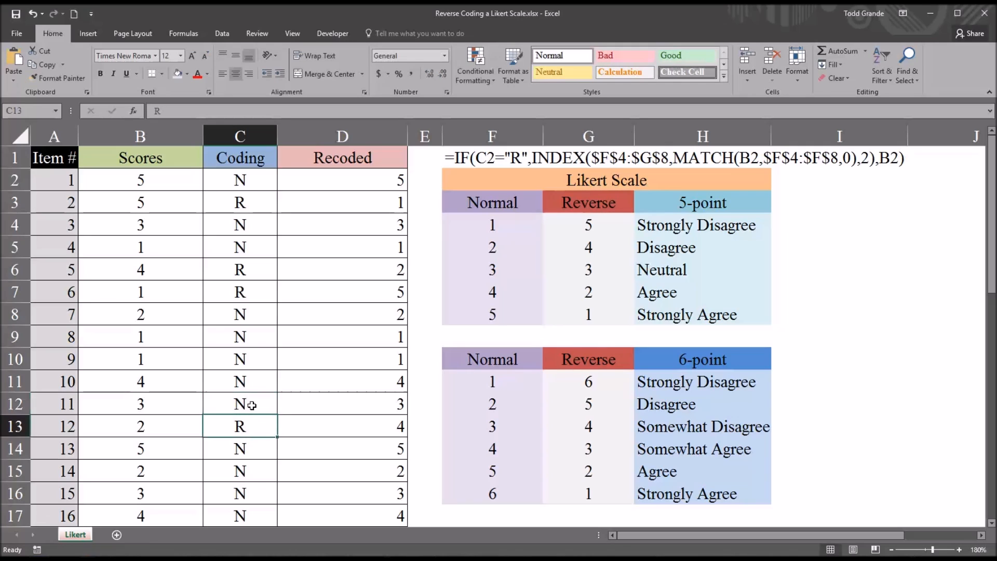
type("R")
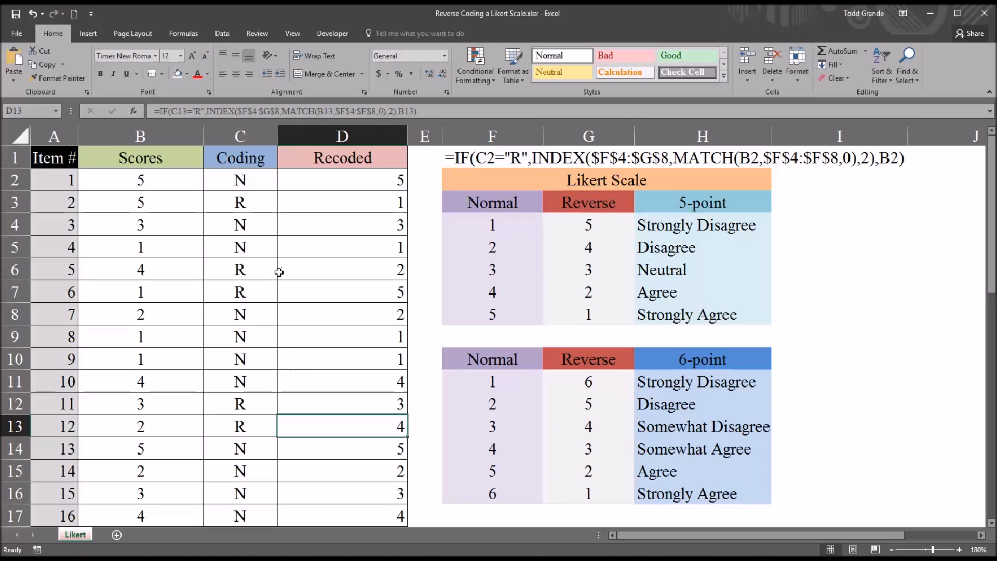
left_click(239, 179)
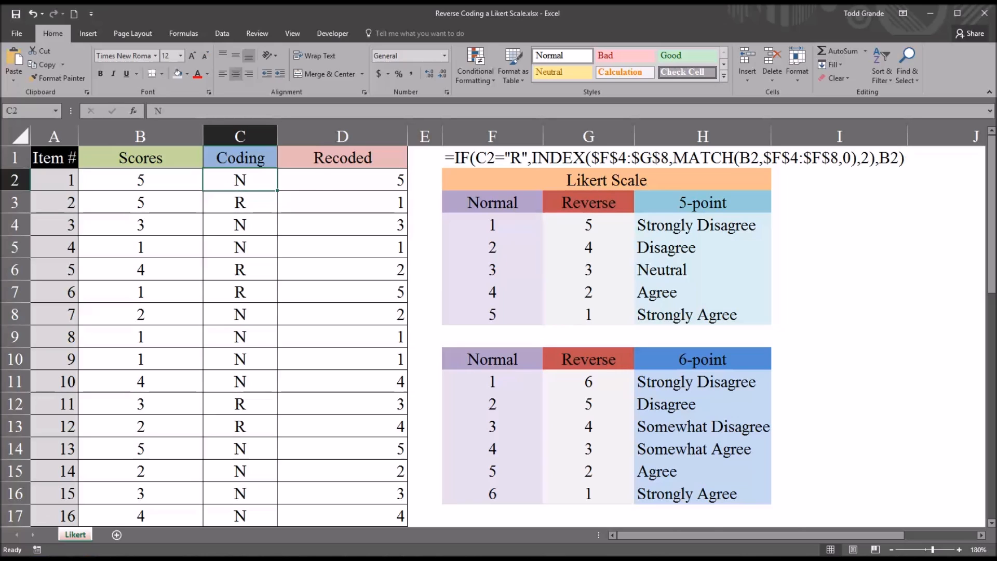
mouse_move(243, 232)
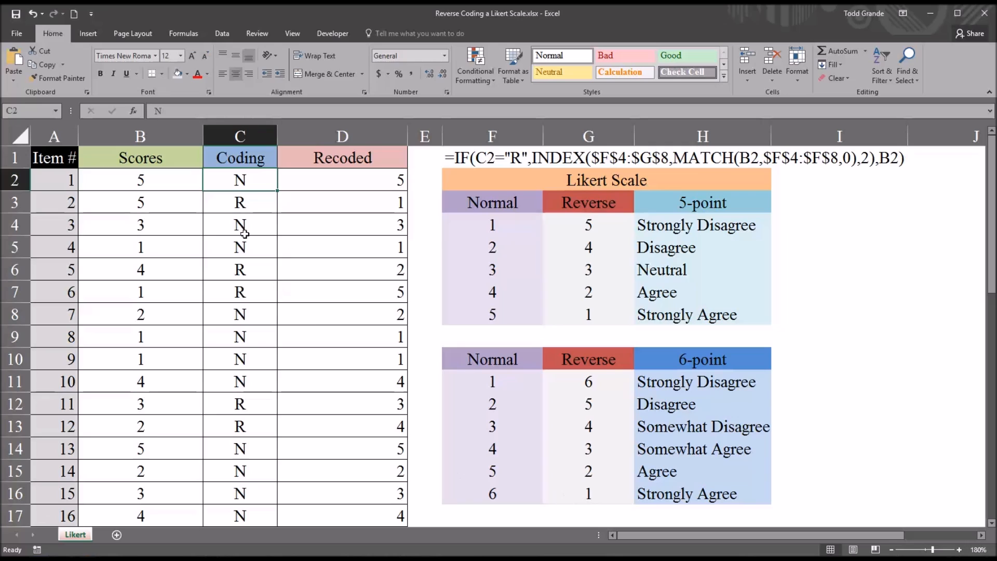
left_click(140, 181)
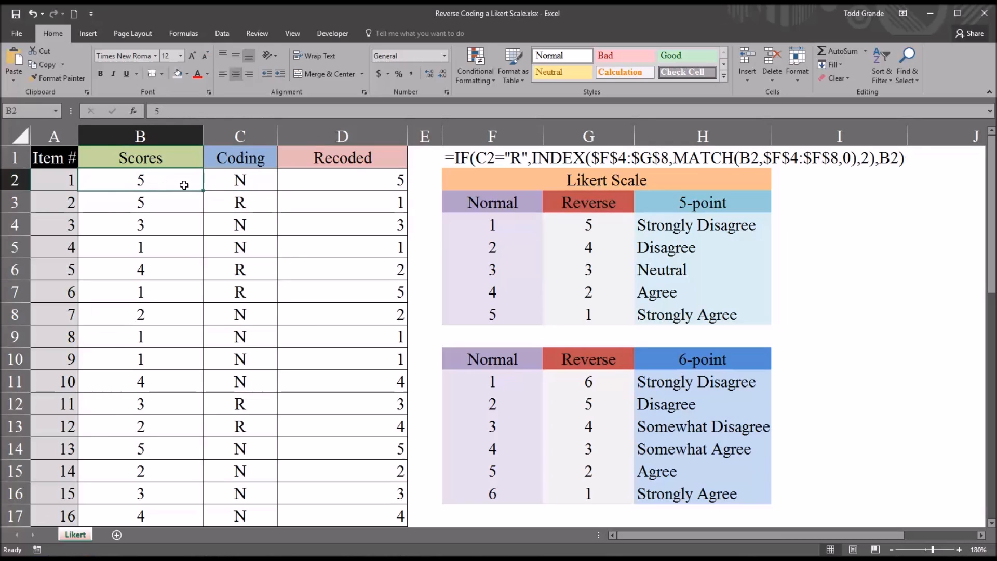
left_click(54, 180)
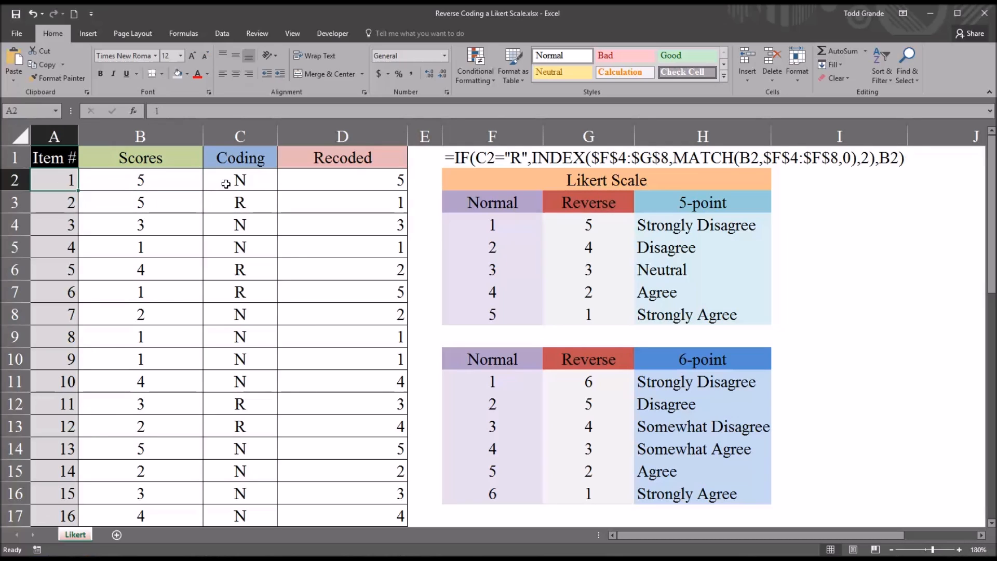
left_click(239, 181)
type("R")
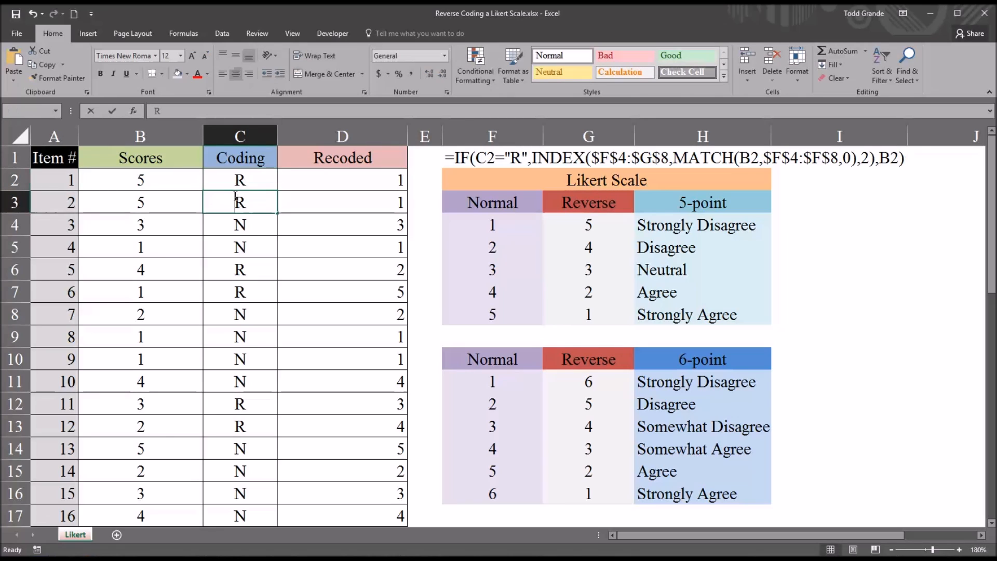
left_click(240, 180)
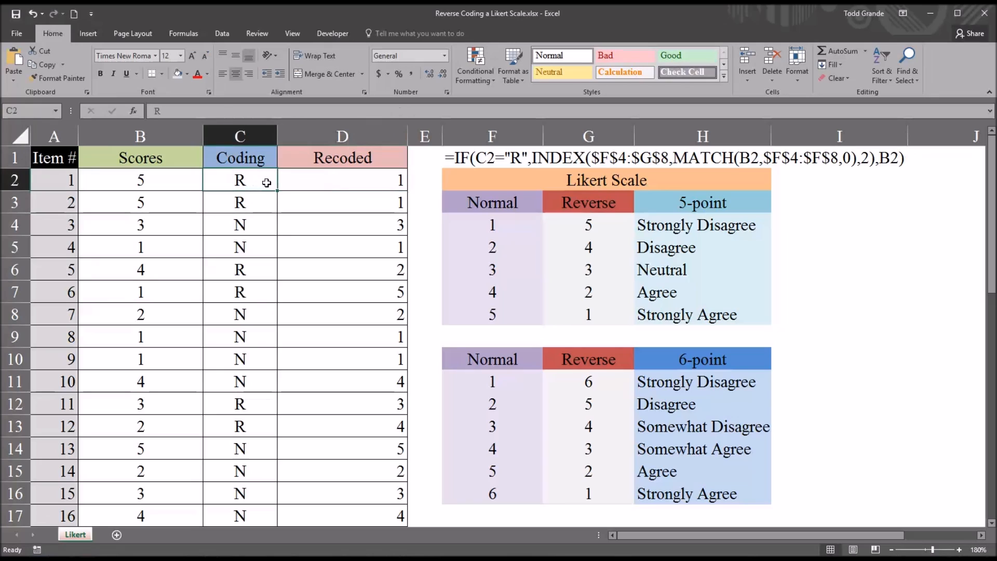
type("N")
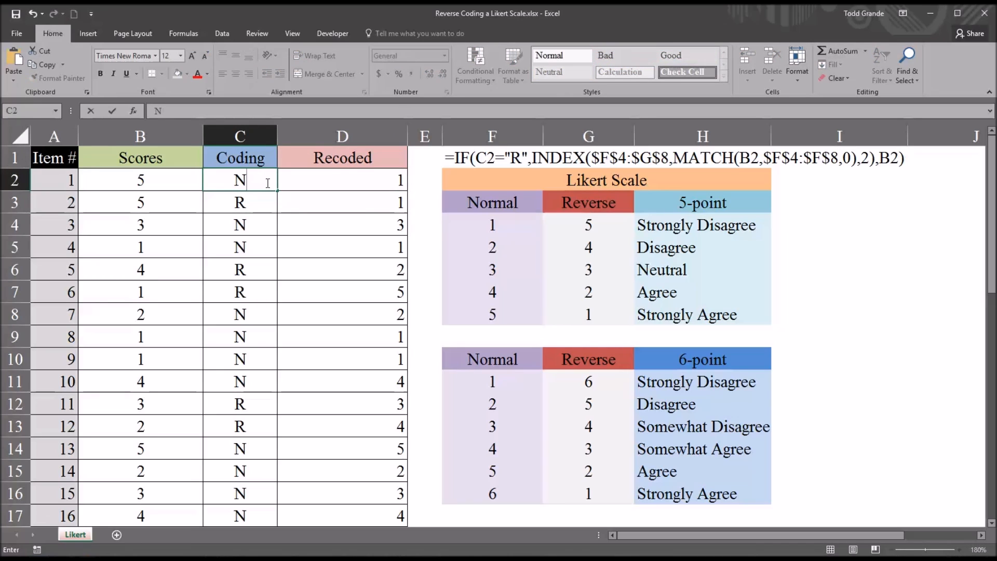
key("Enter")
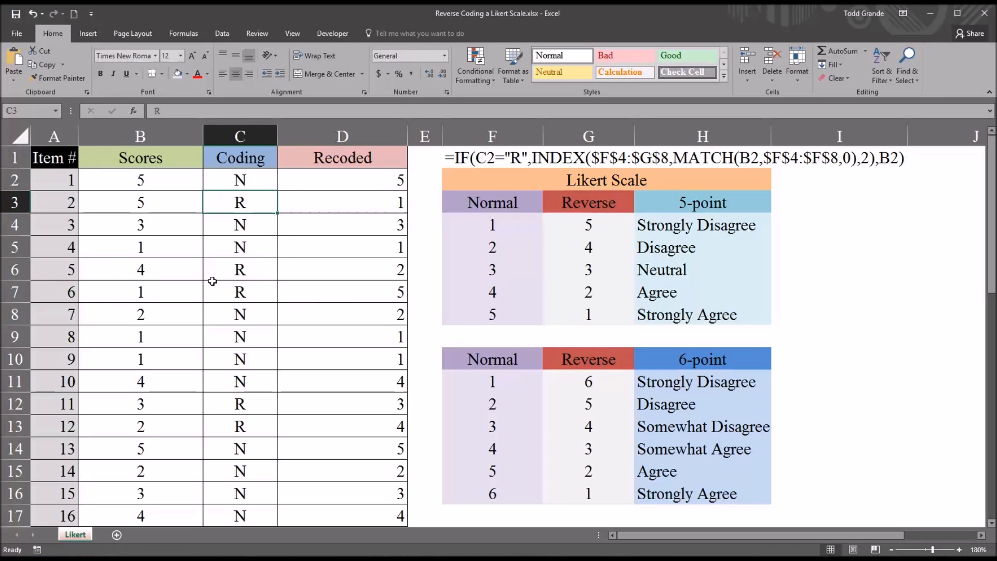
left_click(240, 224)
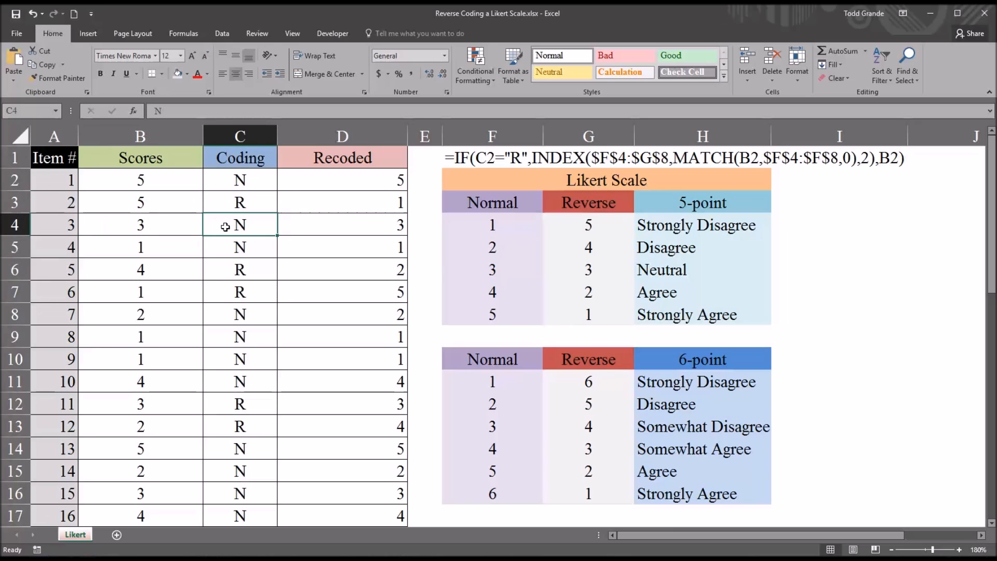
mouse_move(257, 312)
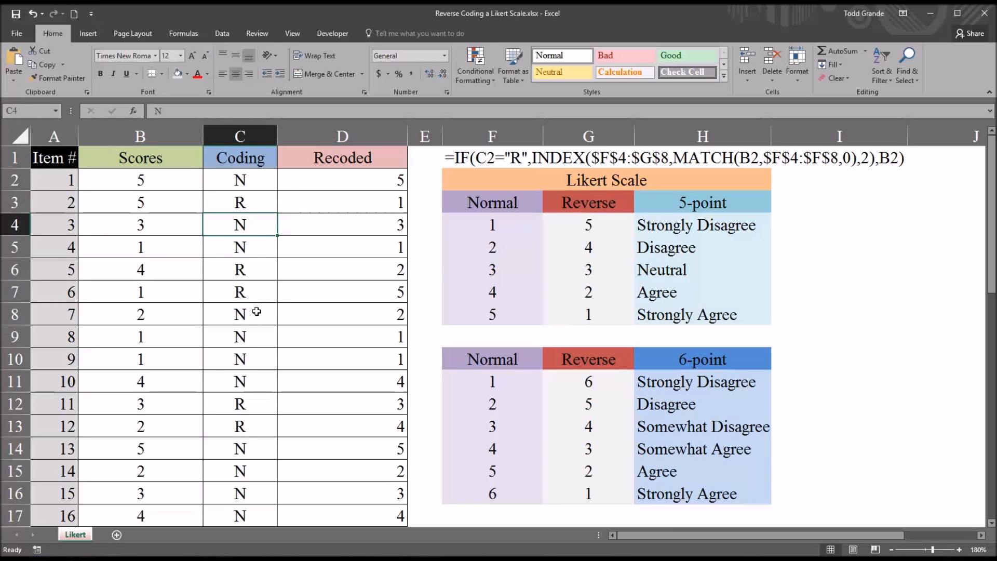
type("R")
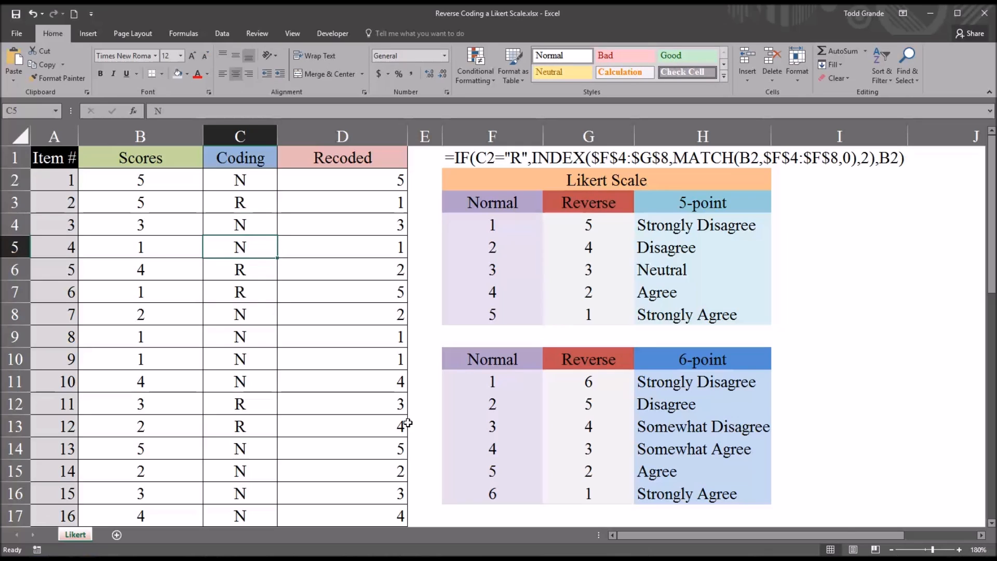
left_click(139, 180)
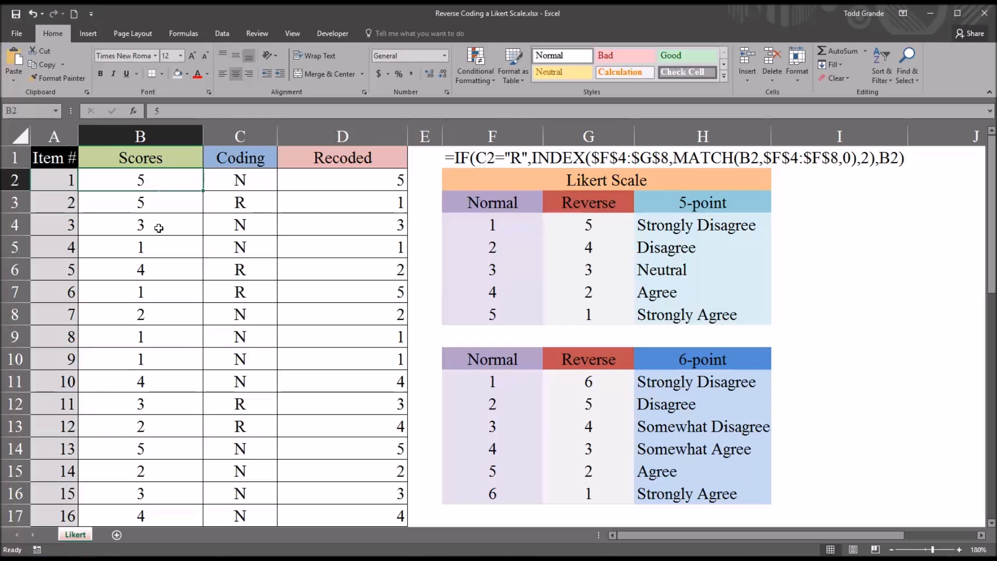
mouse_move(161, 270)
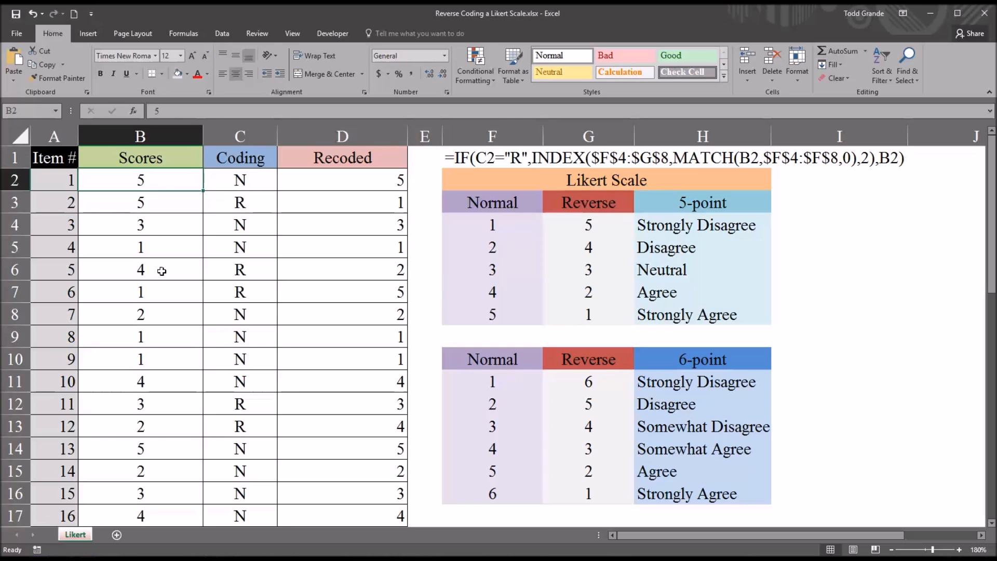
left_click(140, 270)
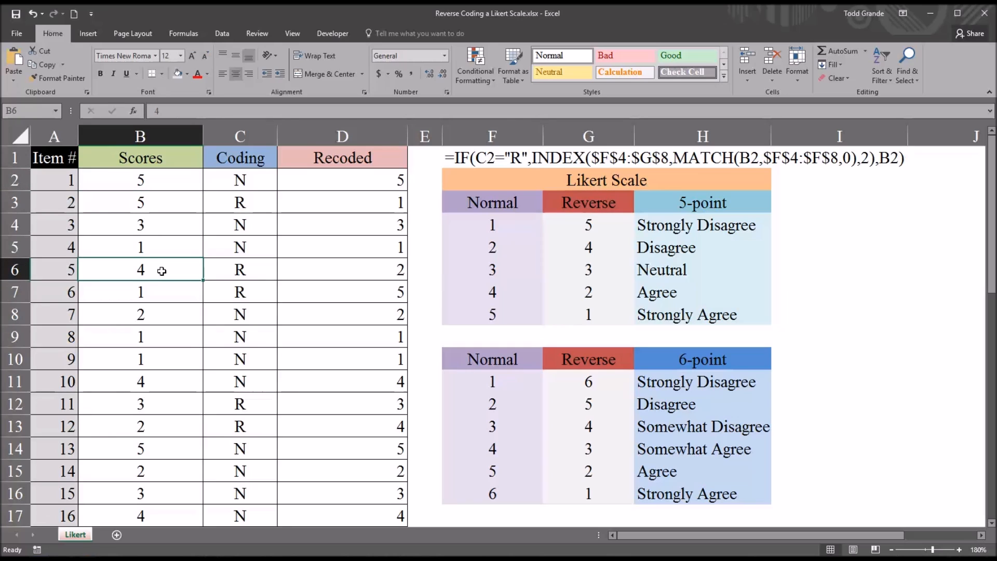
mouse_move(155, 270)
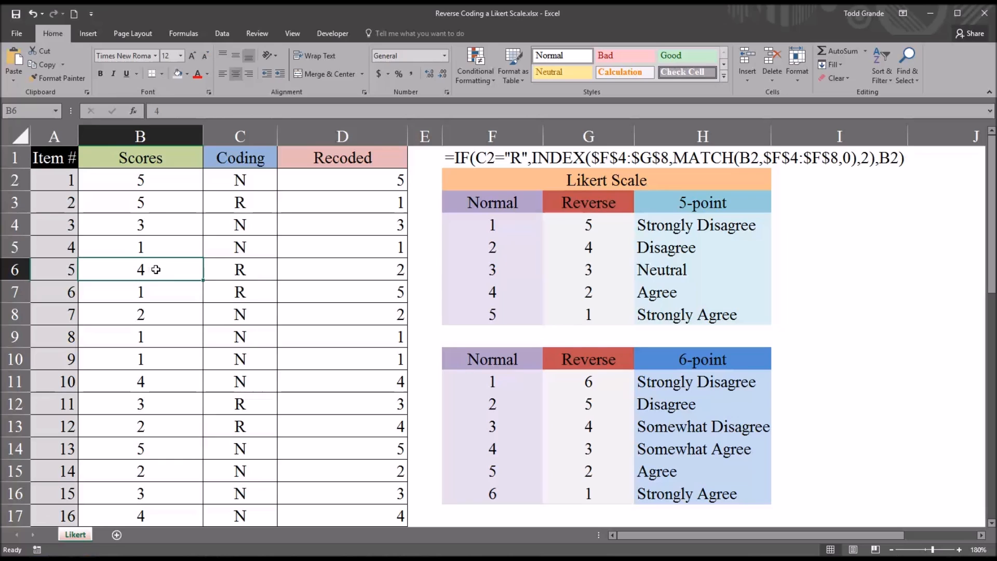
type("2")
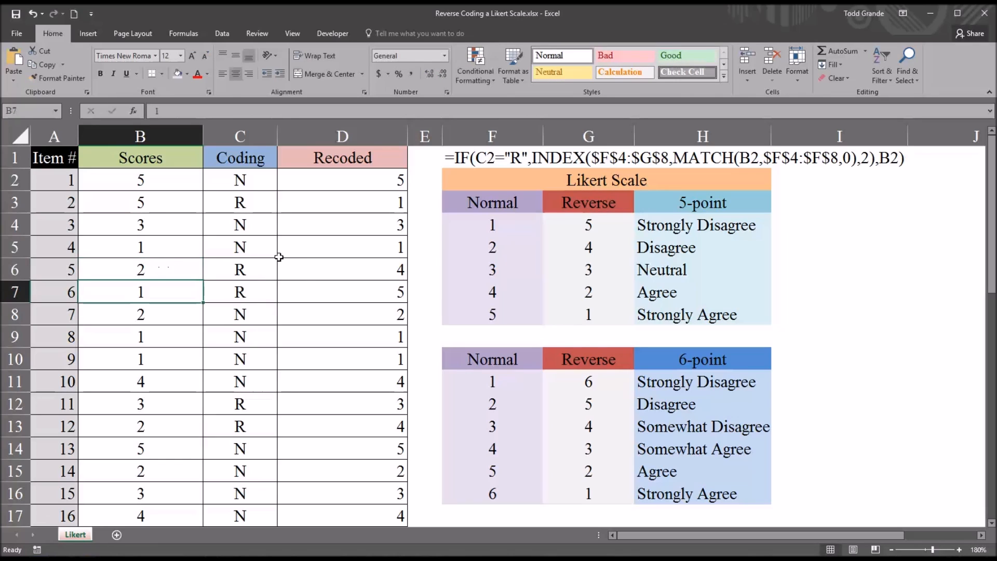
left_click(342, 269)
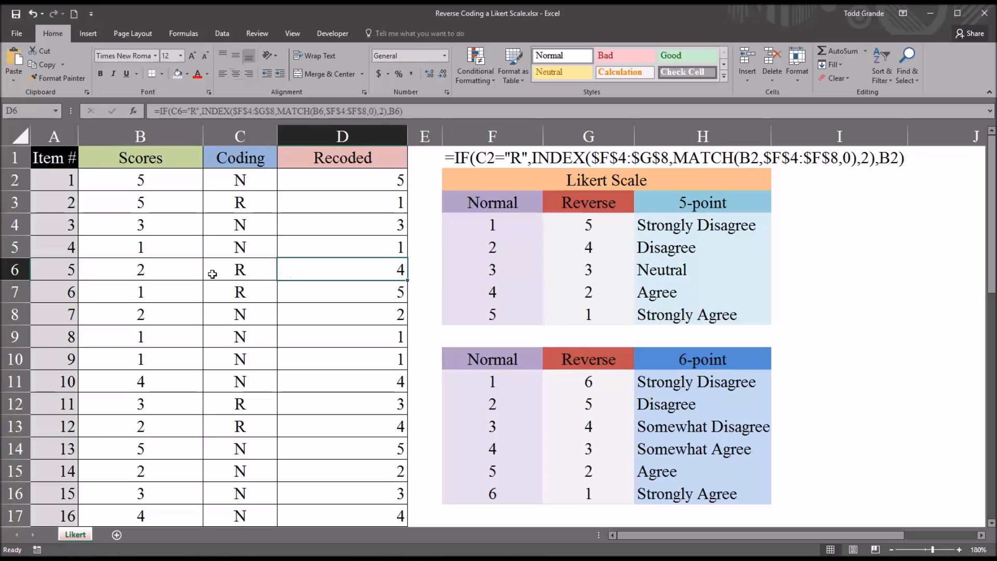
type("4")
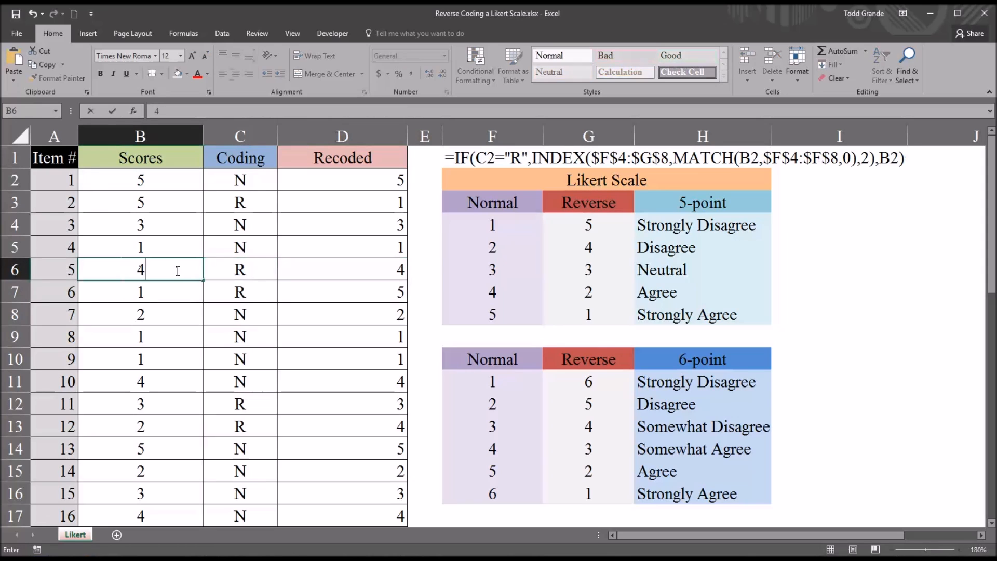
key("Enter")
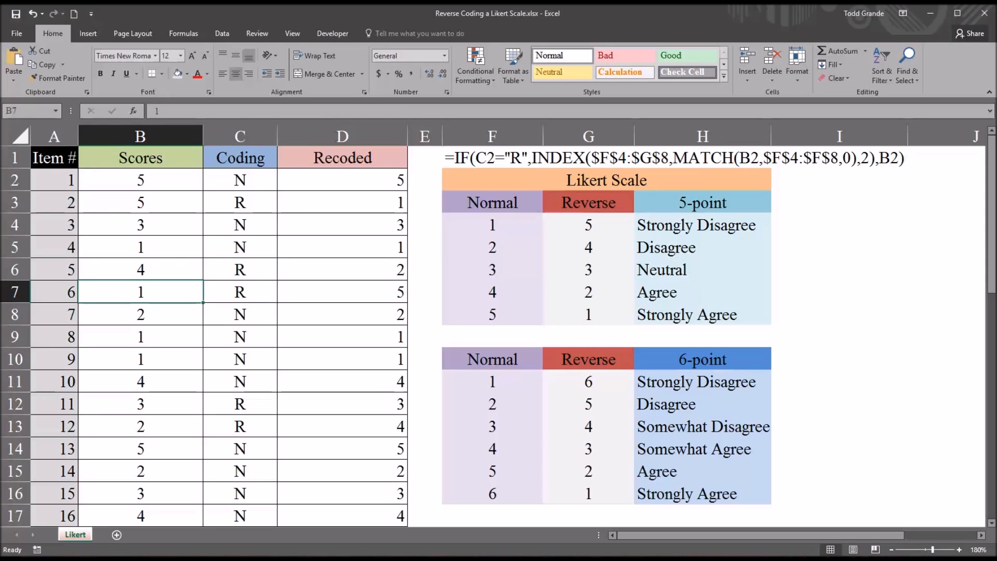